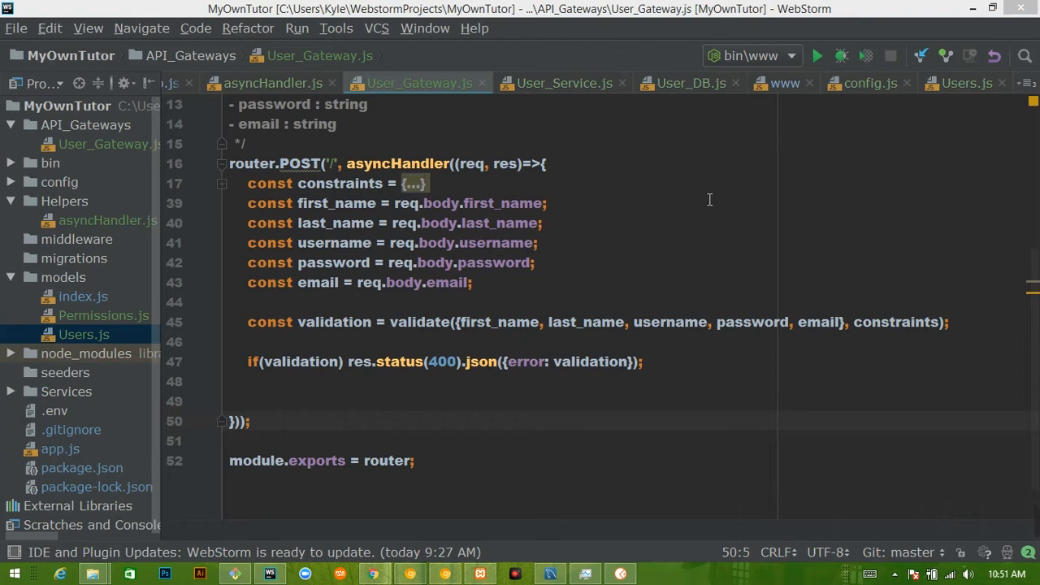
mouse_move(434, 383)
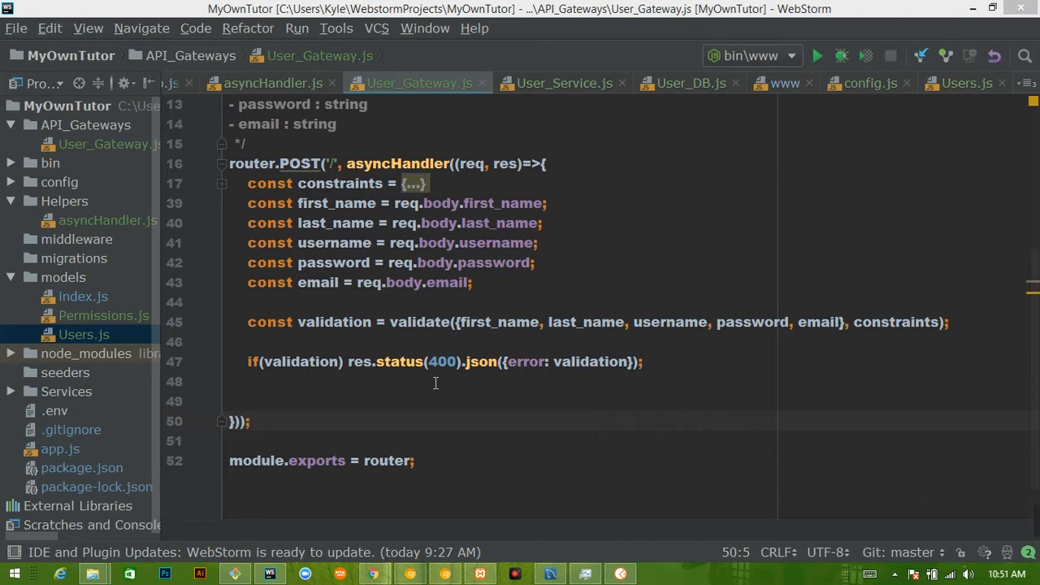
mouse_move(454, 341)
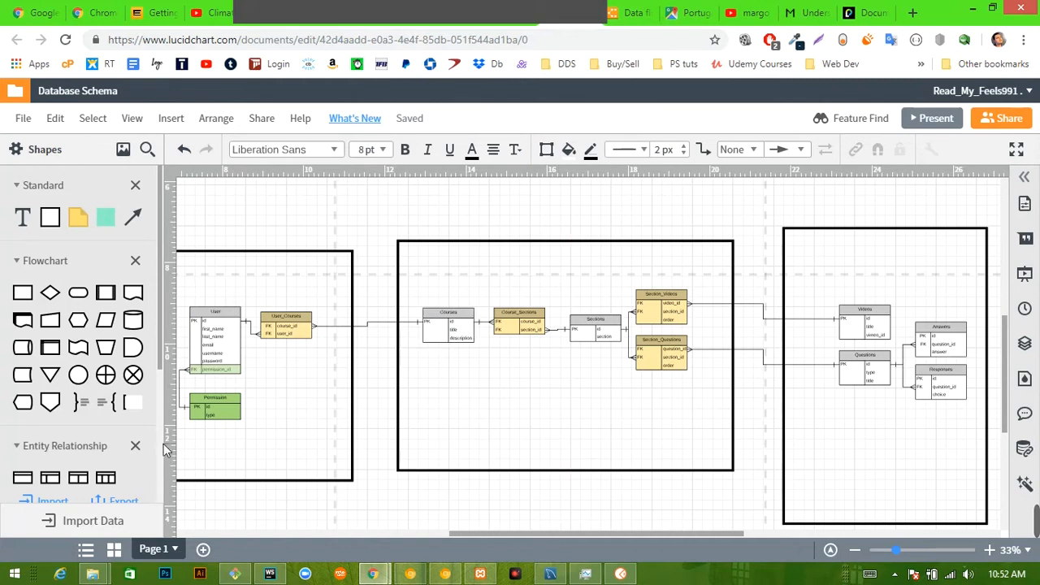
Inspect the API Gateways box in the Lucidchart Data flow diagram, then return to User_Gateway.js.
click(634, 13)
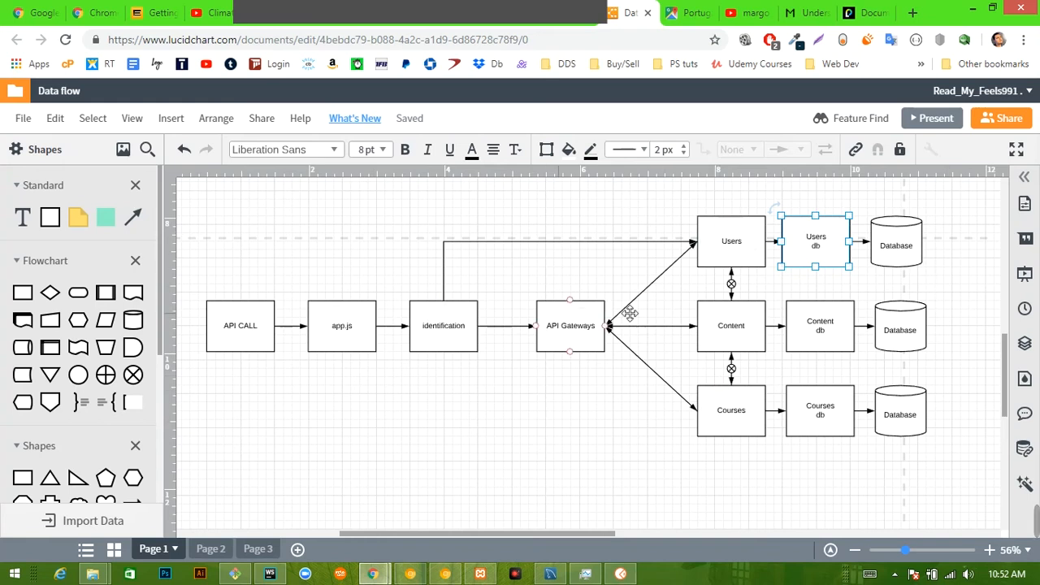
mouse_move(803, 458)
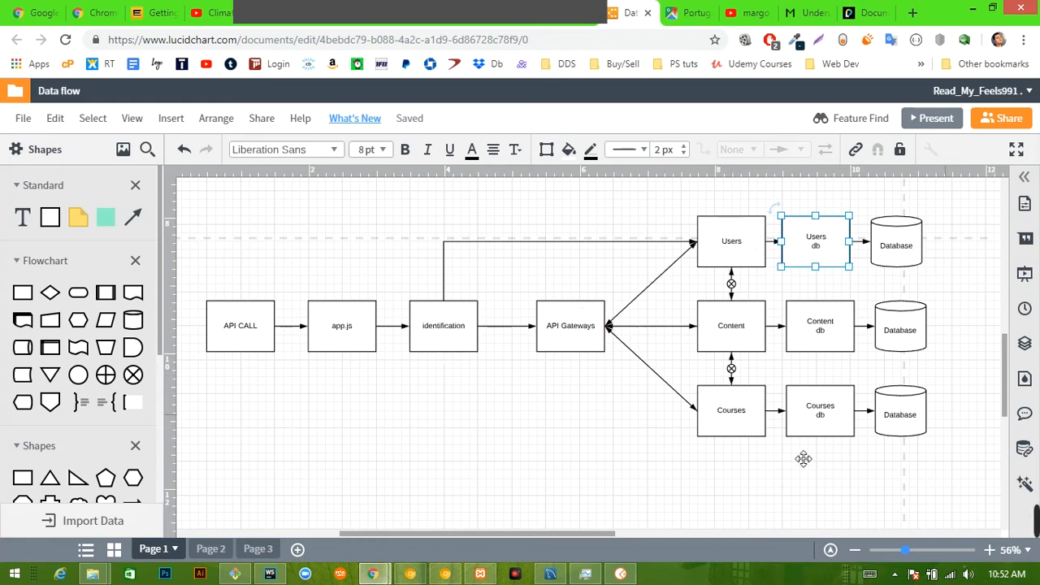
click(443, 325)
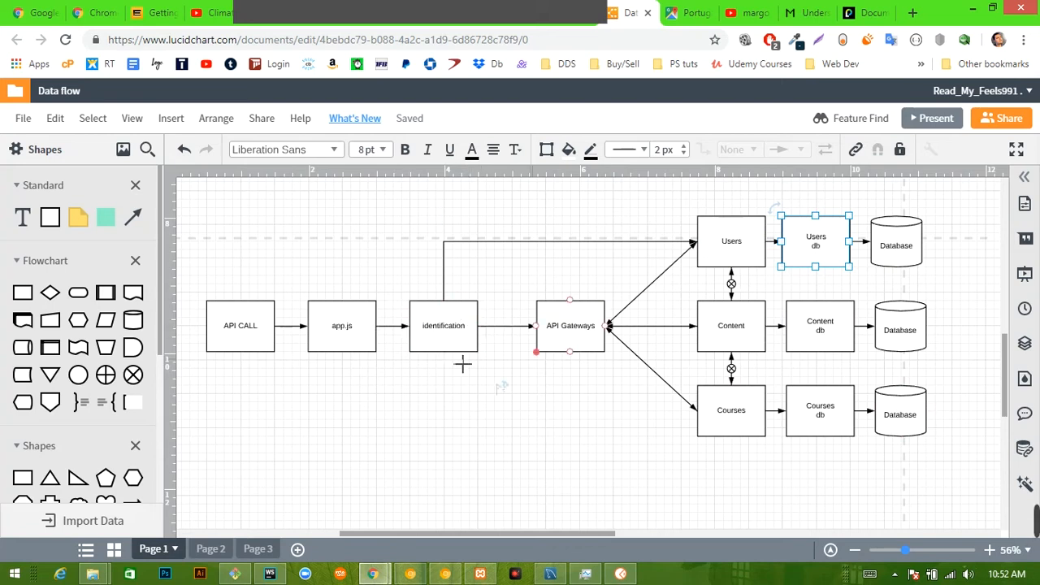
click(442, 325)
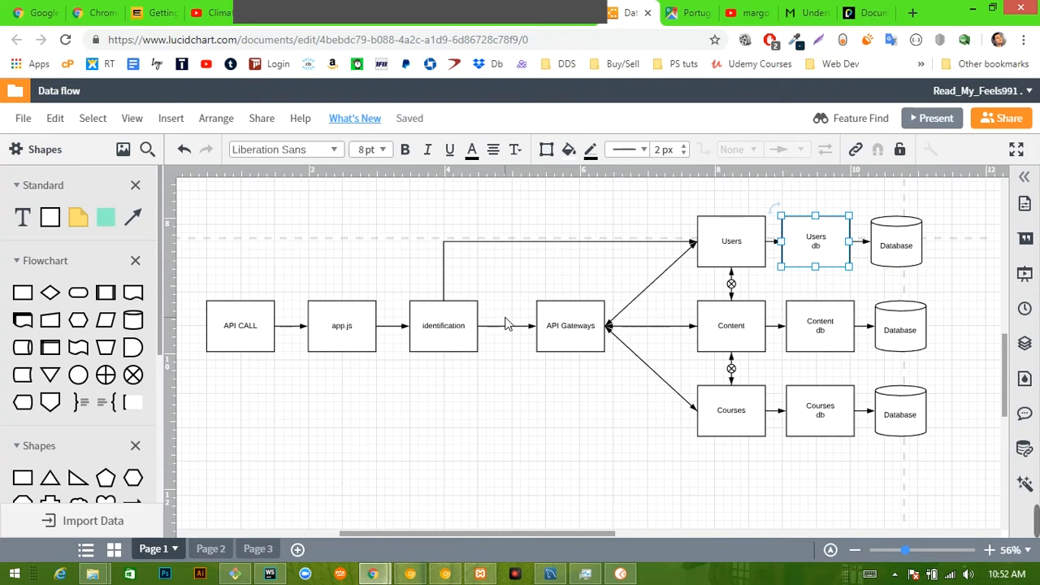
click(443, 326)
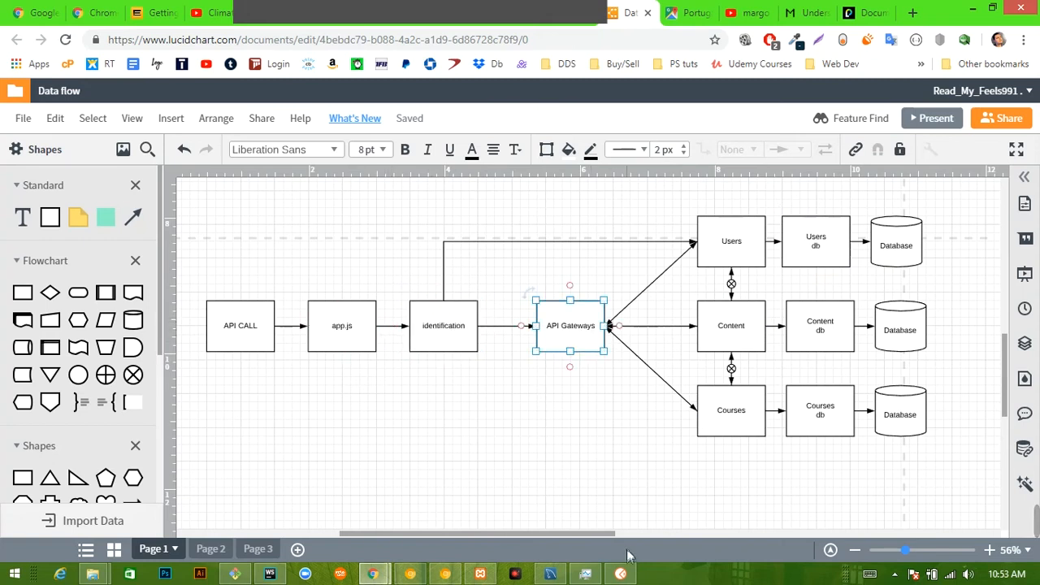
click(269, 574)
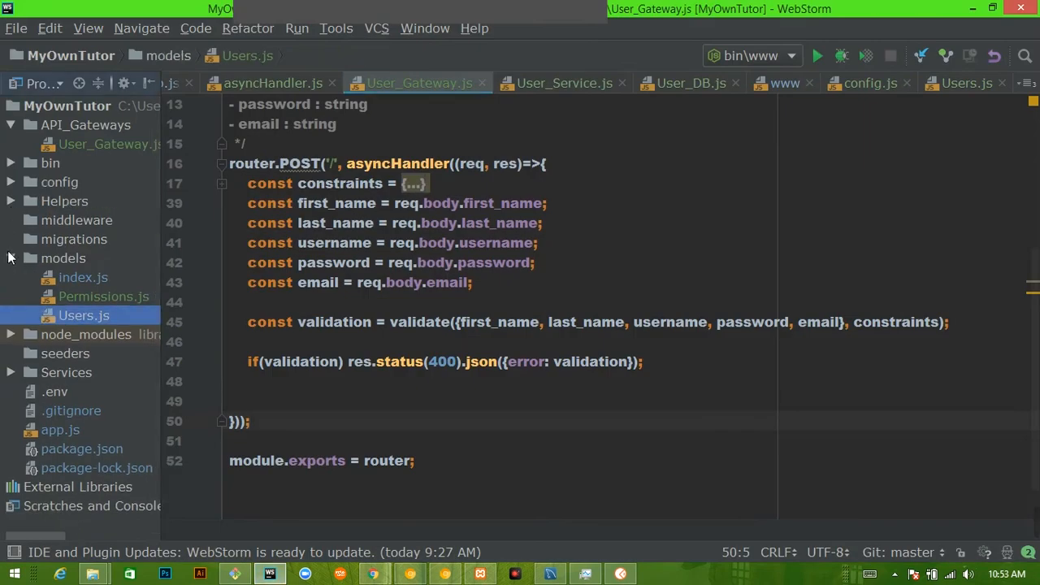
click(77, 220)
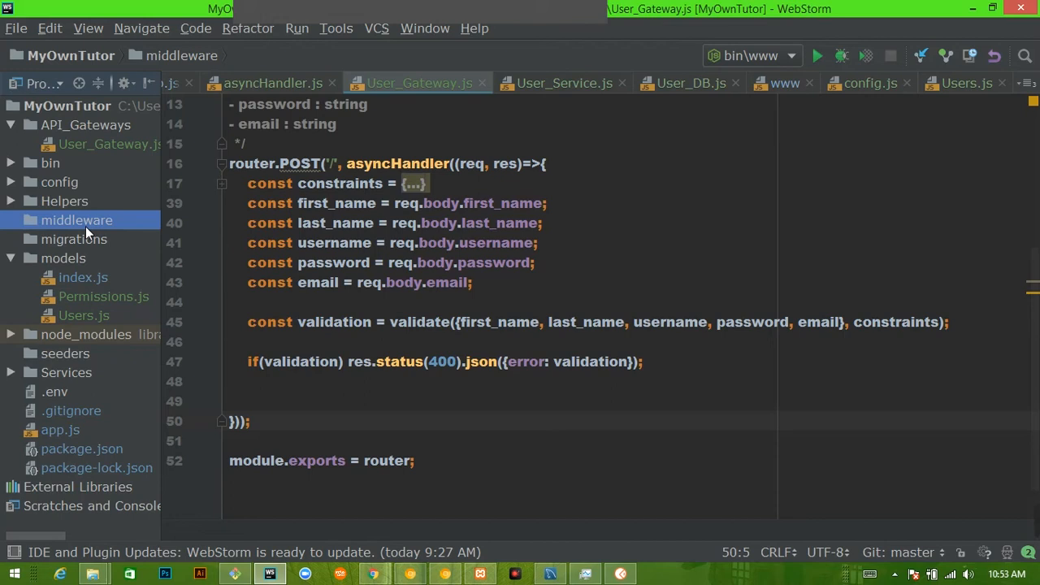
mouse_move(91, 234)
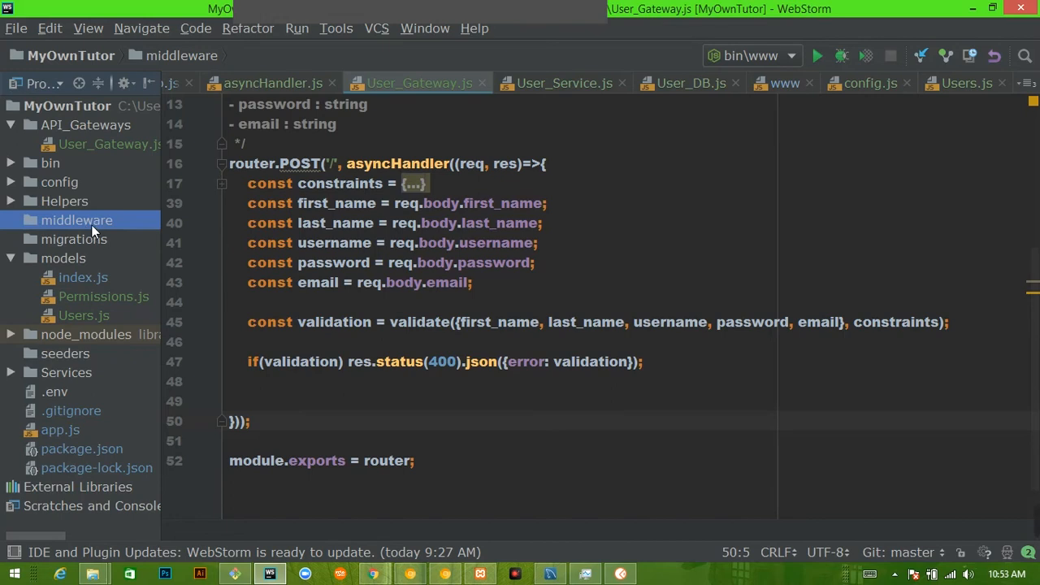
mouse_move(358, 573)
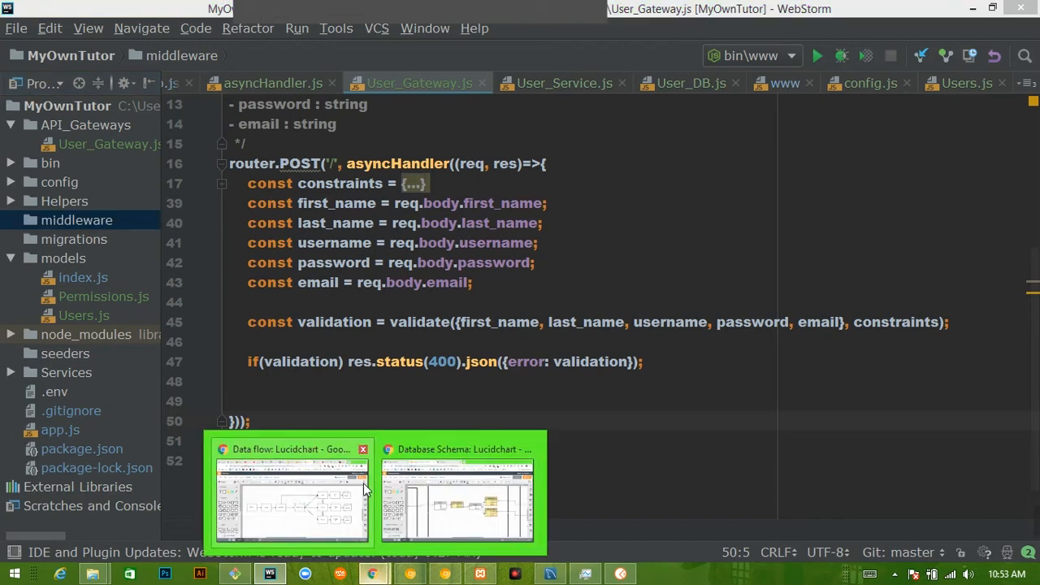
click(292, 449)
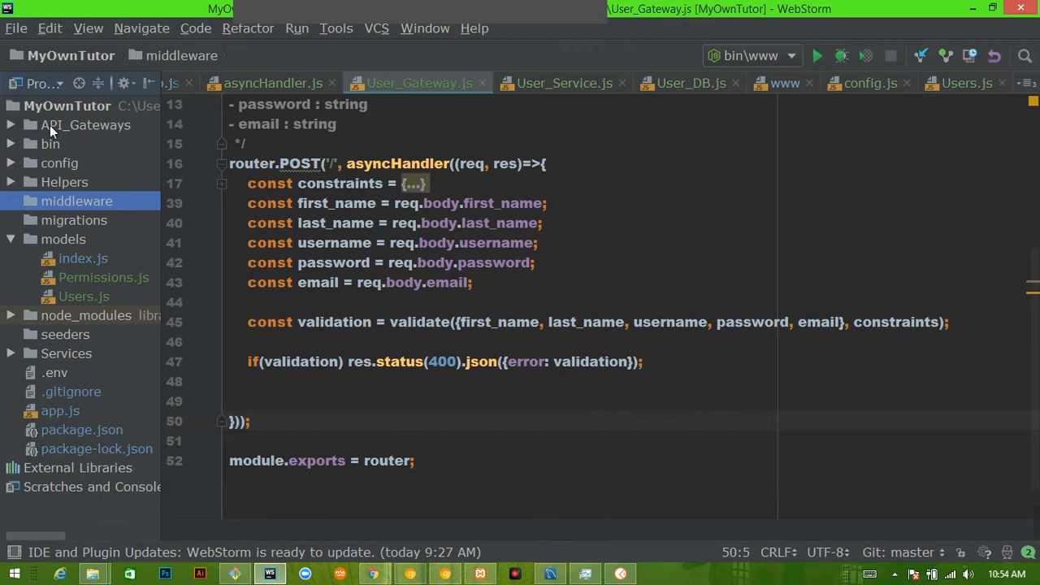
mouse_move(118, 132)
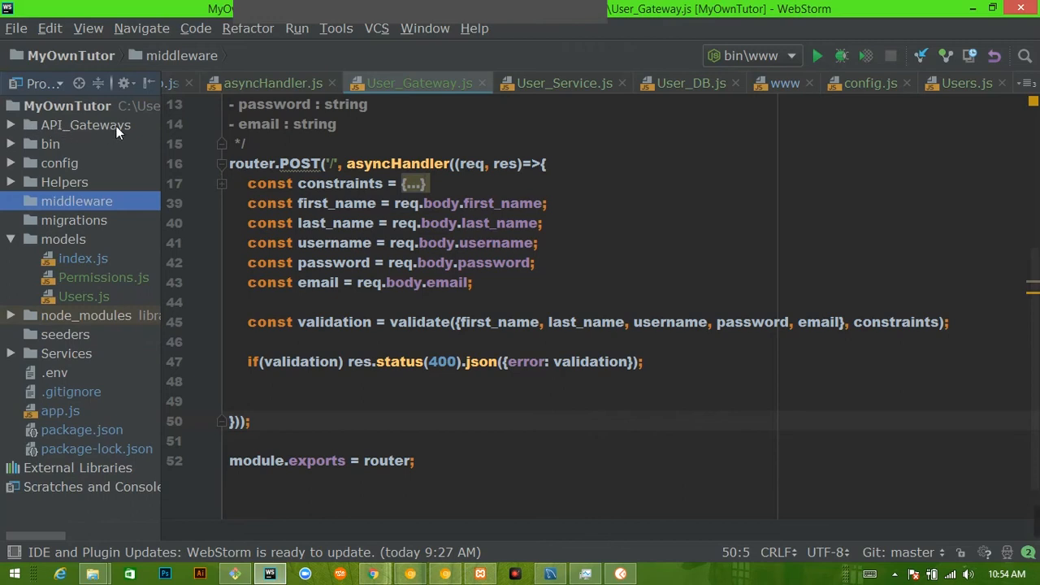
click(85, 125)
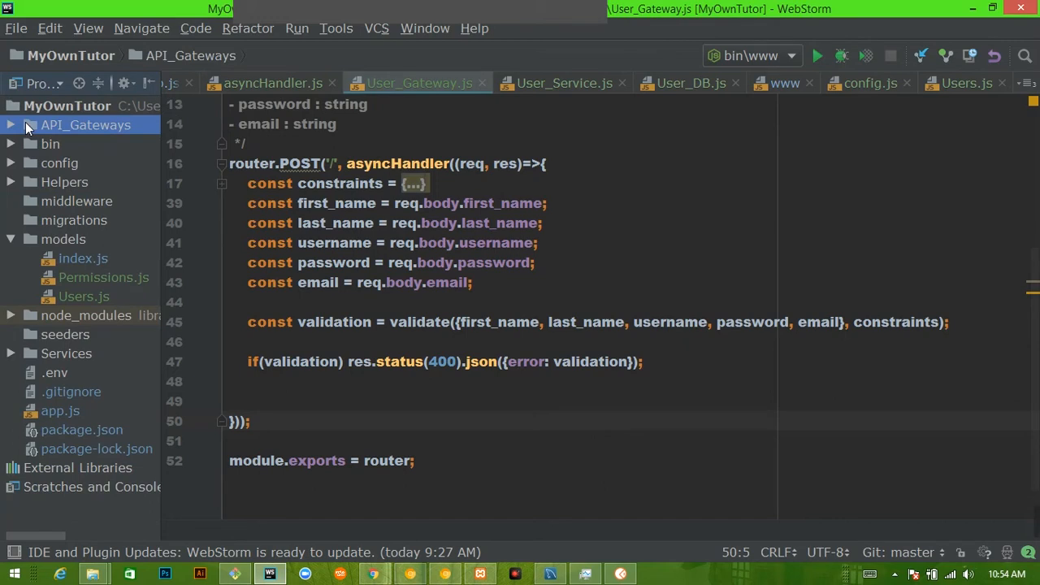
mouse_move(65, 129)
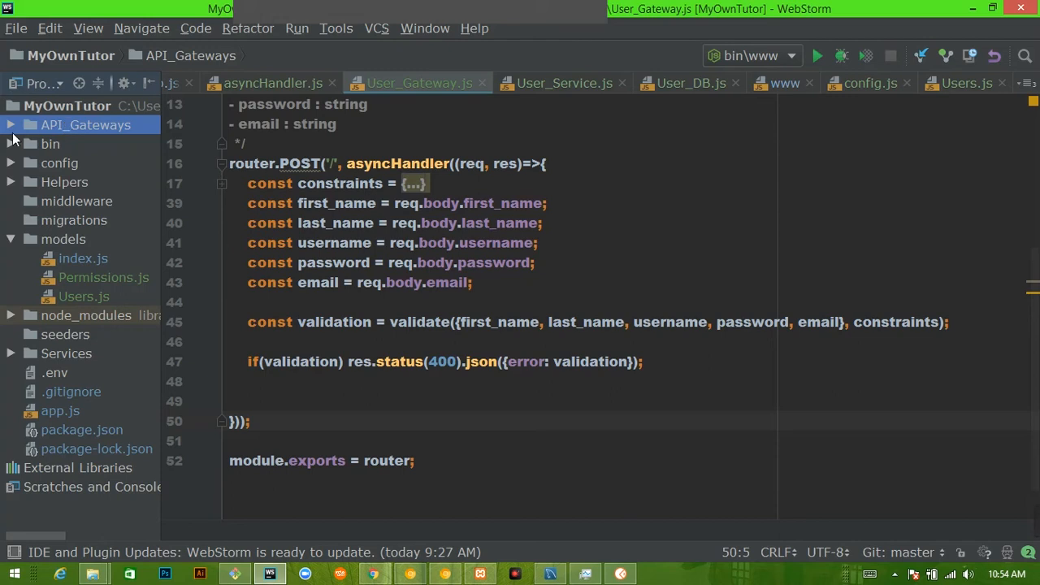
click(12, 124)
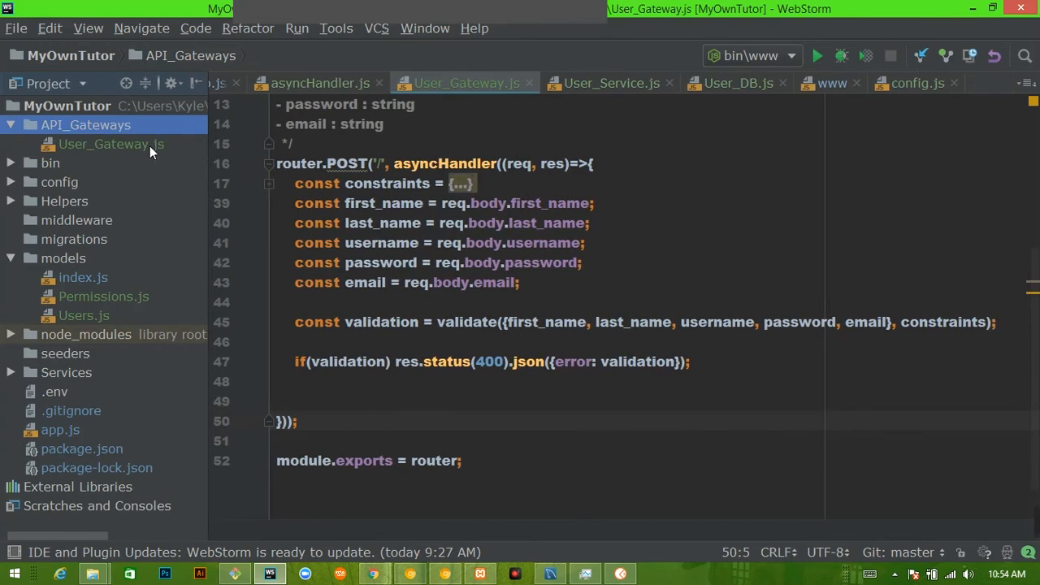
Scroll through User_Gateway.js from imports to export, then open app.js from the Project tree.
click(112, 144)
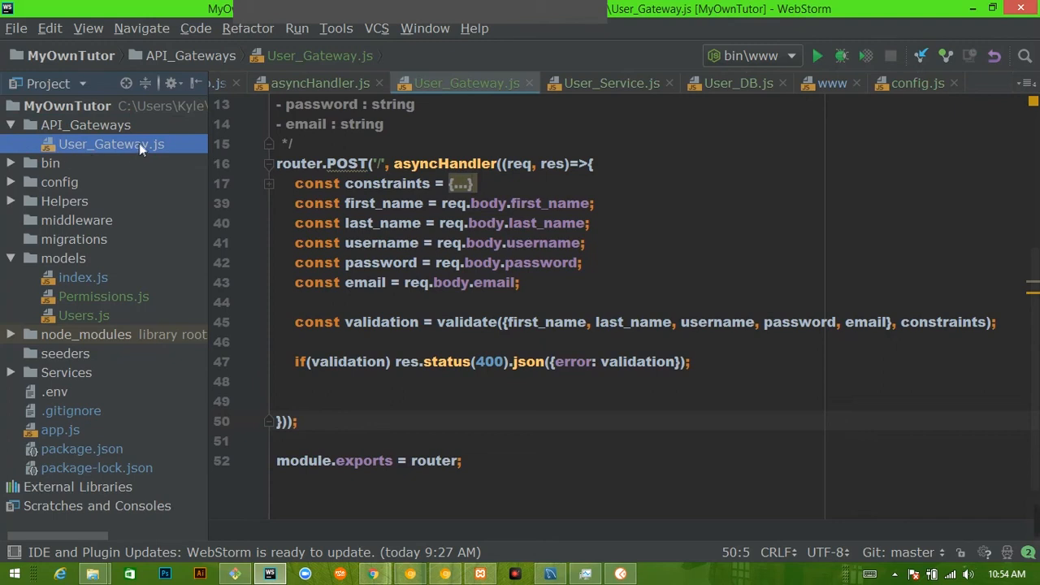
mouse_move(152, 154)
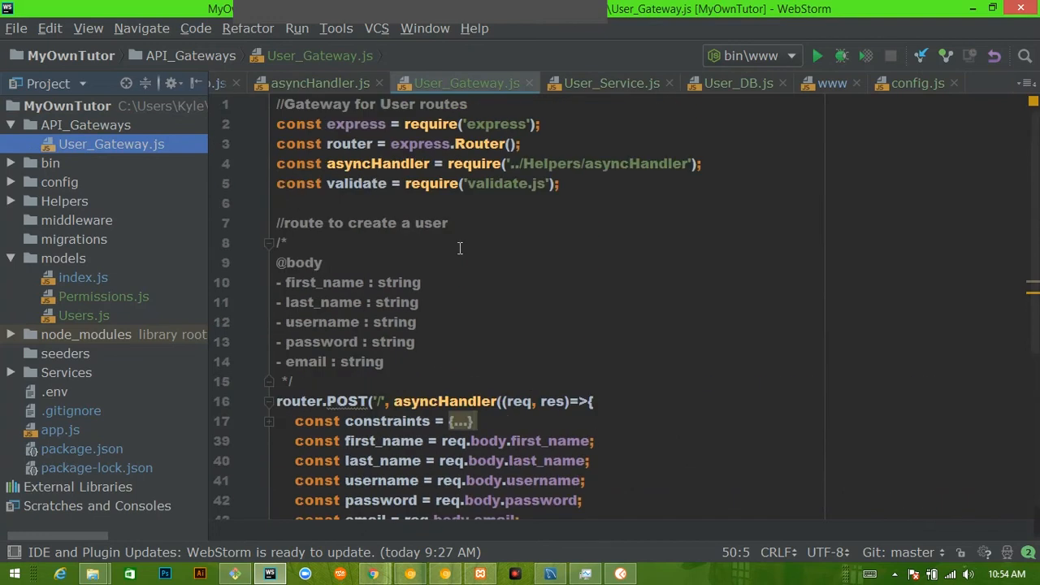
mouse_move(308, 392)
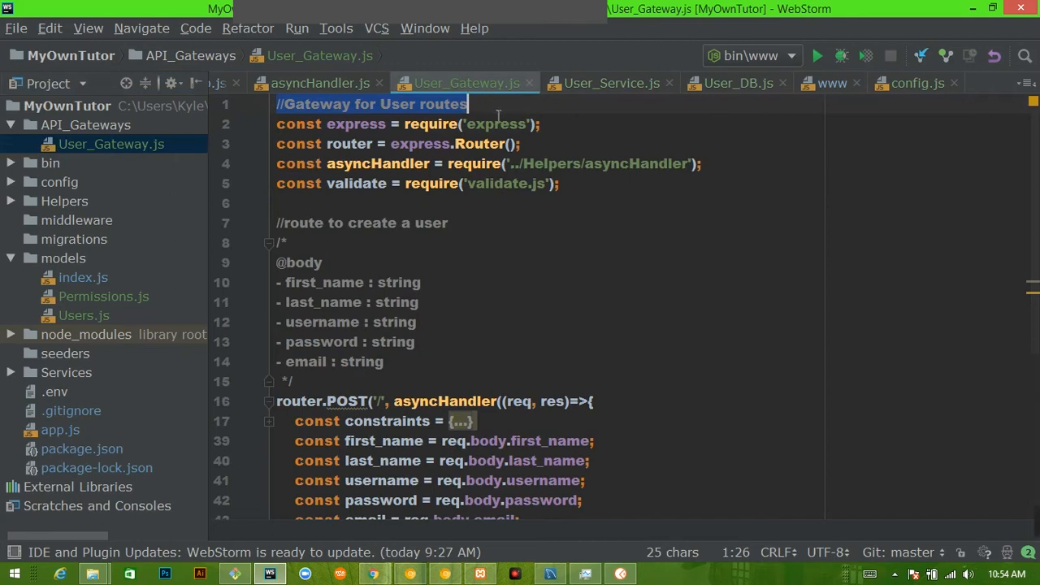
mouse_move(479, 187)
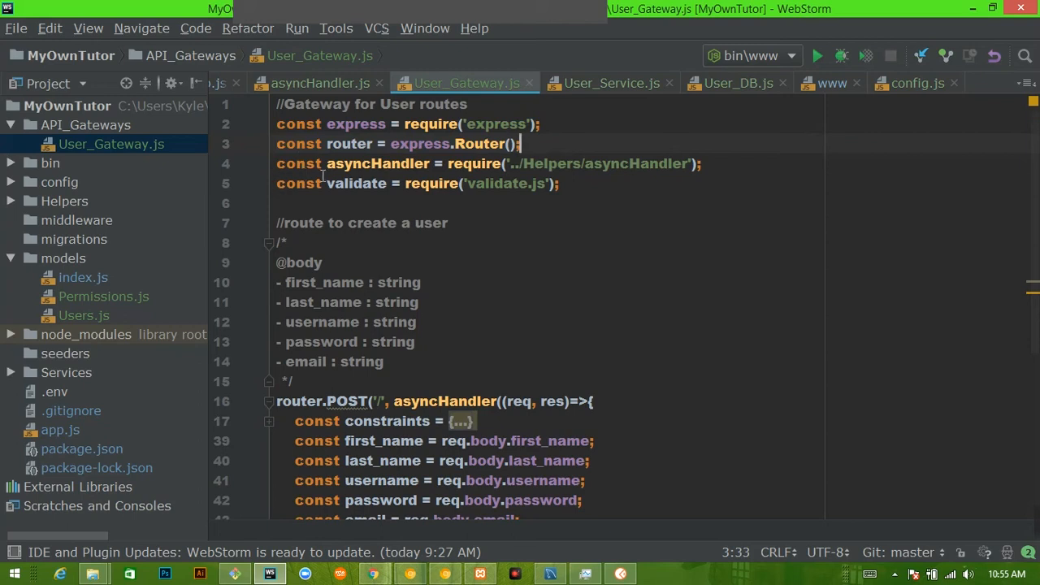
scroll(down, 3)
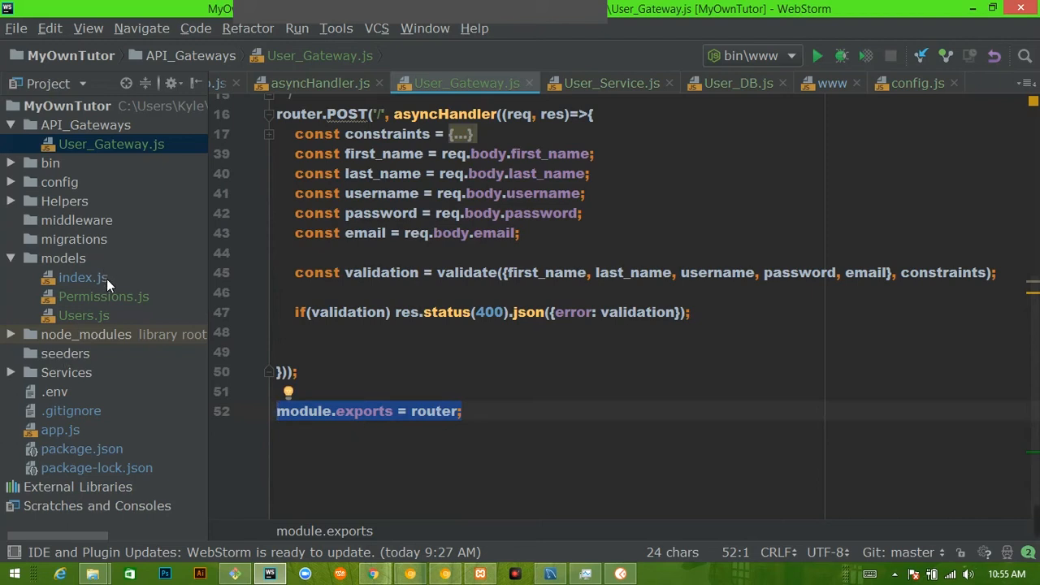
click(60, 429)
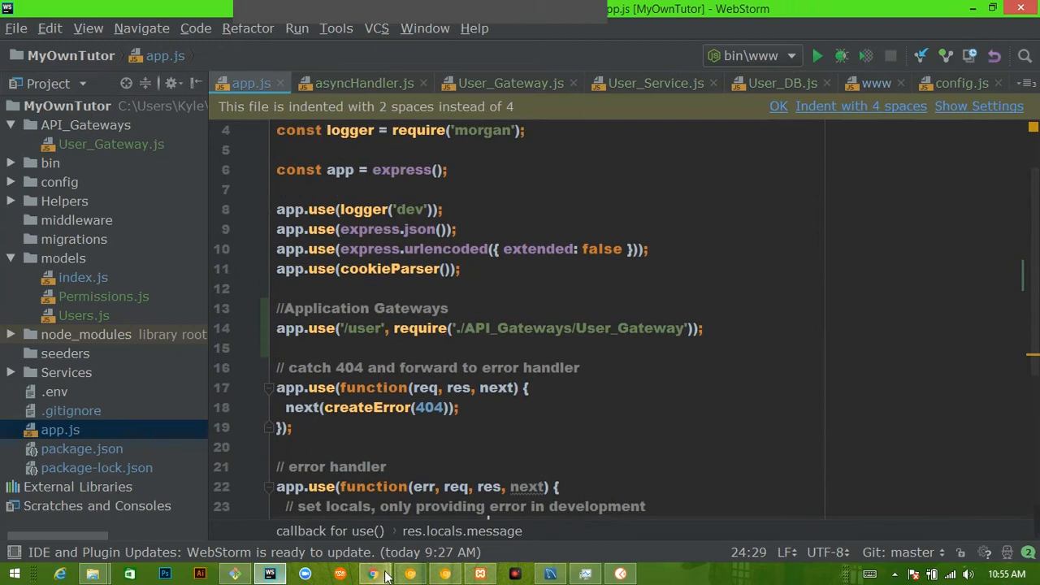
Examine the '/user' mount under Application Gateways in app.js, then bring Lucidchart back up.
click(303, 574)
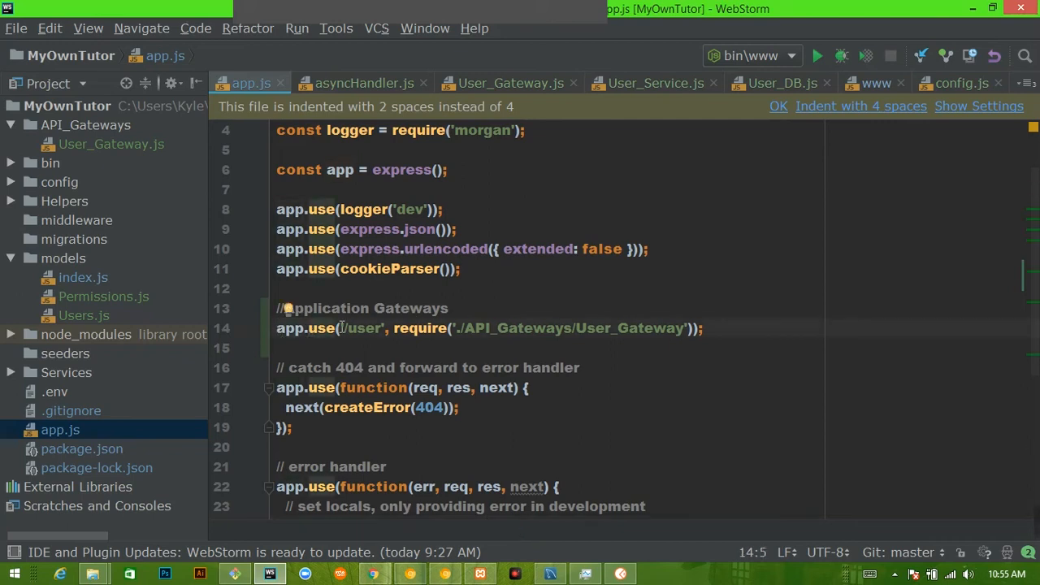
double_click(363, 328)
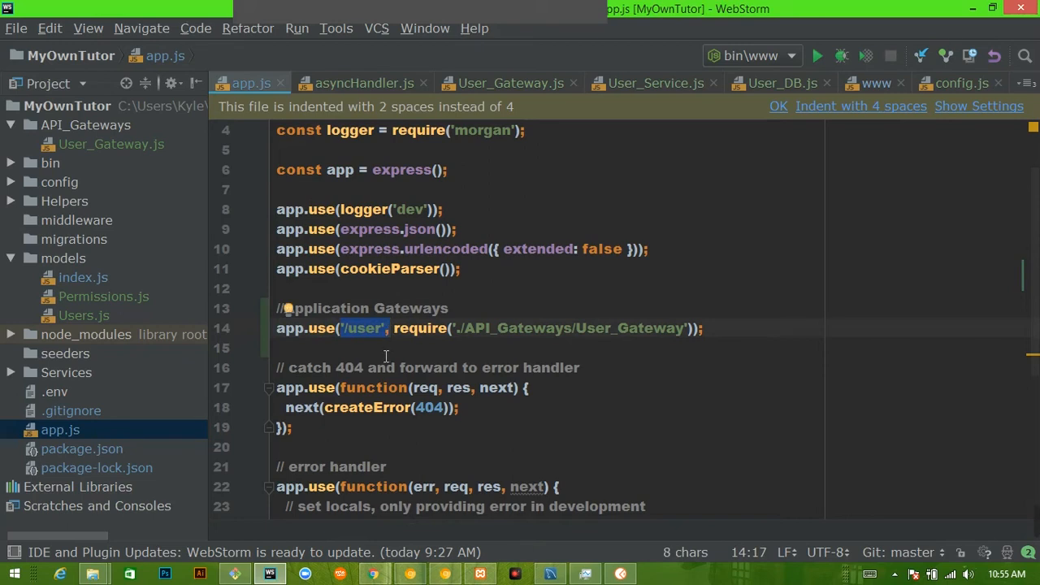
mouse_move(386, 355)
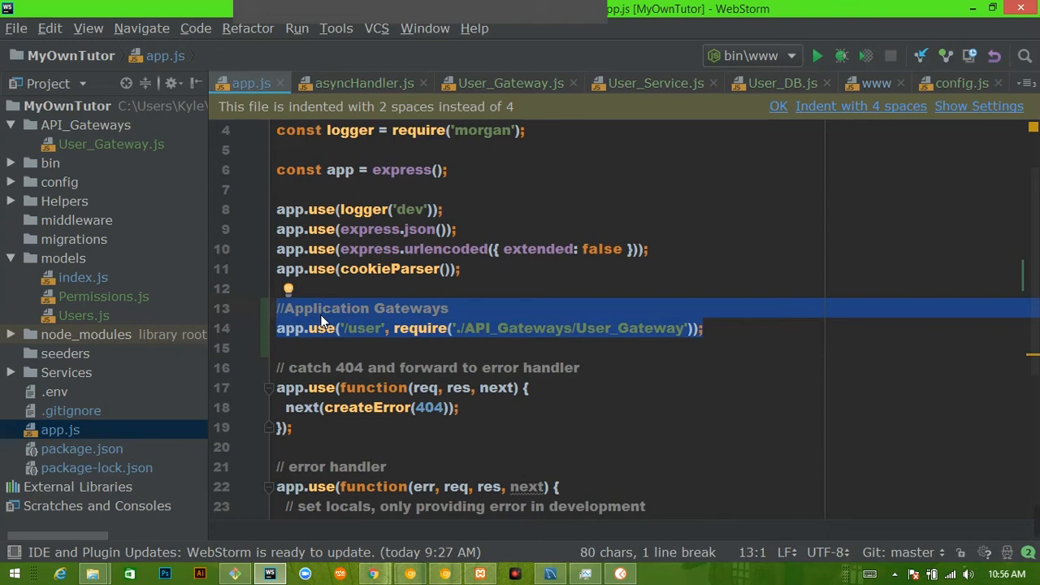
click(323, 307)
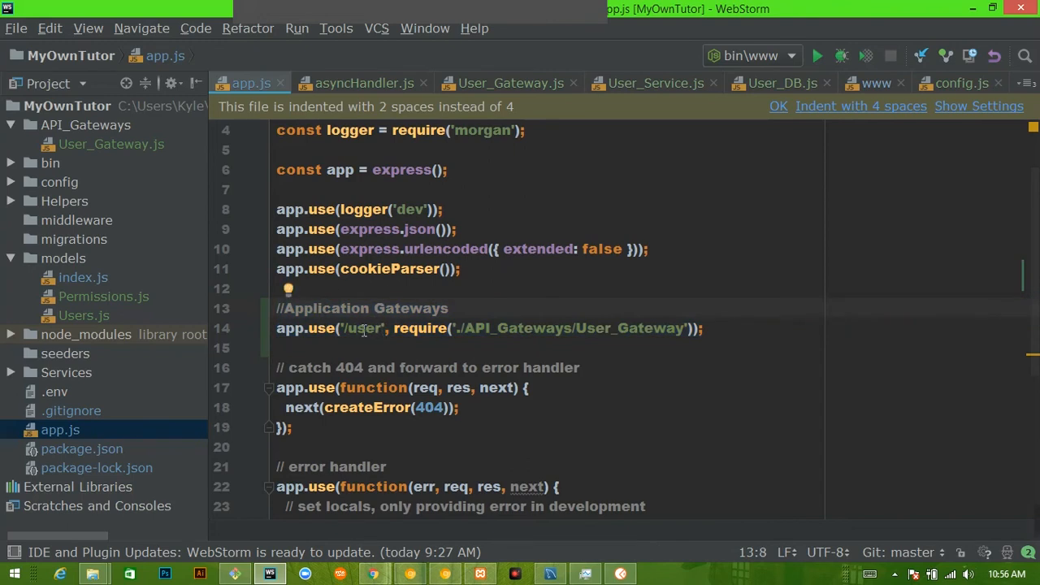
double_click(362, 329)
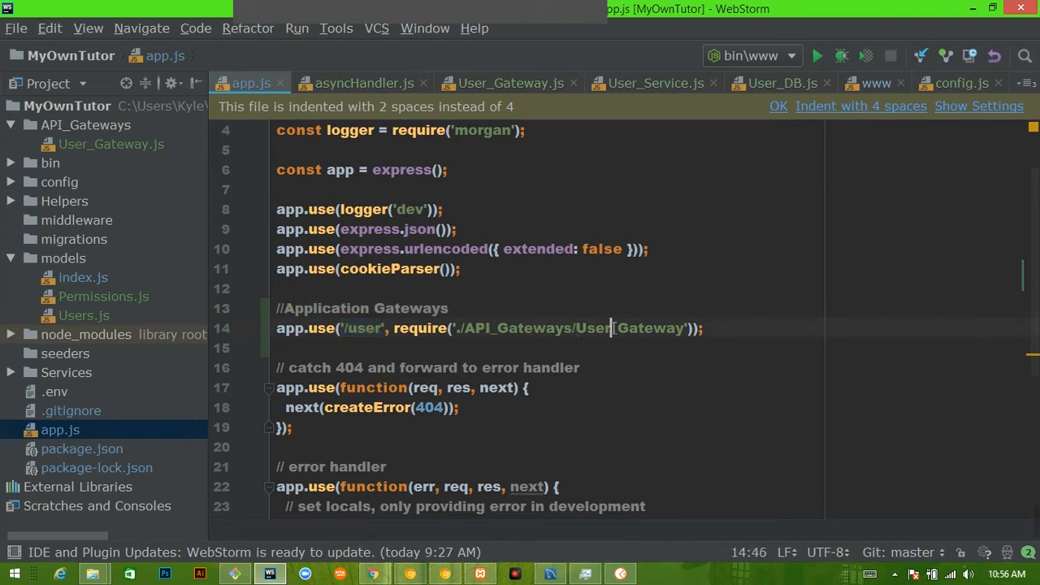
click(510, 83)
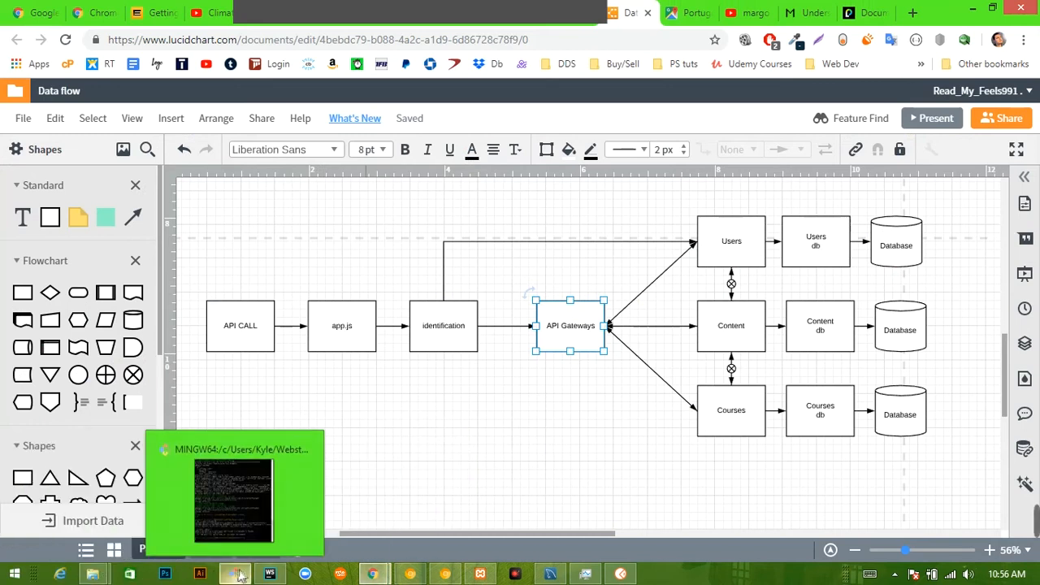
click(269, 574)
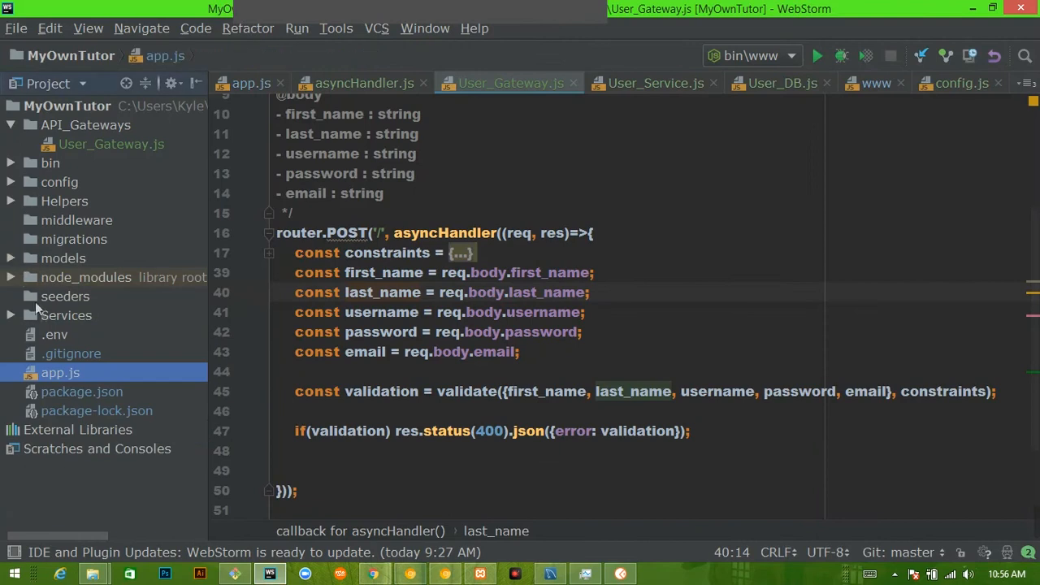
mouse_move(51, 317)
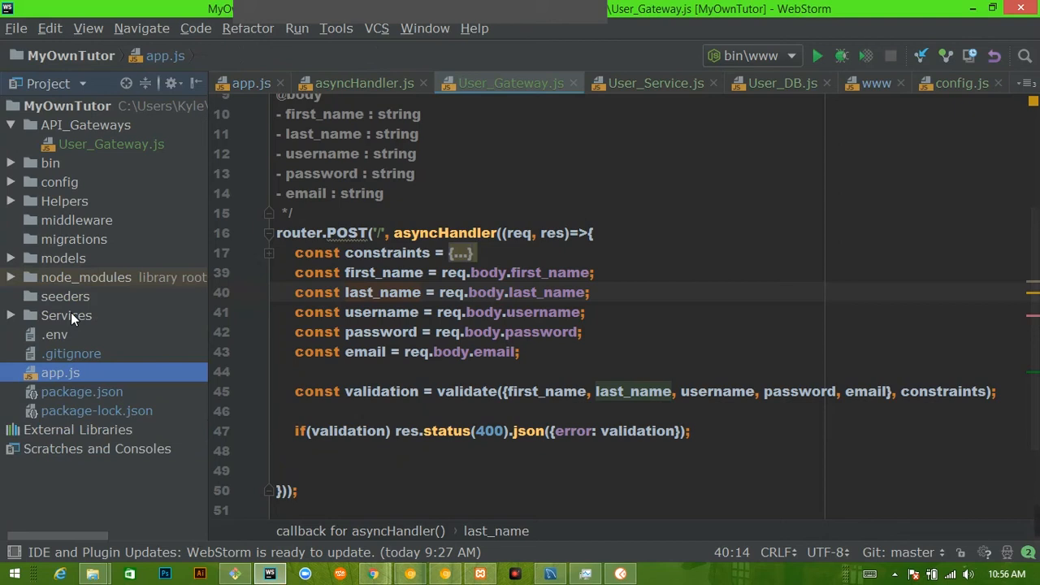
mouse_move(1030, 499)
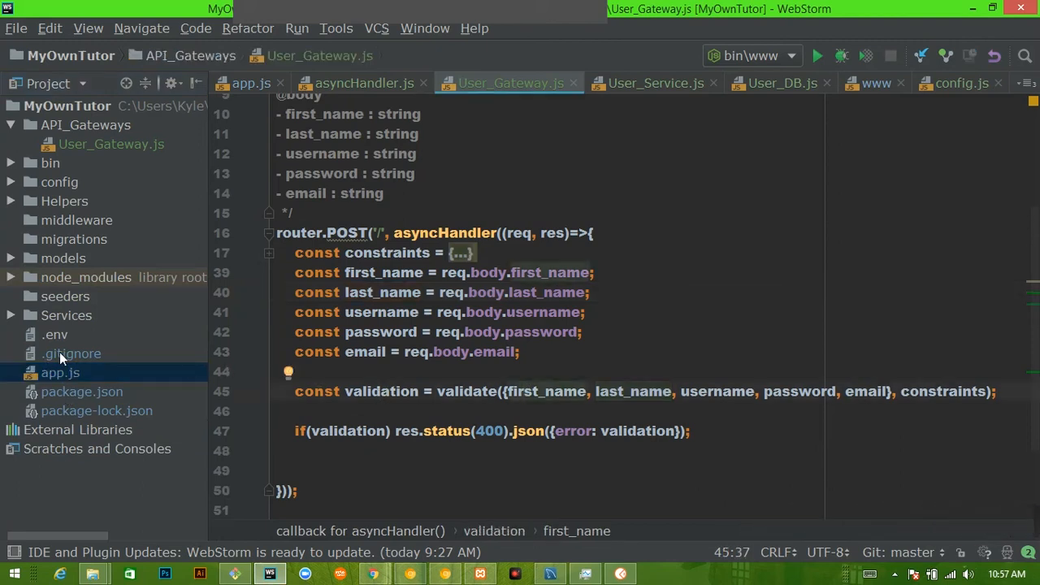
mouse_move(93, 332)
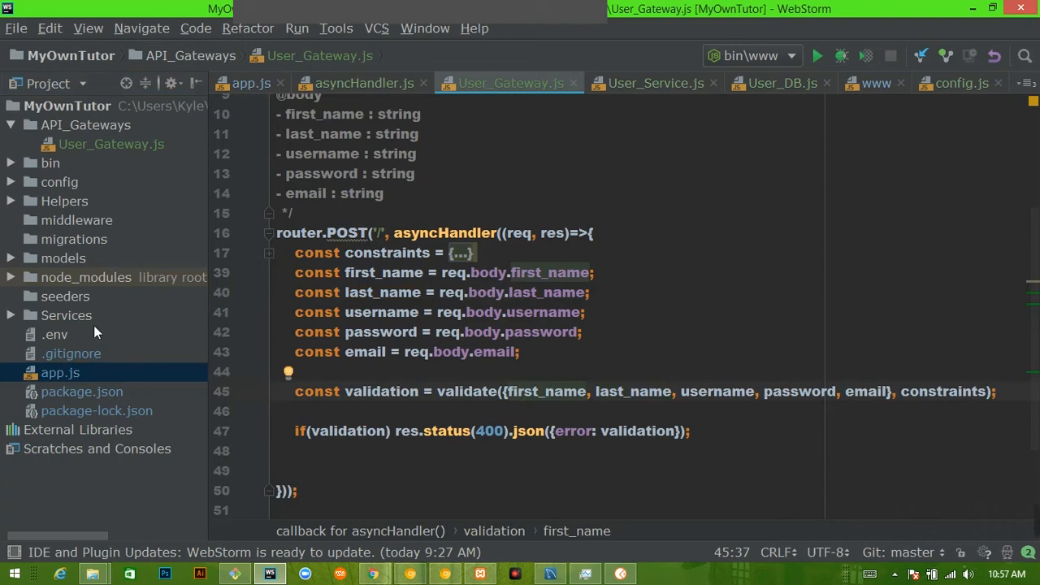
click(67, 316)
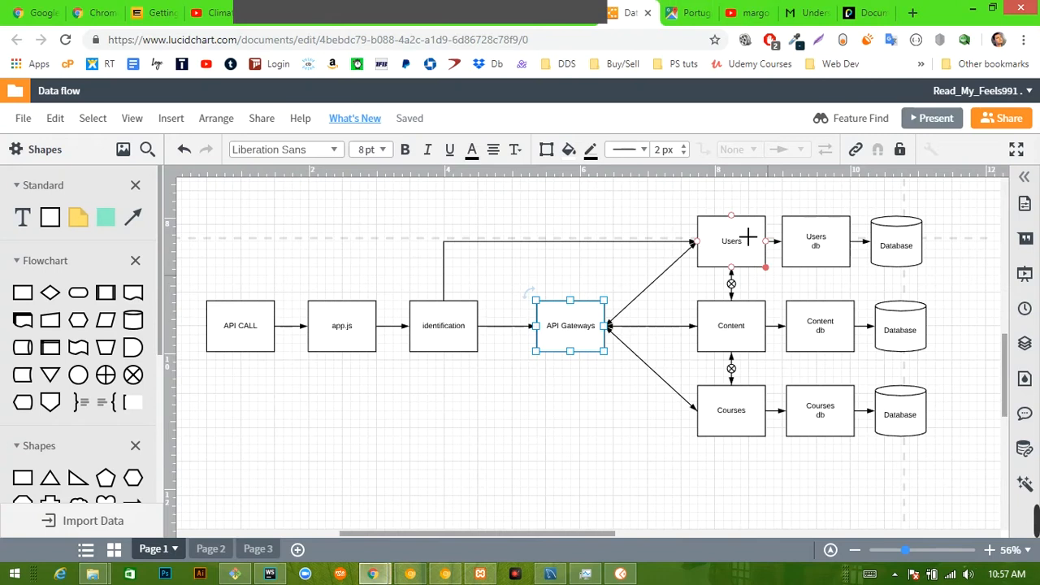
mouse_move(748, 325)
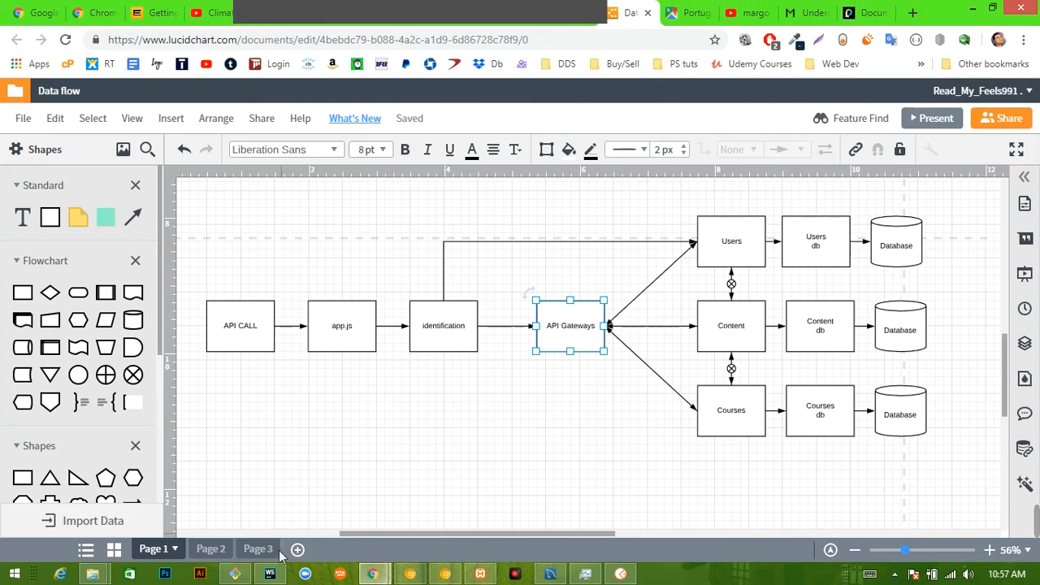
Expand Services > Users and point out User_Service.js and User_DB.js in turn.
click(269, 573)
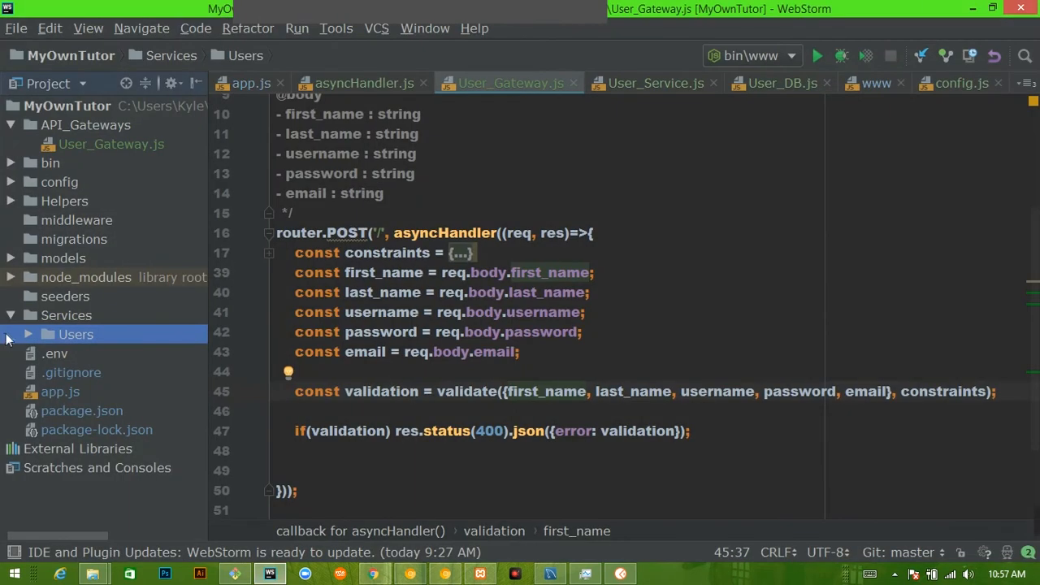
click(28, 334)
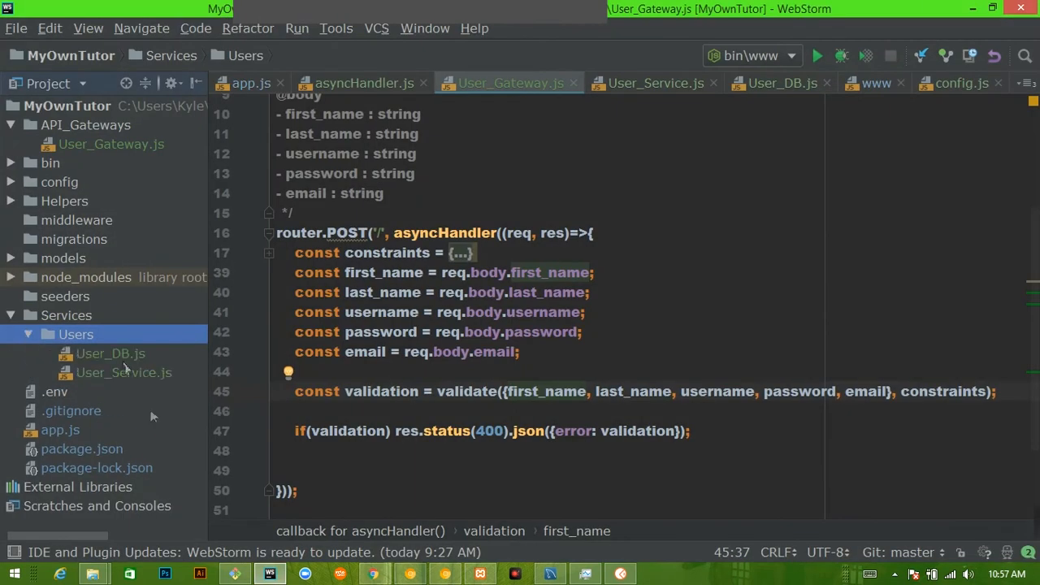
click(124, 372)
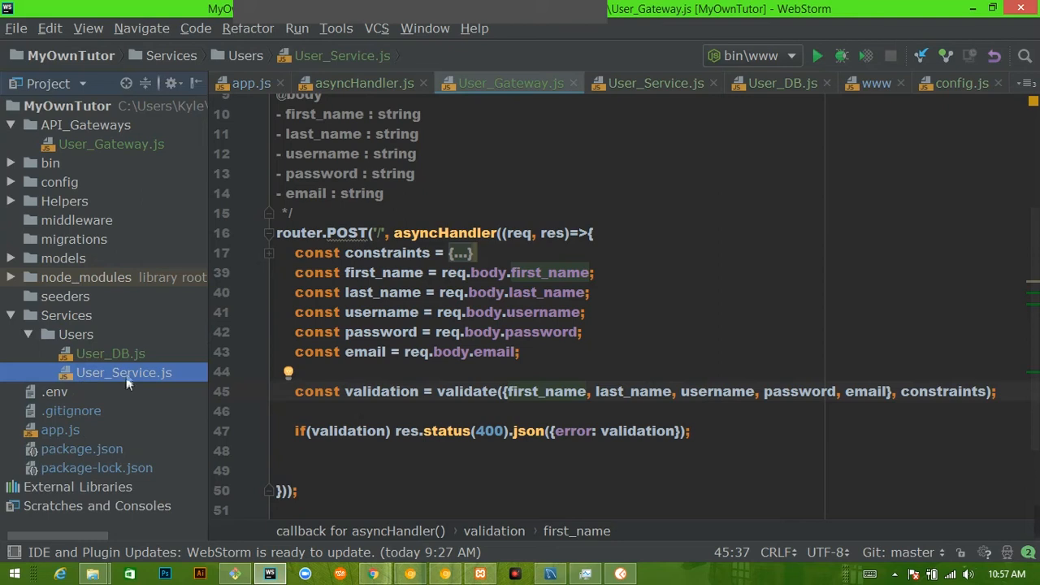
click(111, 353)
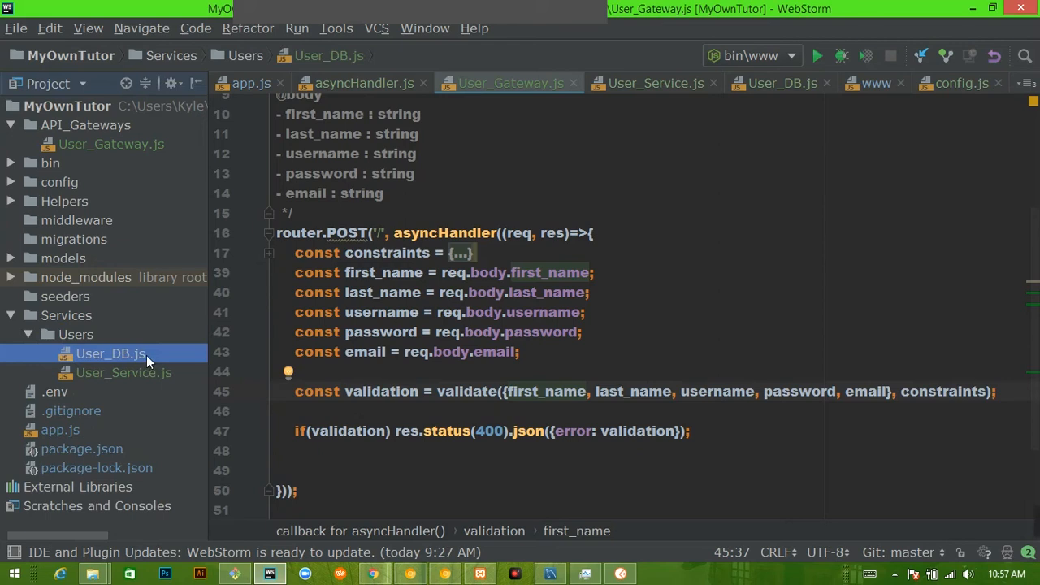
mouse_move(132, 359)
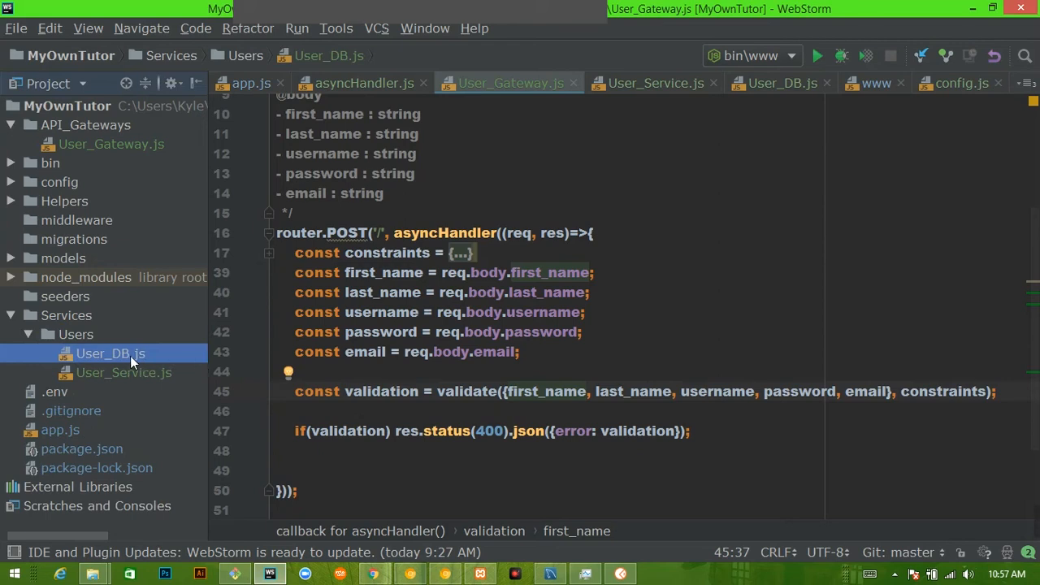
click(123, 373)
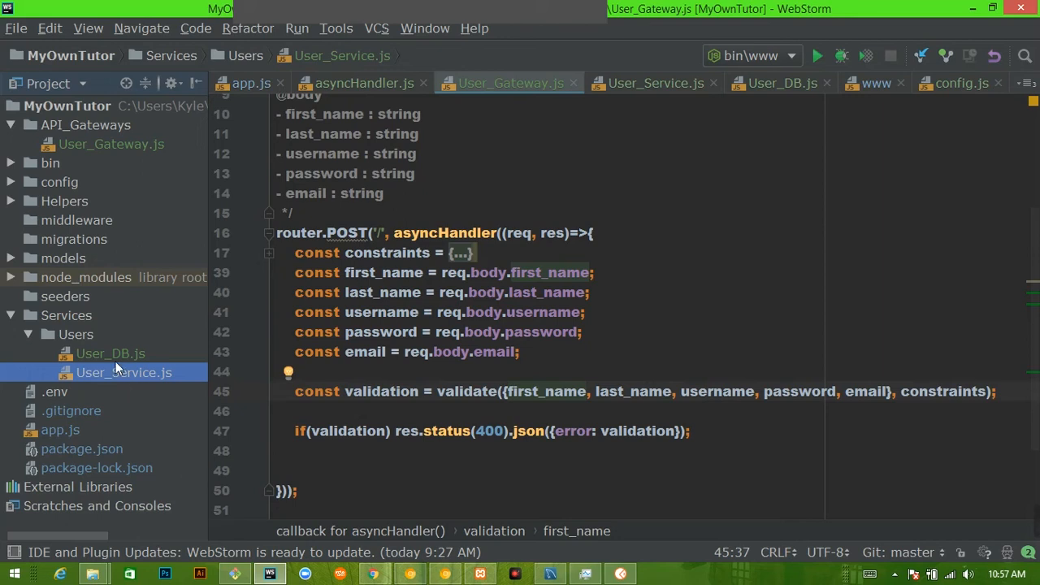
click(111, 353)
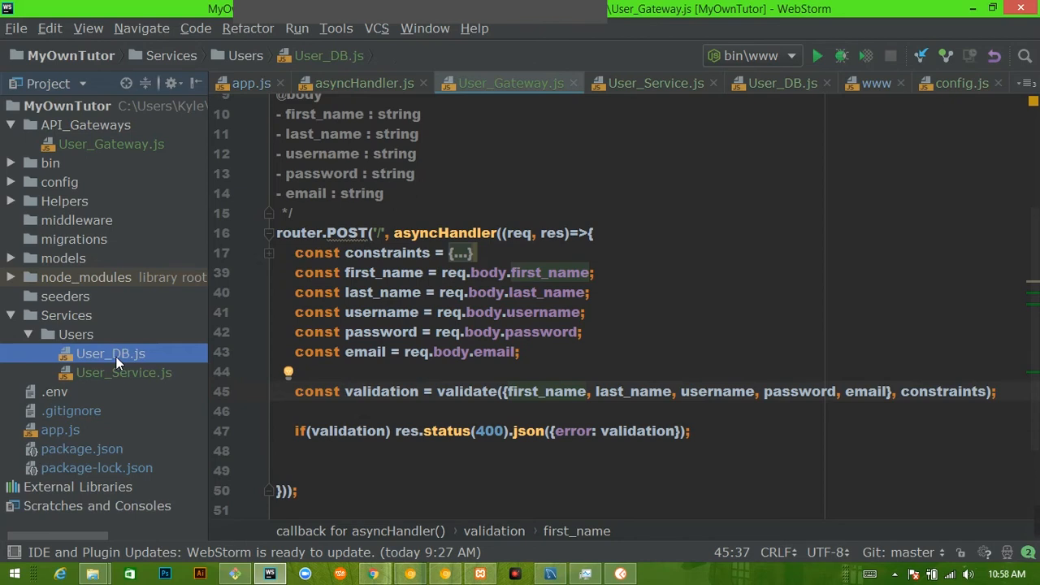
click(124, 369)
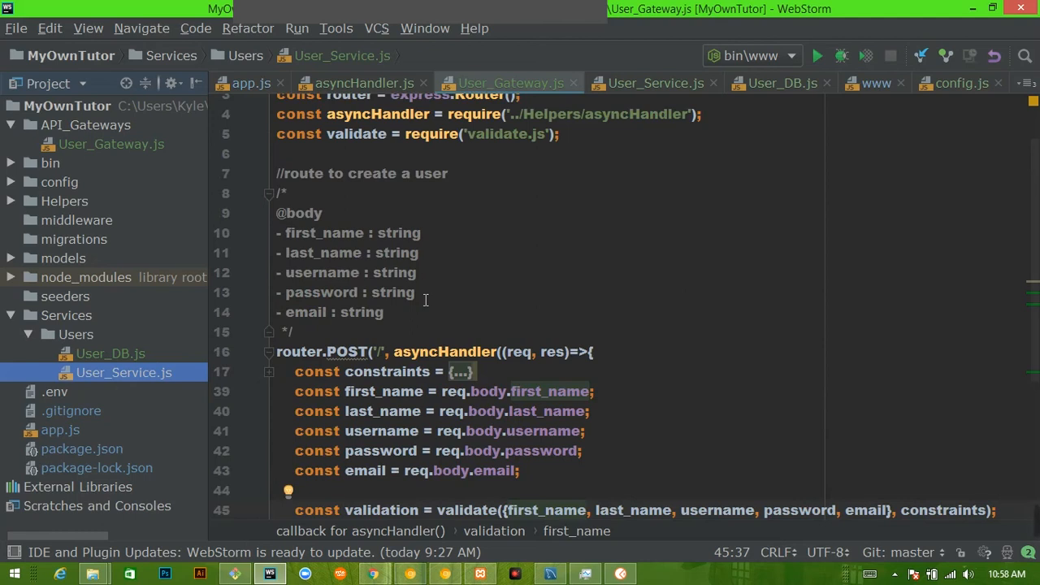
Scroll to the router.POST callback and try writing async before it, then remove it.
scroll(down, 3)
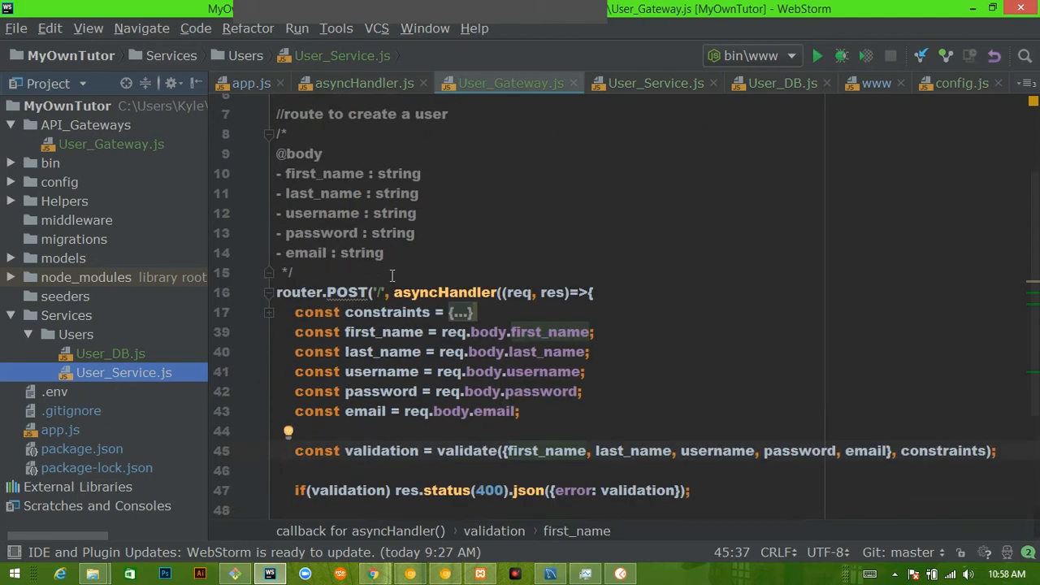
scroll(down, 3)
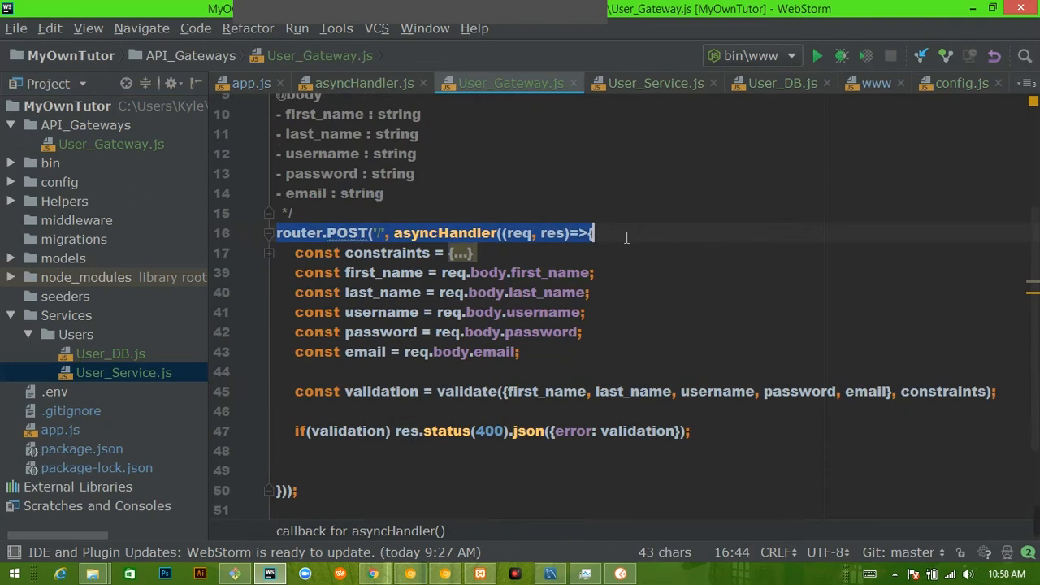
mouse_move(534, 332)
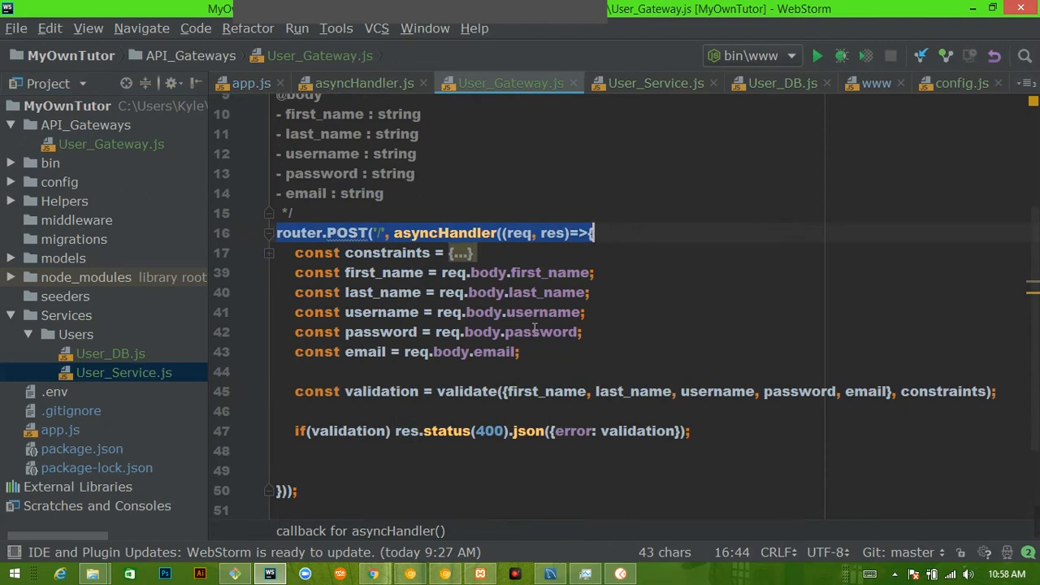
click(378, 233)
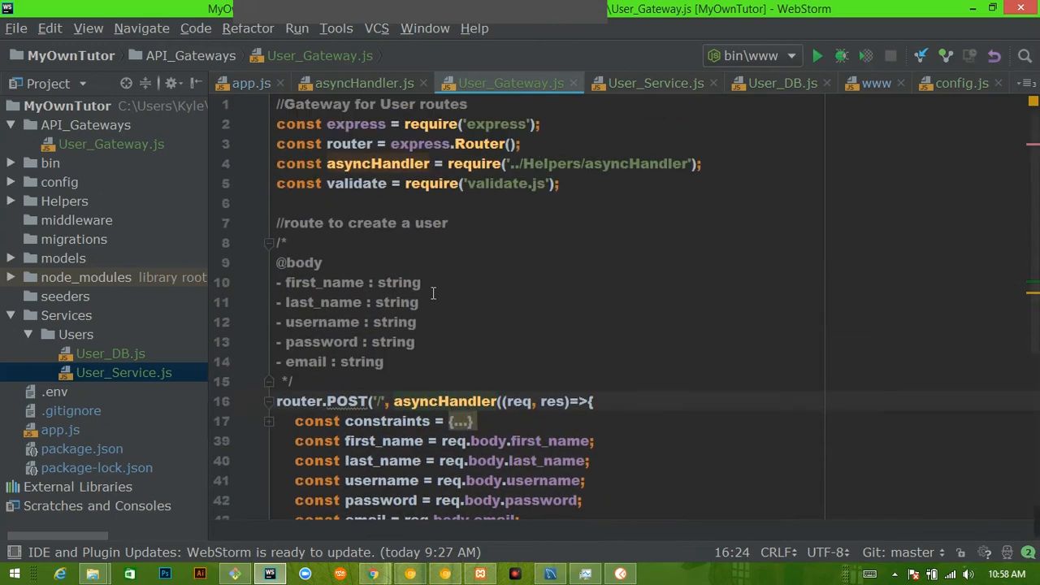
mouse_move(329, 176)
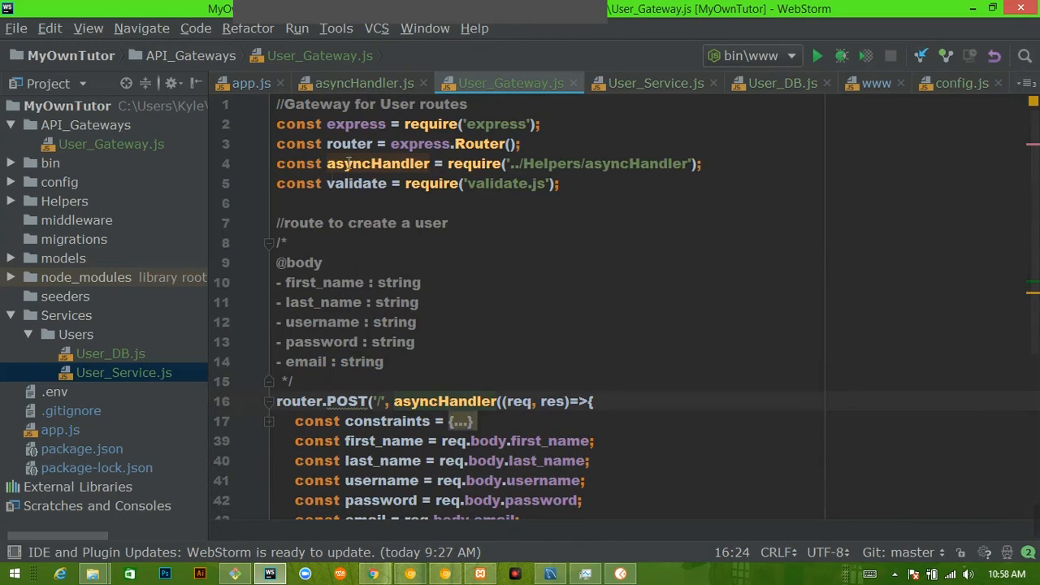
scroll(down, 3)
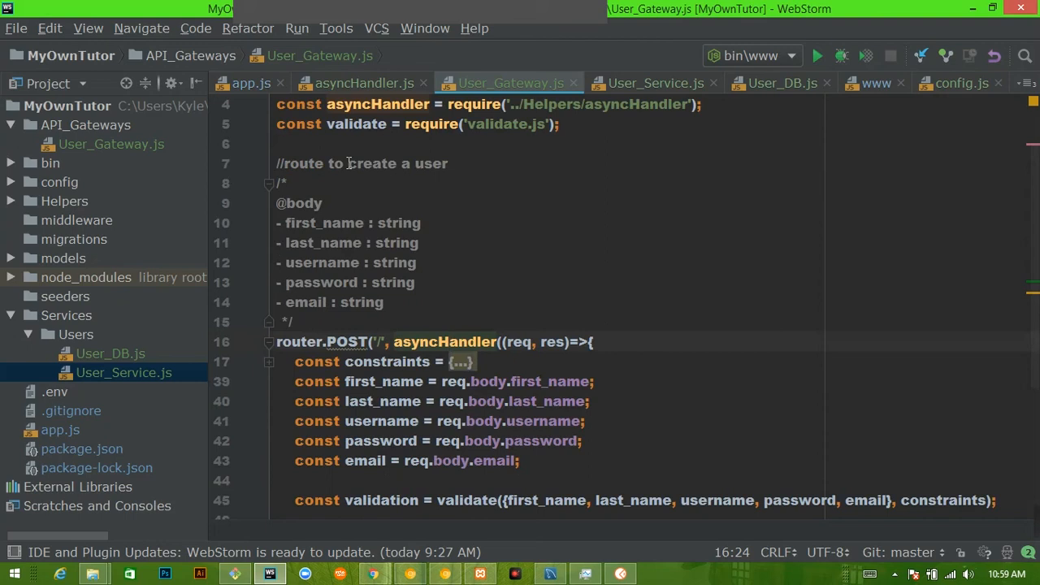
scroll(down, 3)
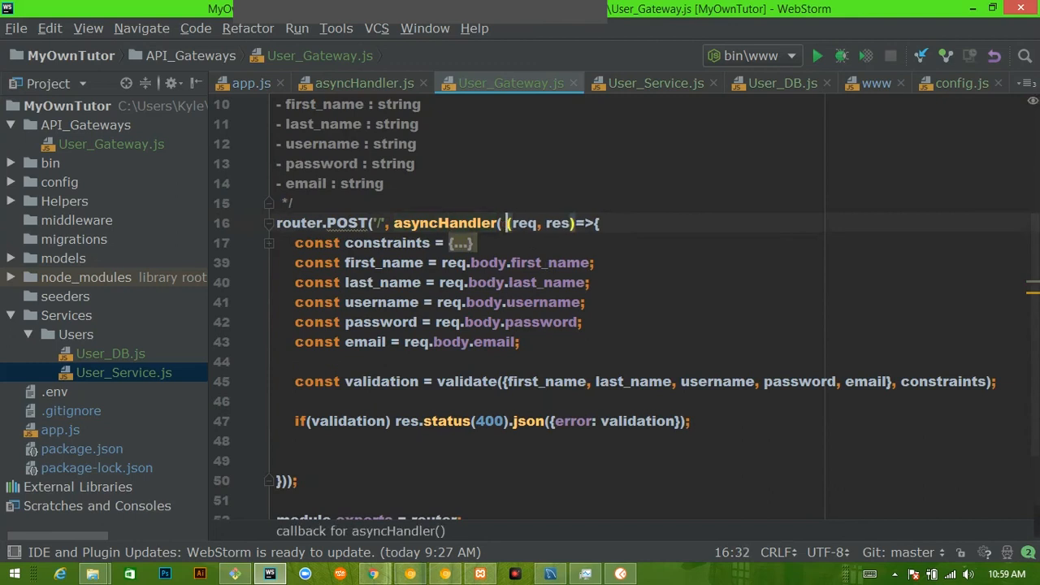
text(asyn c)
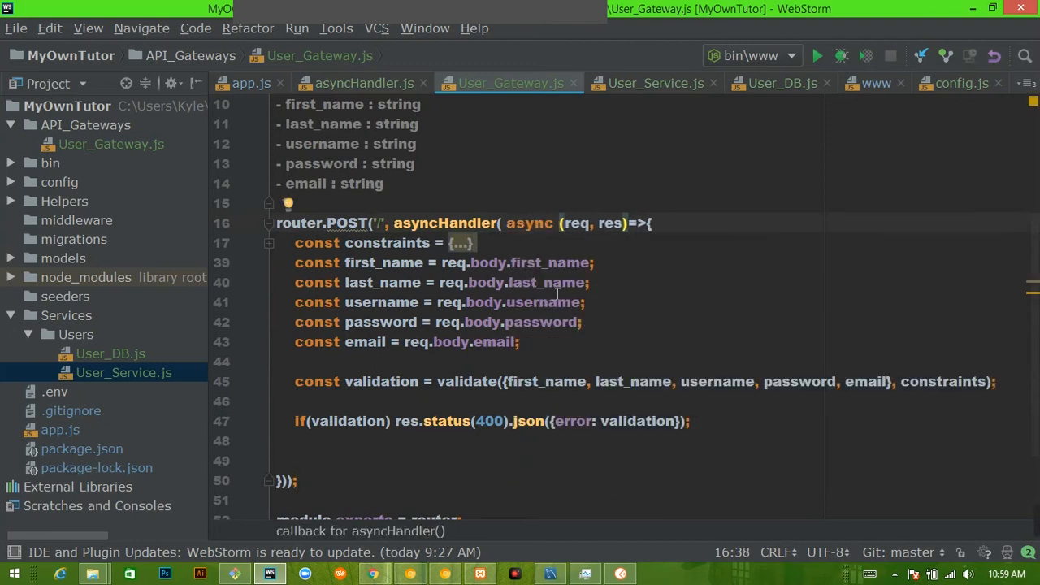
click(542, 281)
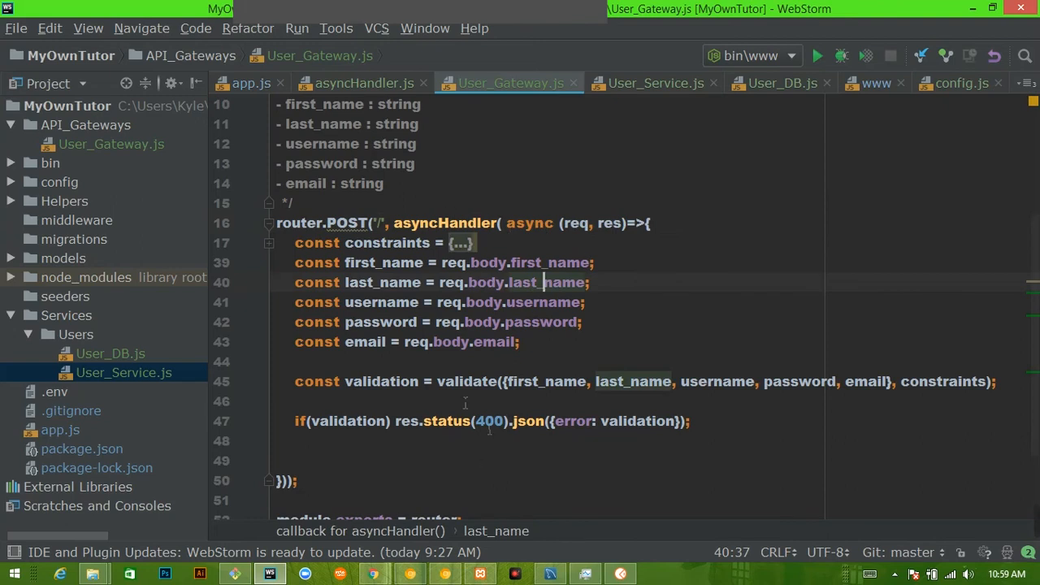
mouse_move(542, 178)
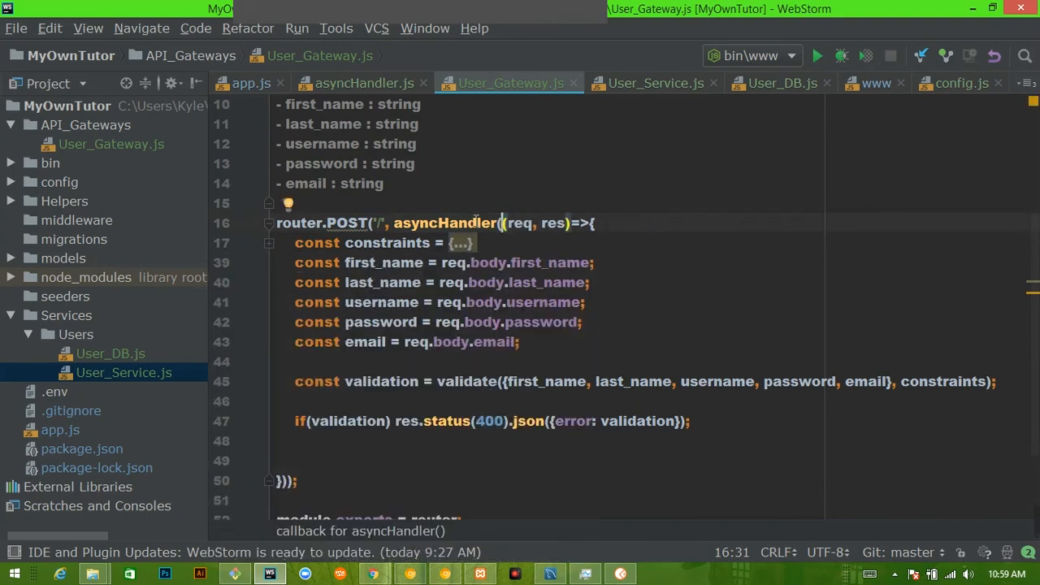
Jump to the asyncHandler helper definition in asyncHandler.js.
click(362, 83)
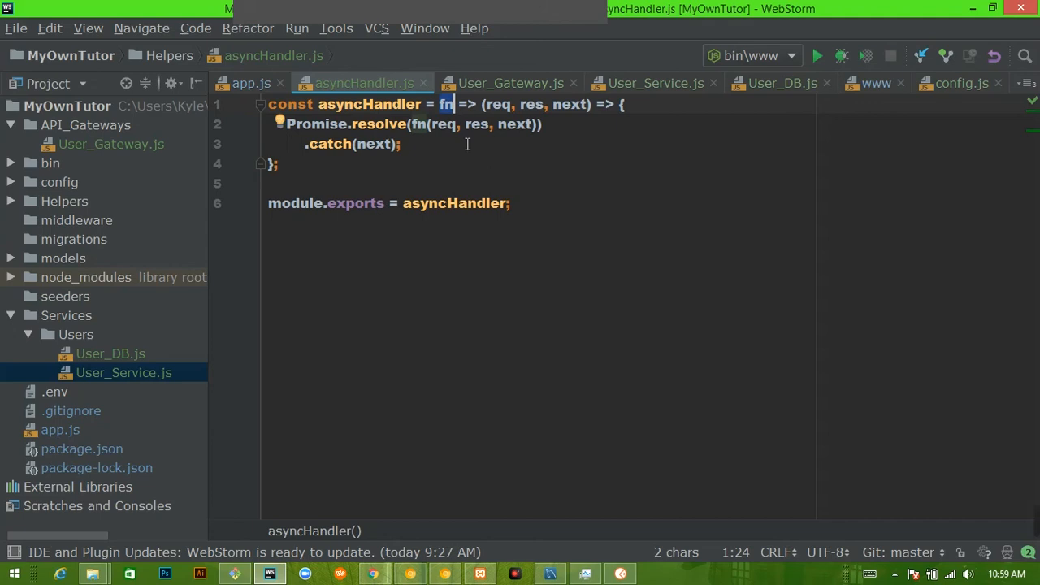
mouse_move(489, 143)
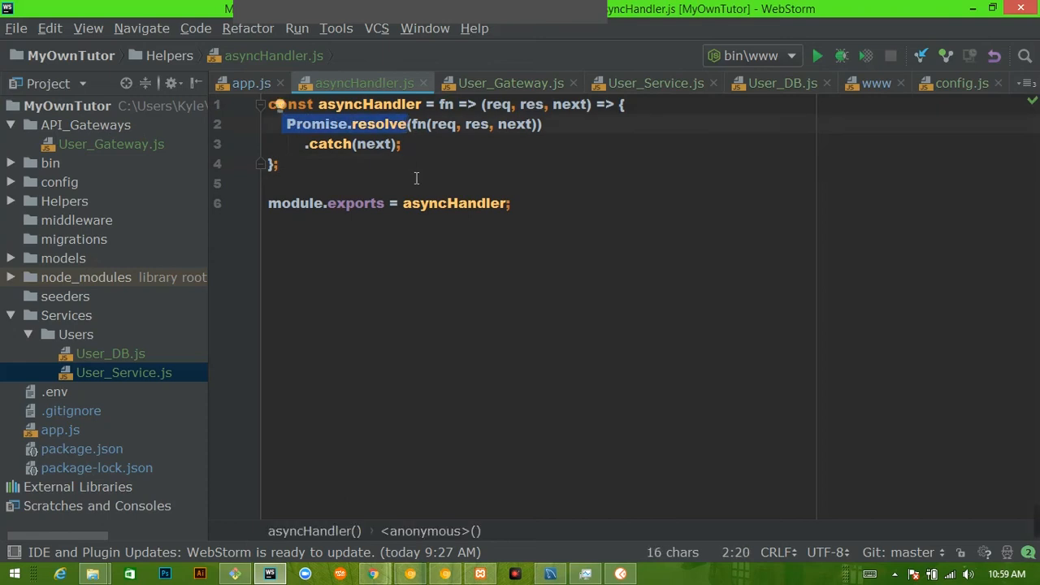
mouse_move(440, 99)
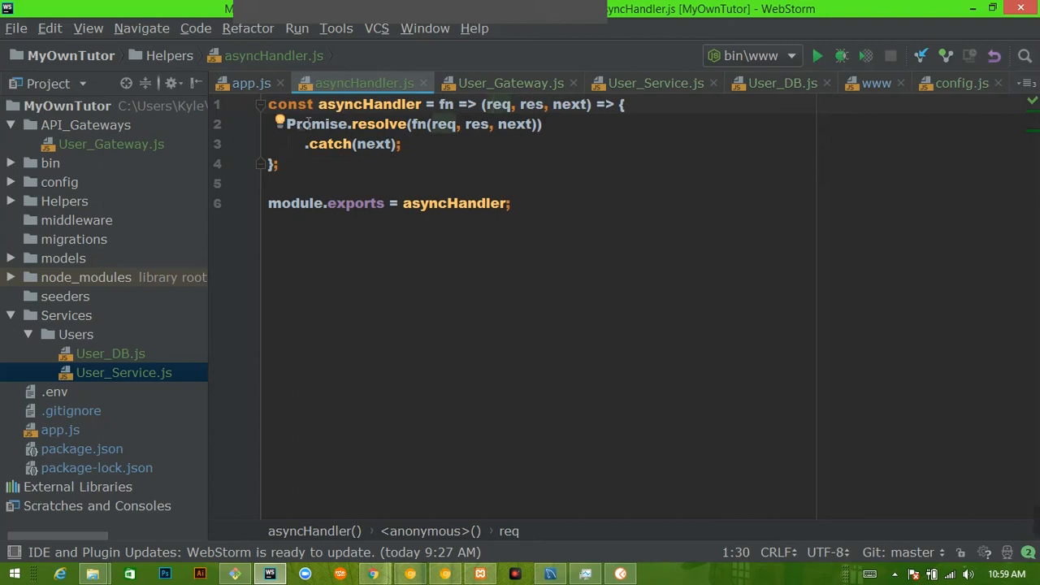
Highlight next passed into fn and the .catch(next) call in asyncHandler.js, then switch to app.js.
double_click(416, 124)
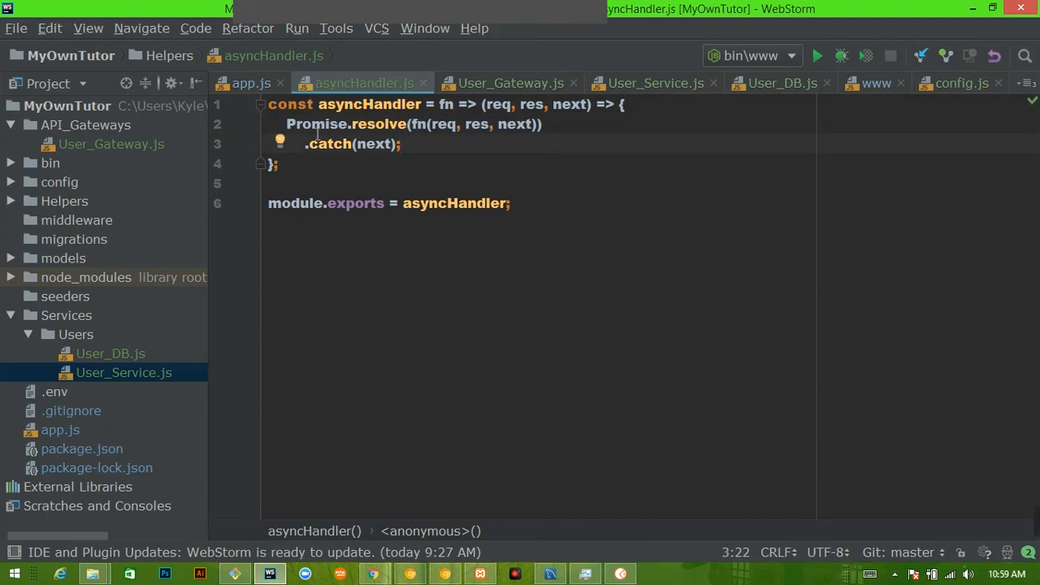
mouse_move(393, 153)
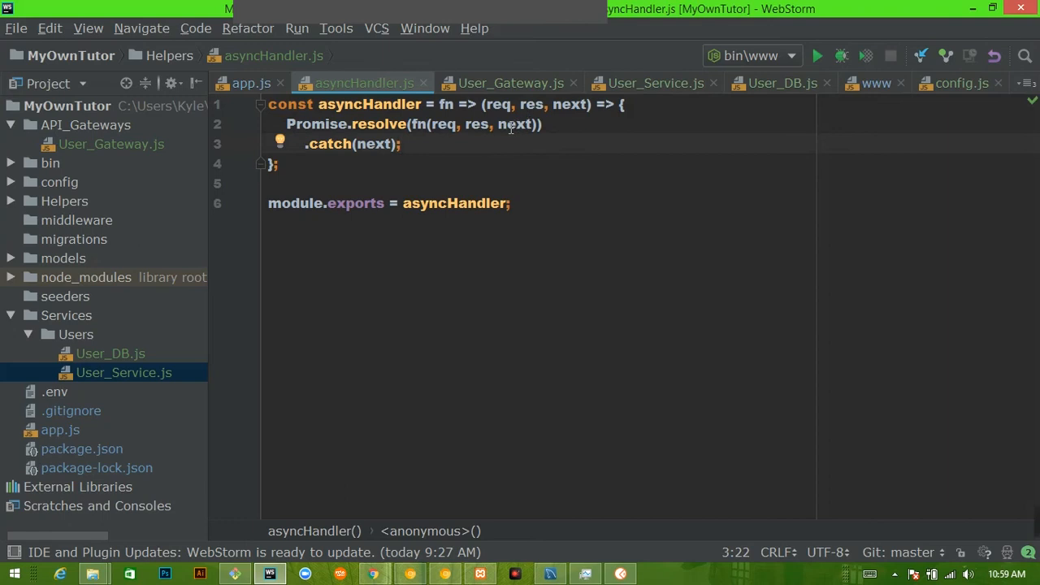
double_click(515, 123)
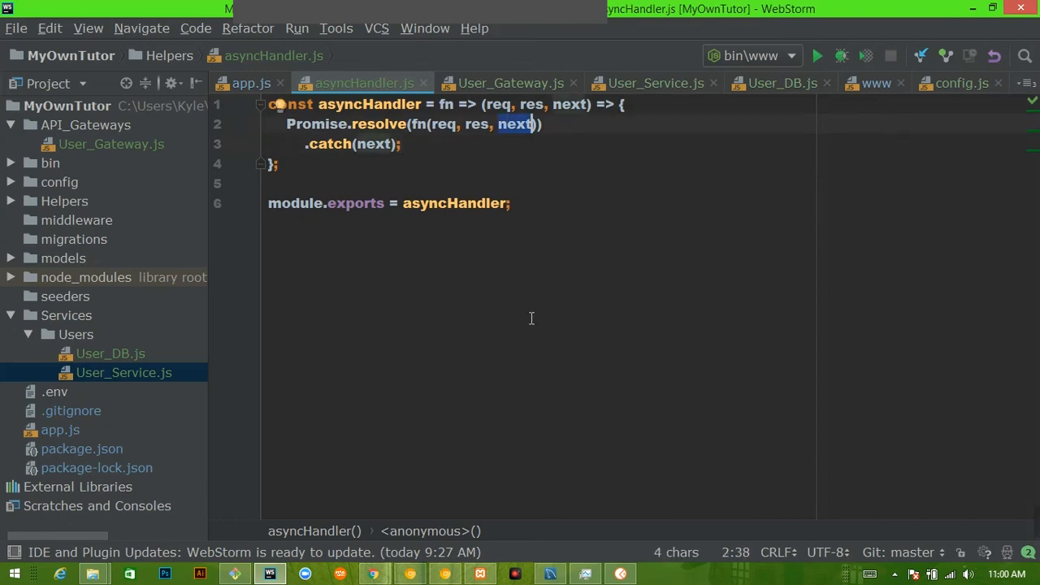
click(277, 163)
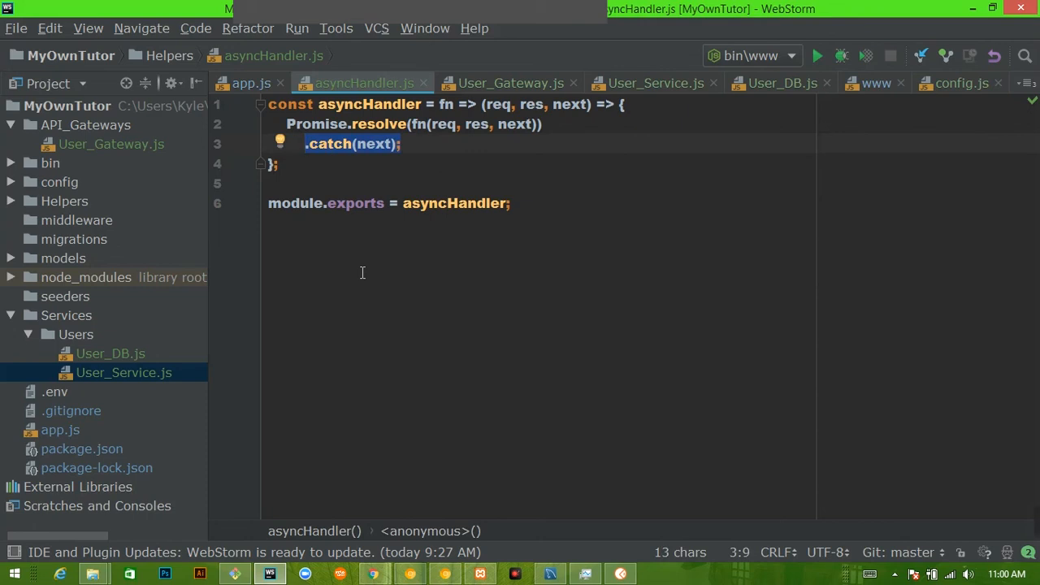
mouse_move(361, 62)
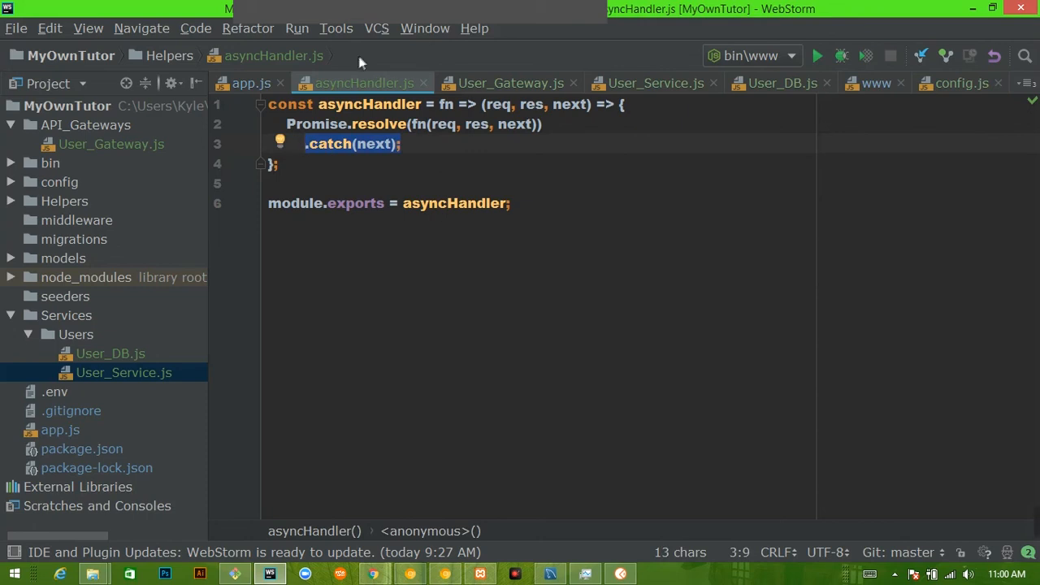
click(252, 83)
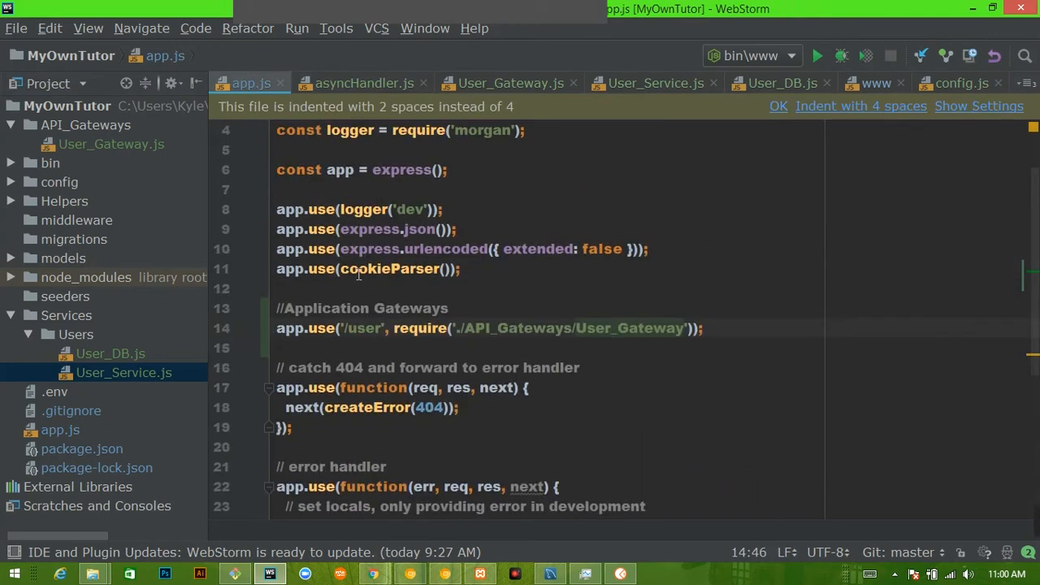
Review the error handler block in app.js, then go back to asyncHandler.js.
scroll(down, 3)
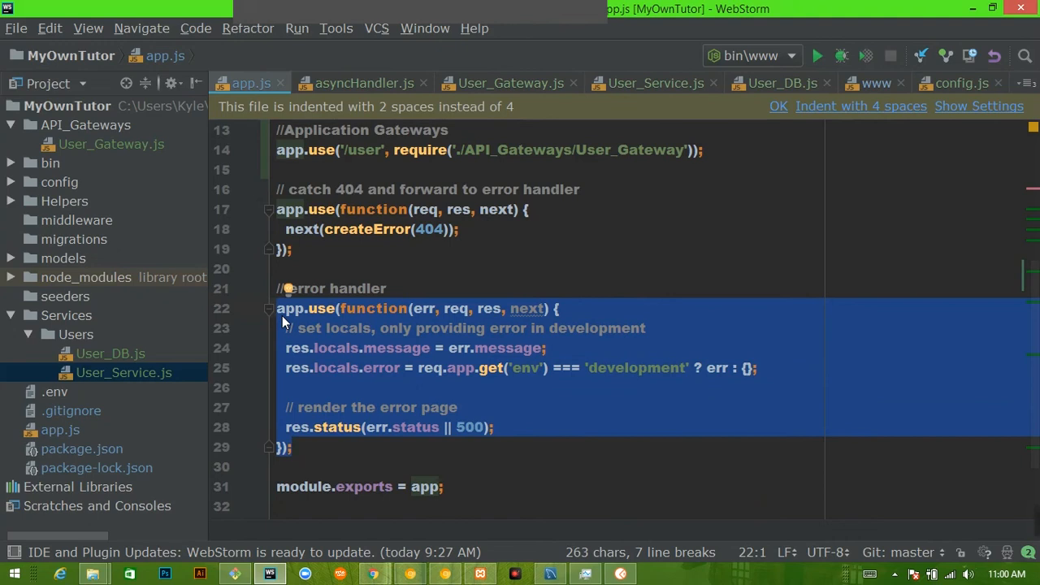
mouse_move(369, 439)
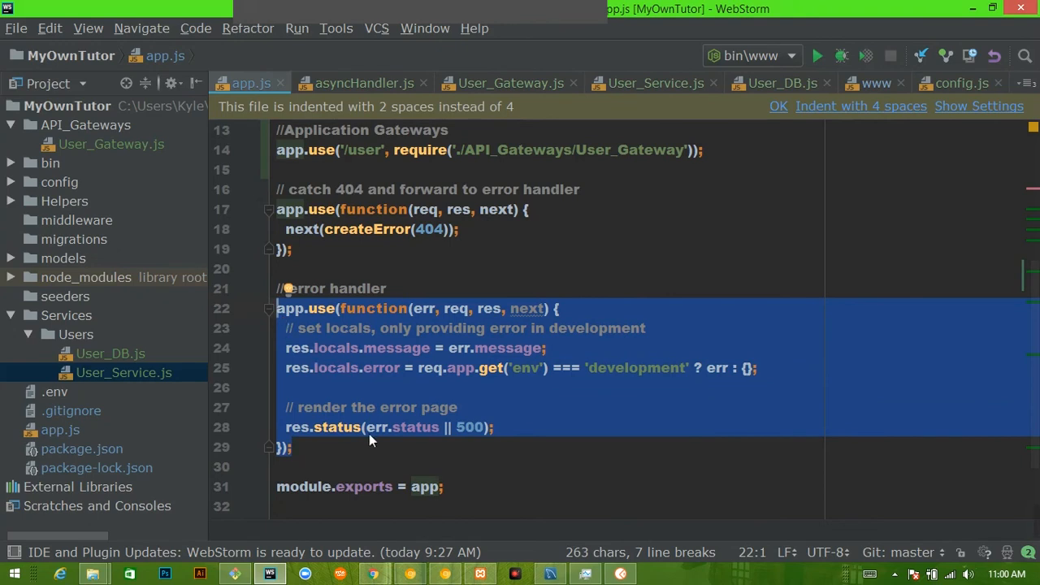
mouse_move(356, 315)
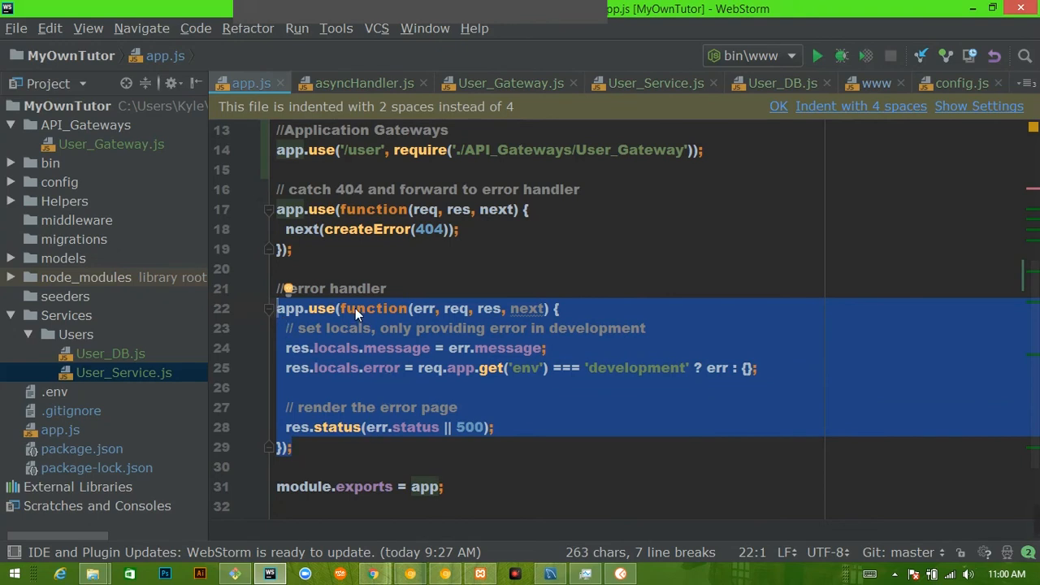
mouse_move(386, 368)
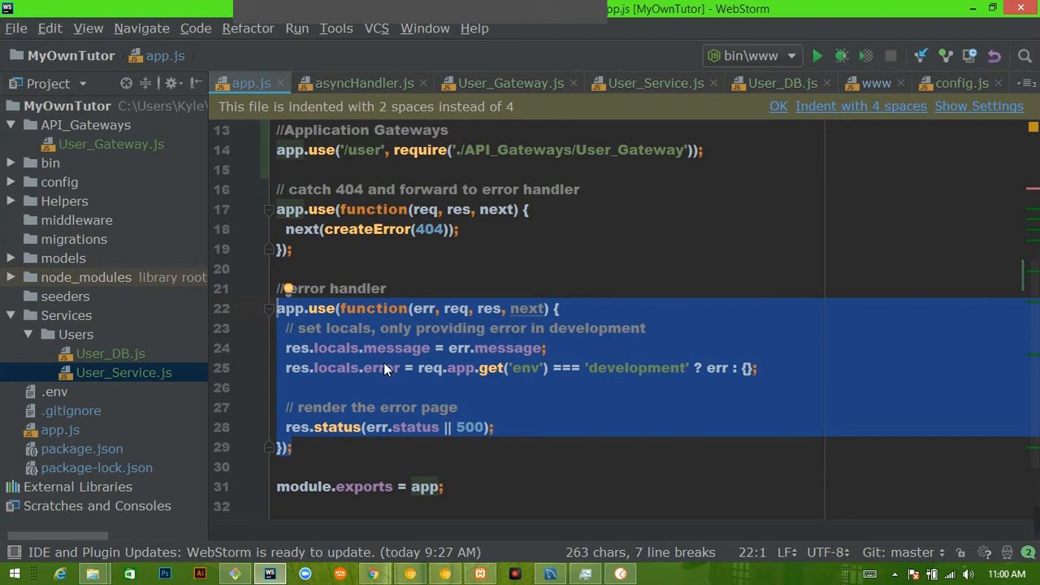
click(382, 367)
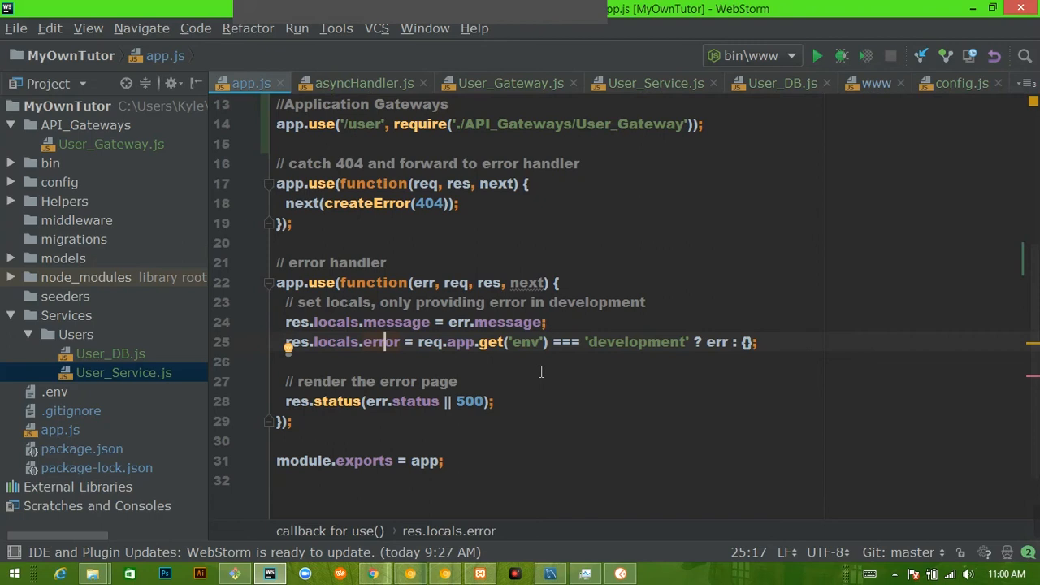
mouse_move(372, 83)
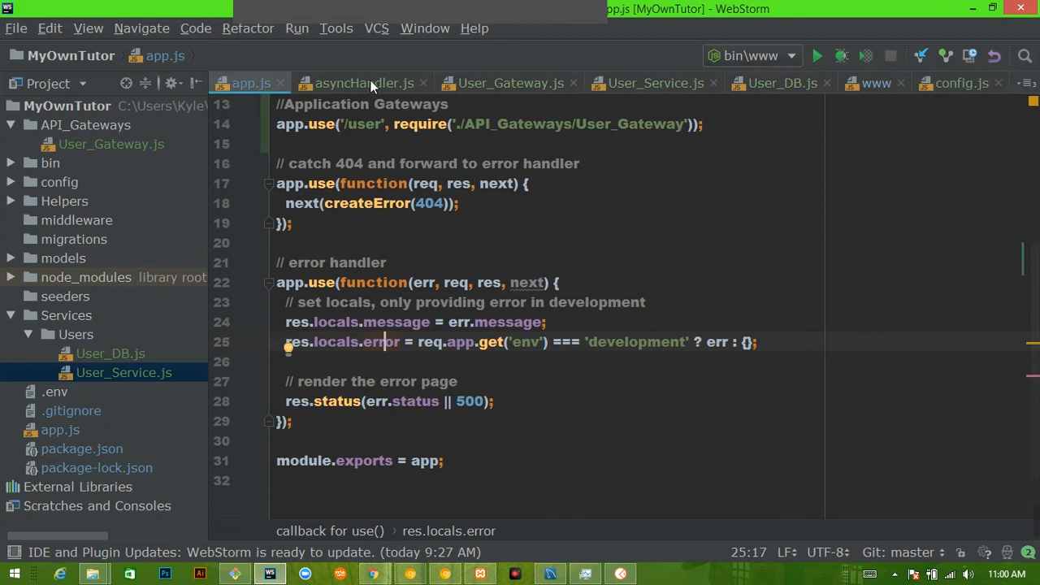
click(364, 83)
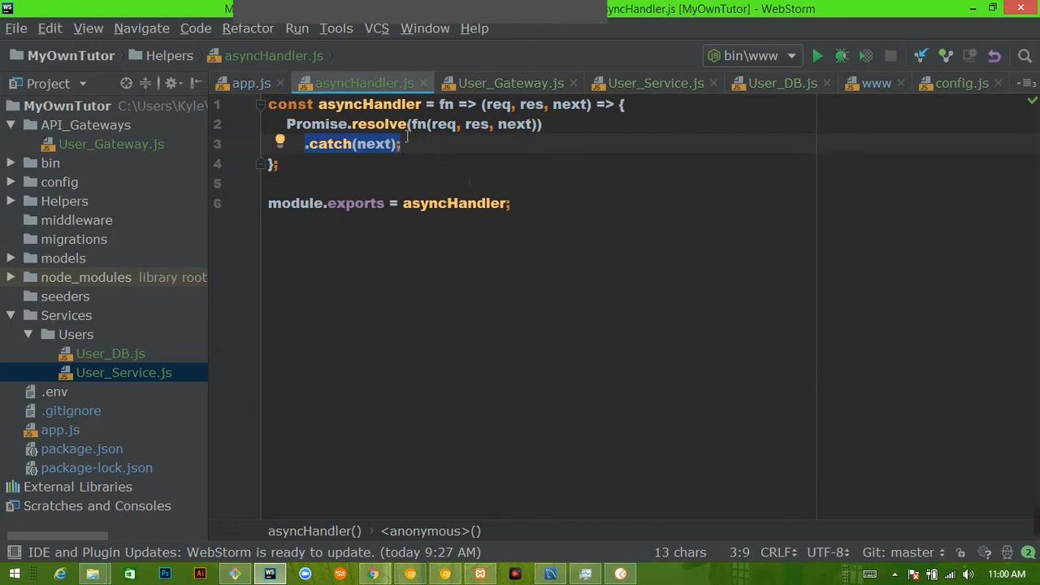
mouse_move(446, 152)
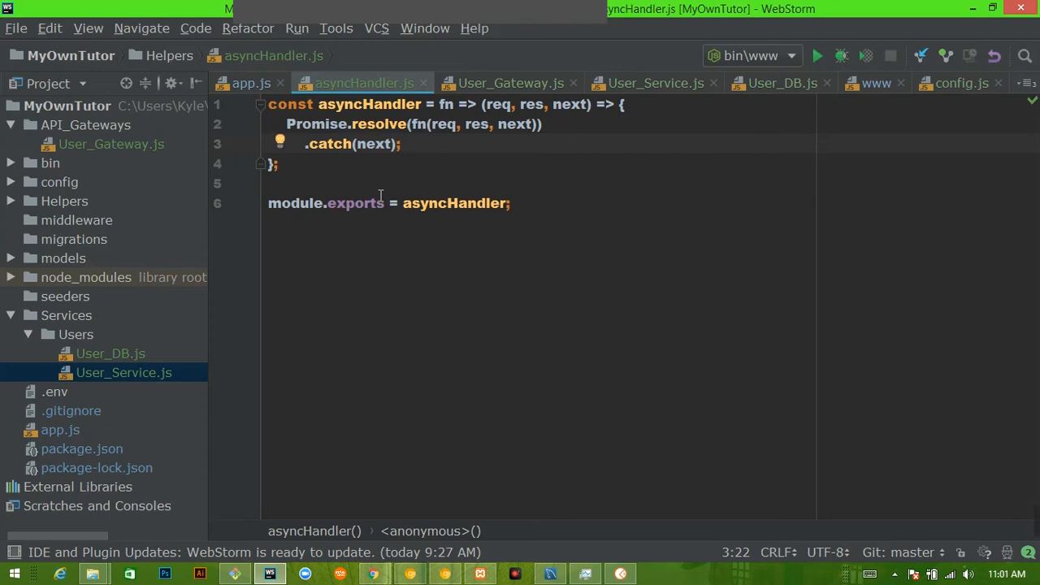
Switch to User_Gateway.js showing the POST route wrapped in asyncHandler.
click(511, 83)
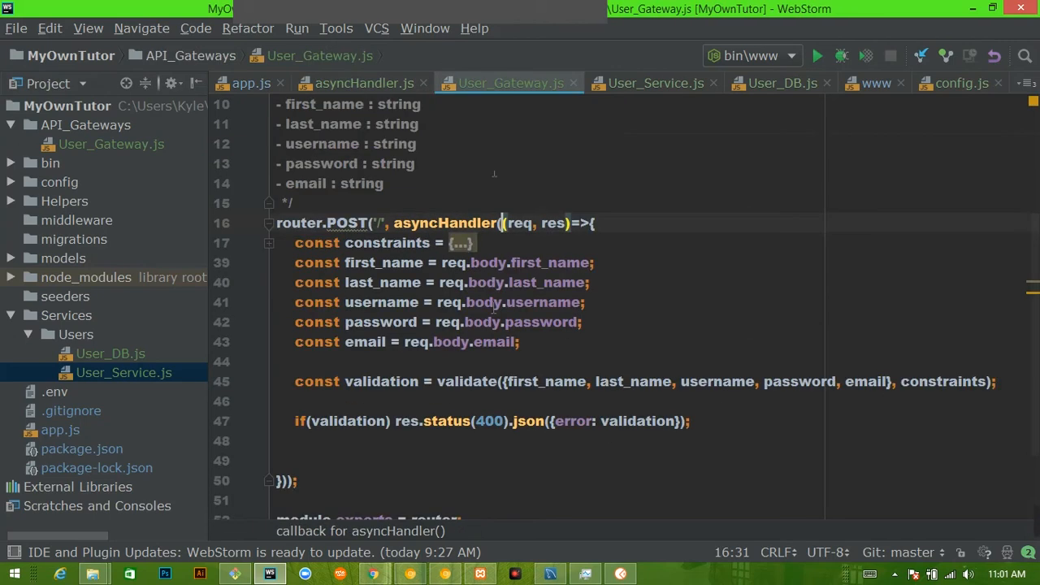
drag(504, 222, 566, 223)
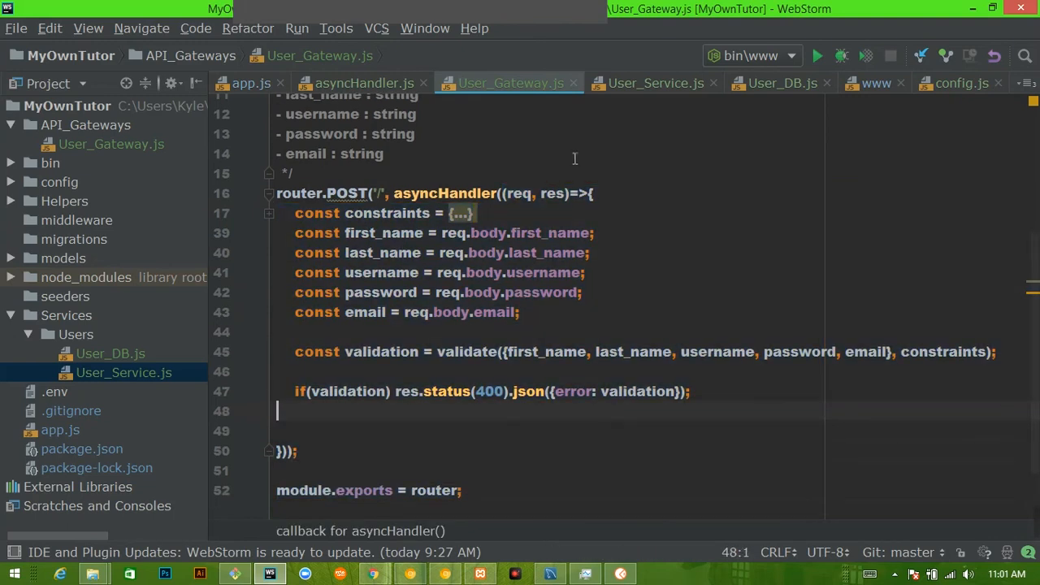
mouse_move(550, 193)
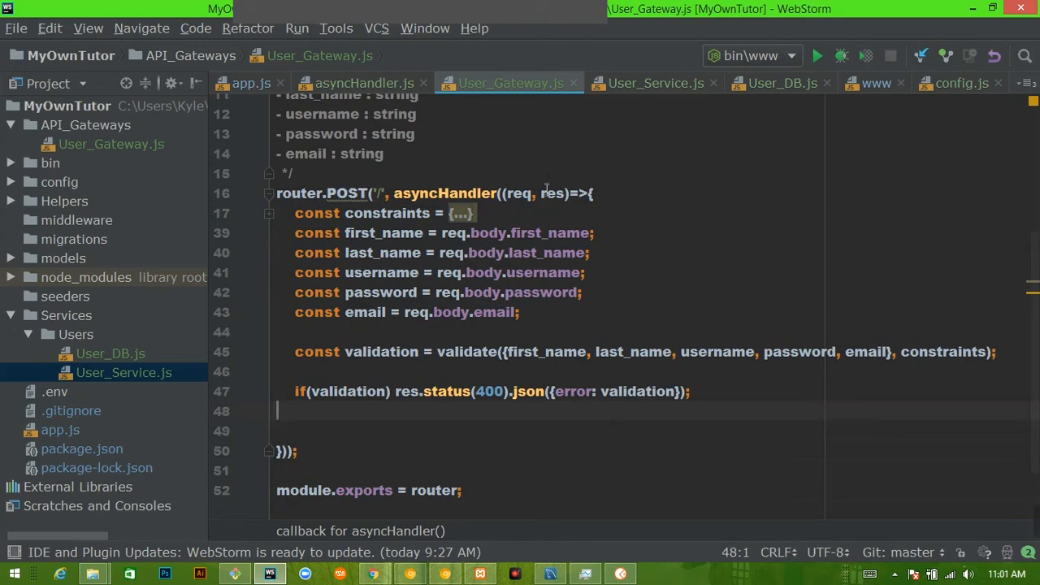
mouse_move(520, 161)
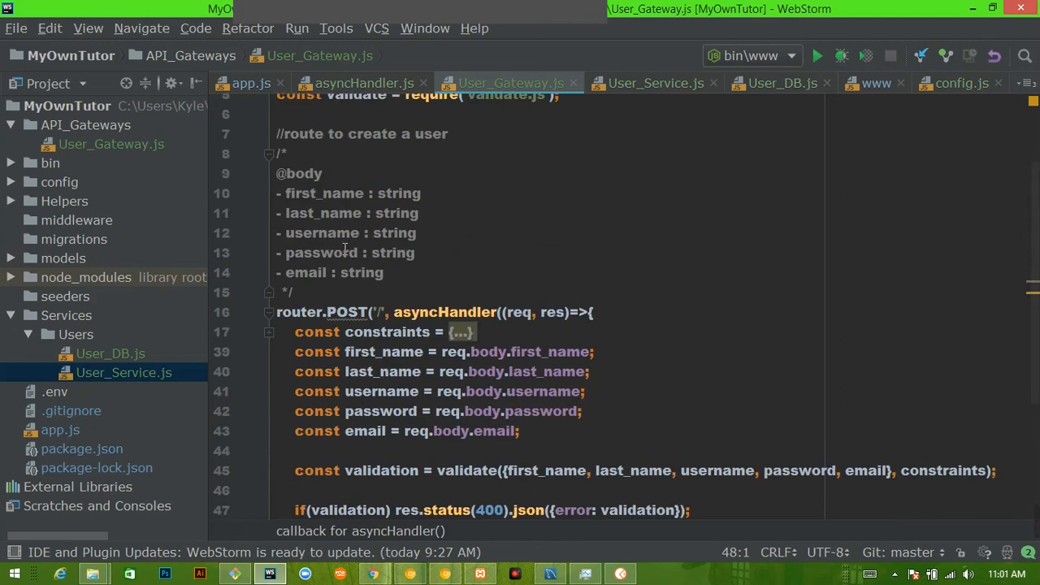
scroll(down, 3)
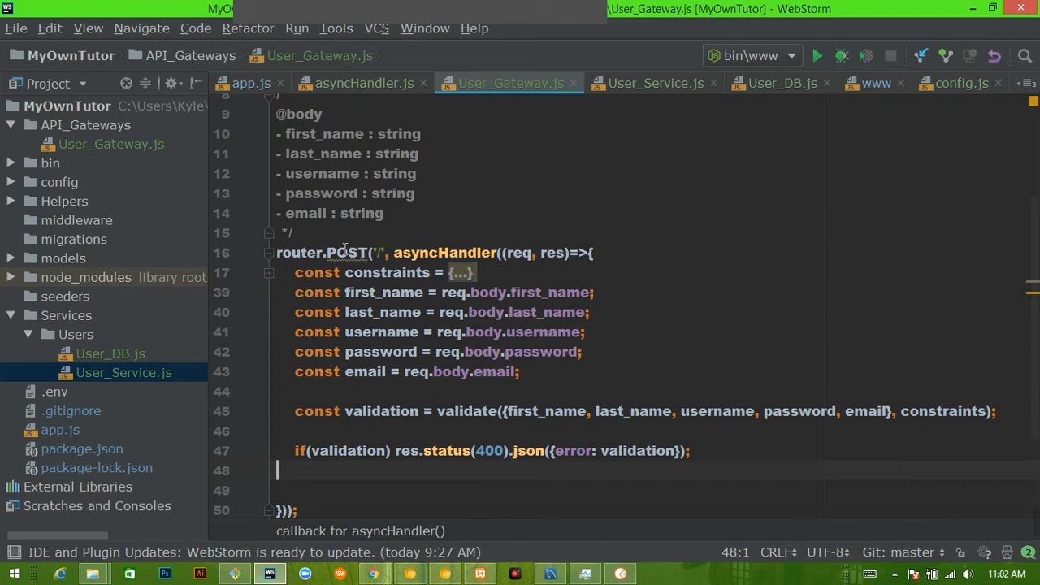
mouse_move(342, 253)
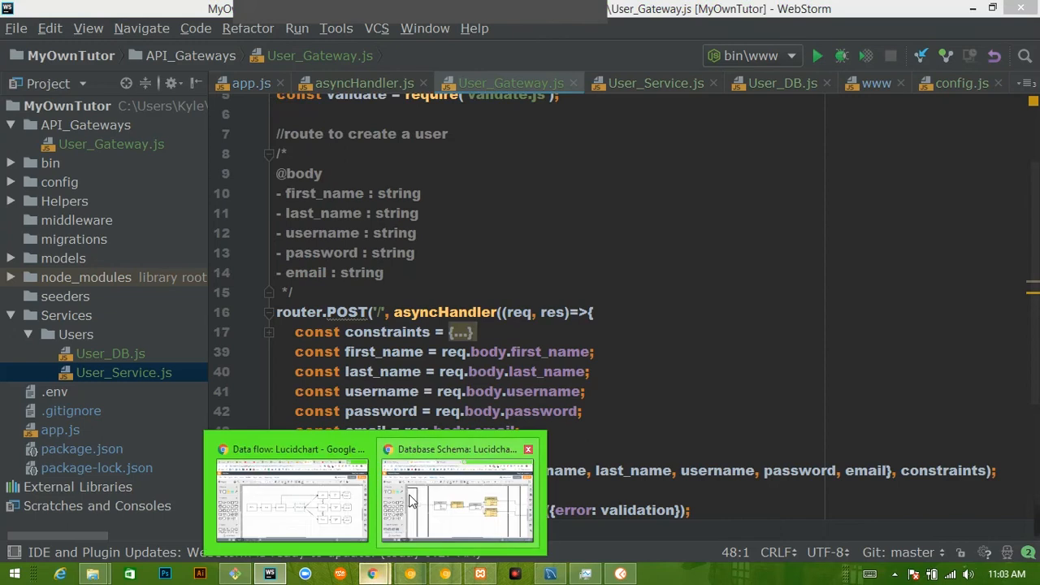
click(65, 574)
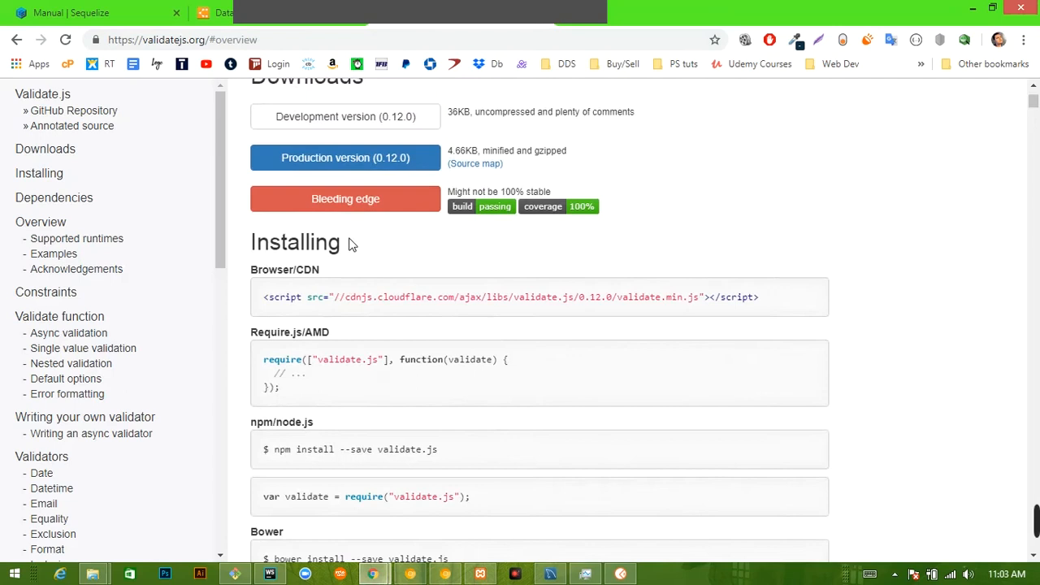
scroll(up, 3)
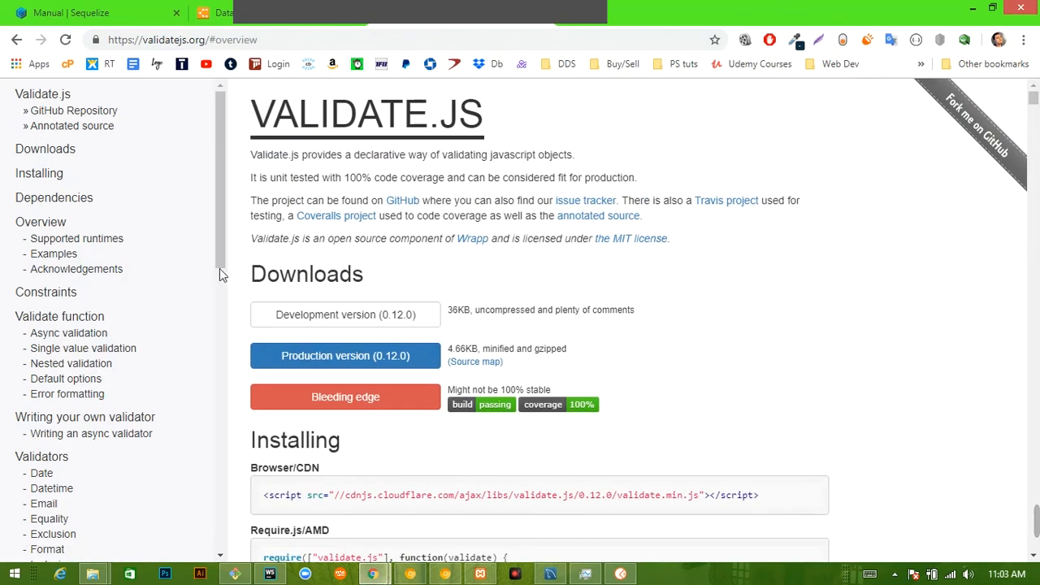
scroll(down, 3)
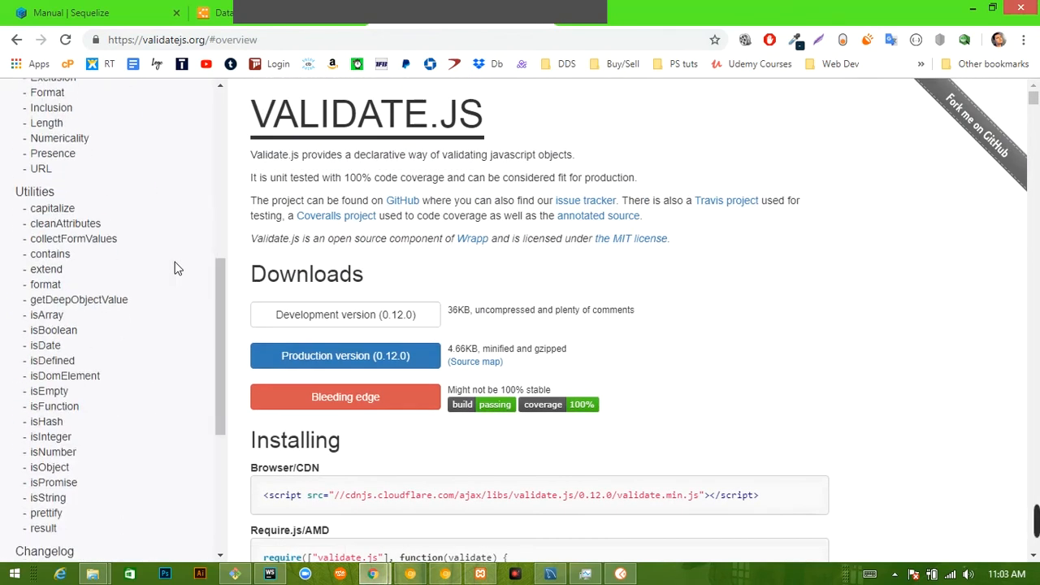
scroll(up, 3)
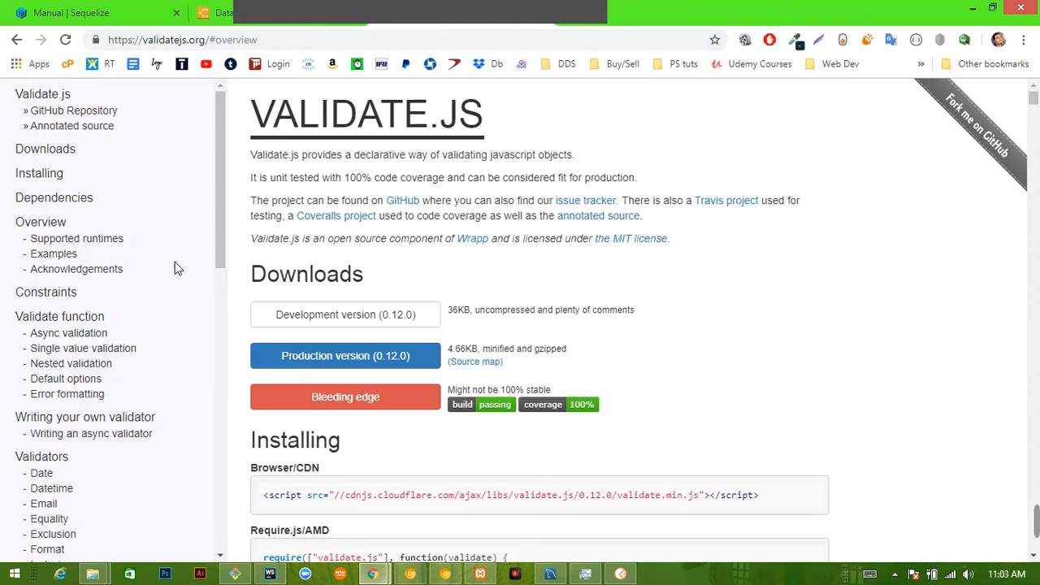
scroll(down, 3)
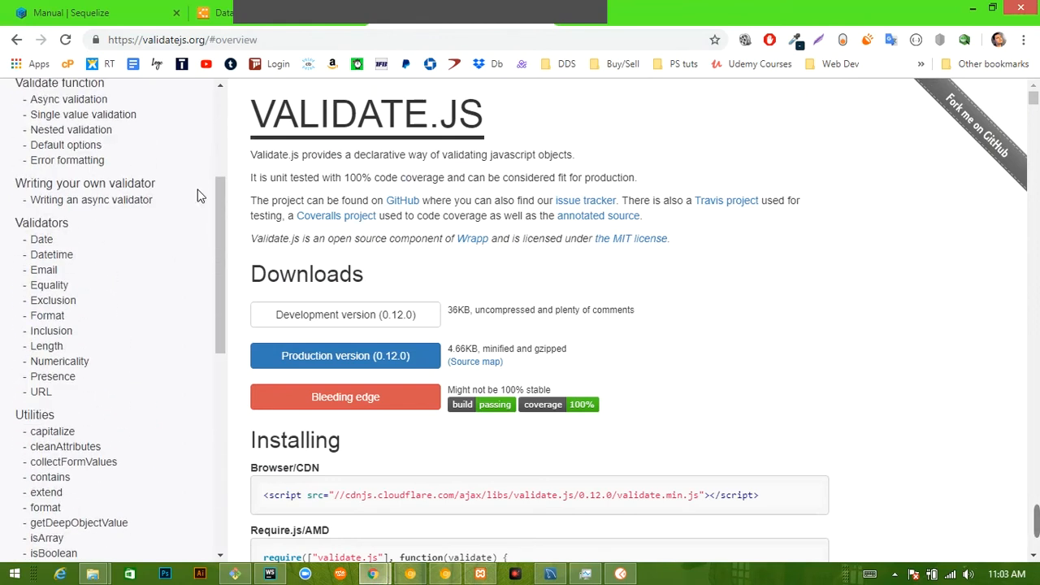
scroll(up, 3)
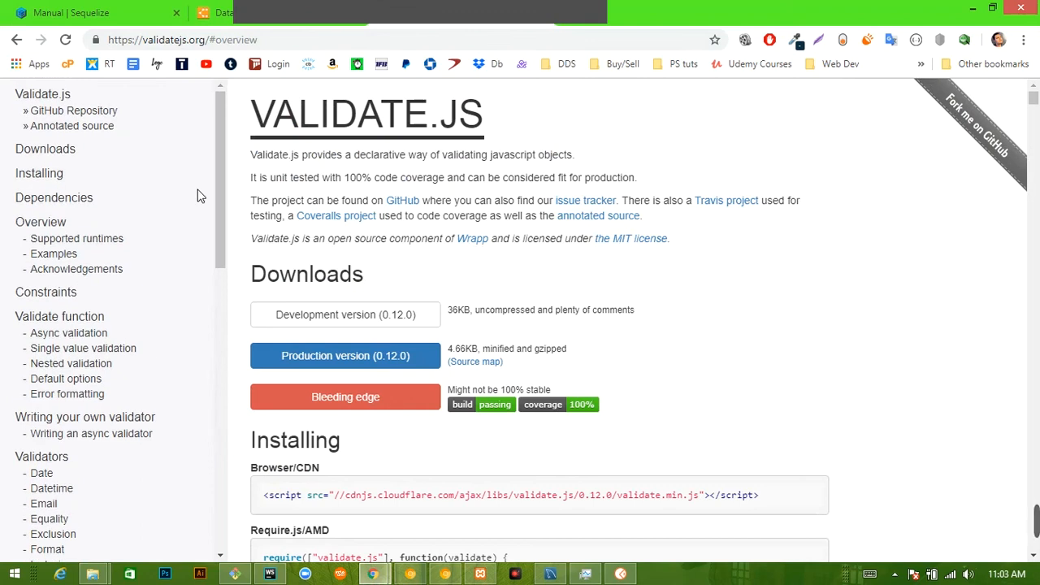
mouse_move(528, 390)
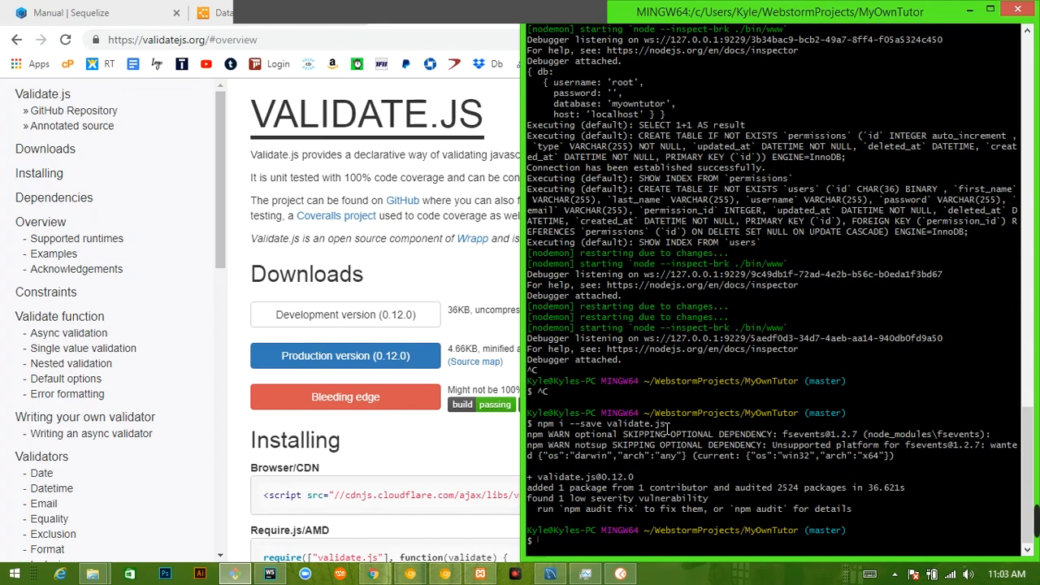
mouse_move(512, 453)
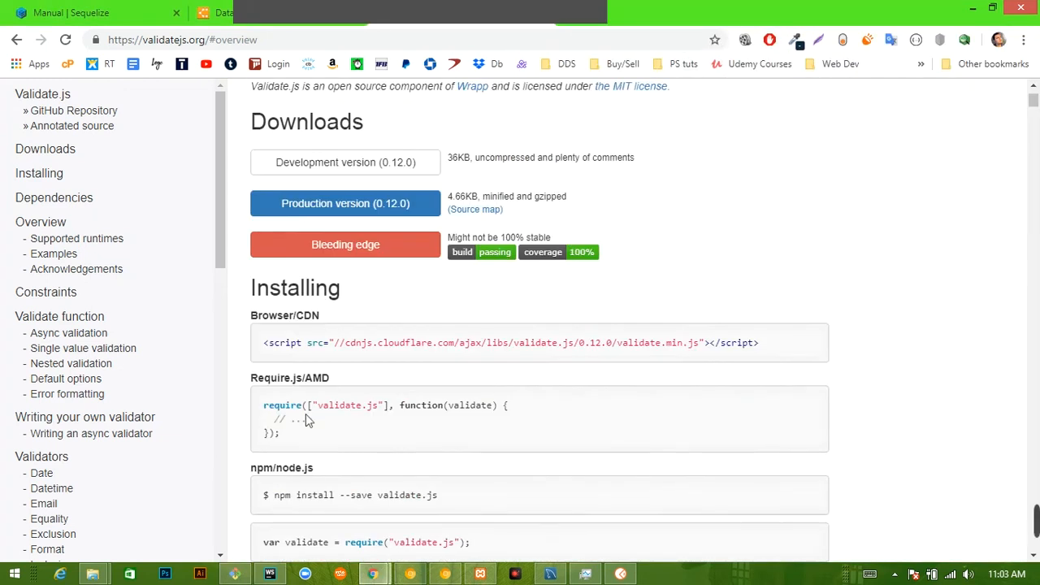
scroll(down, 3)
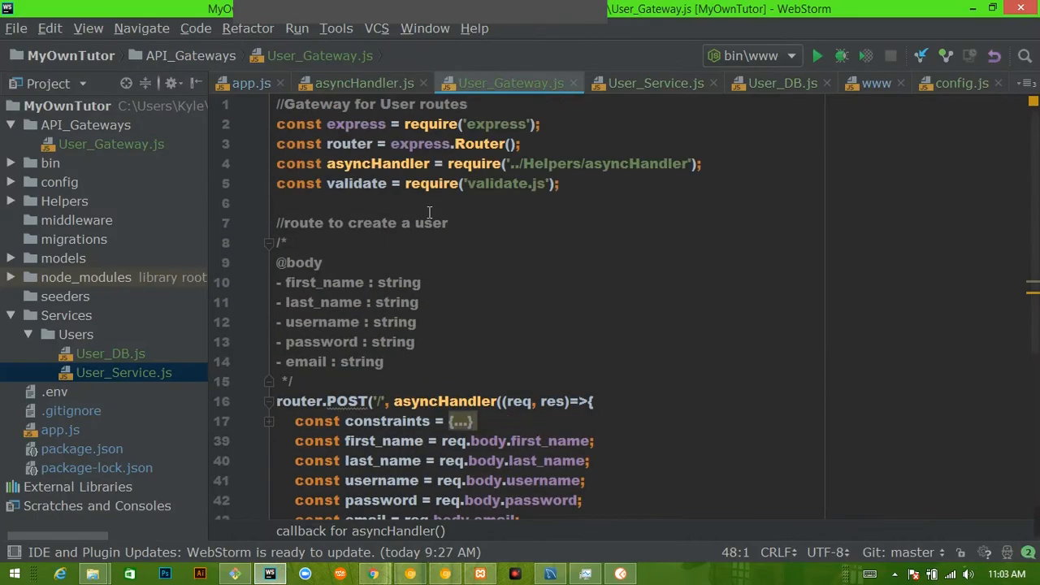
drag(378, 183, 559, 183)
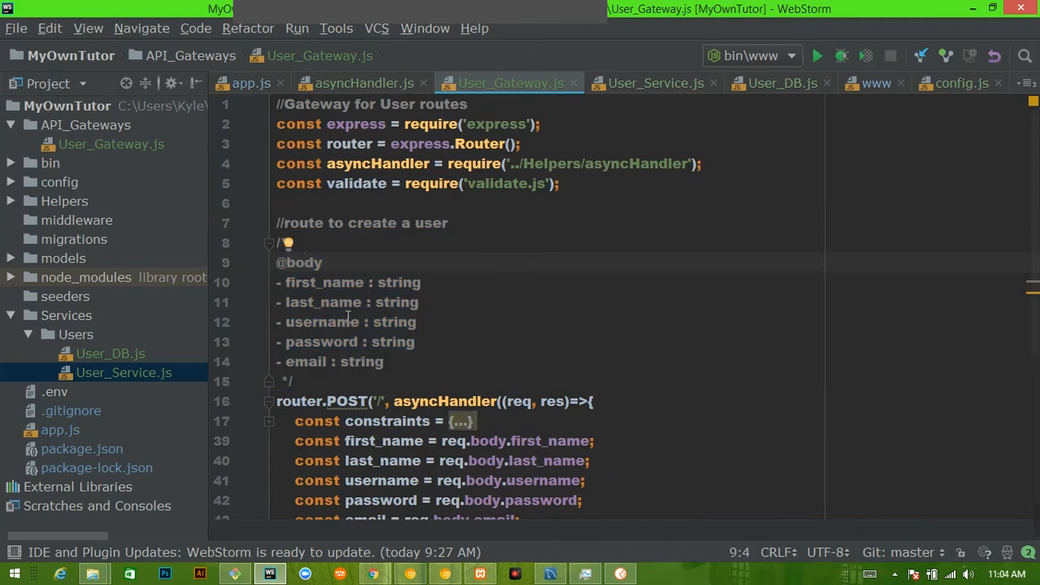
click(302, 262)
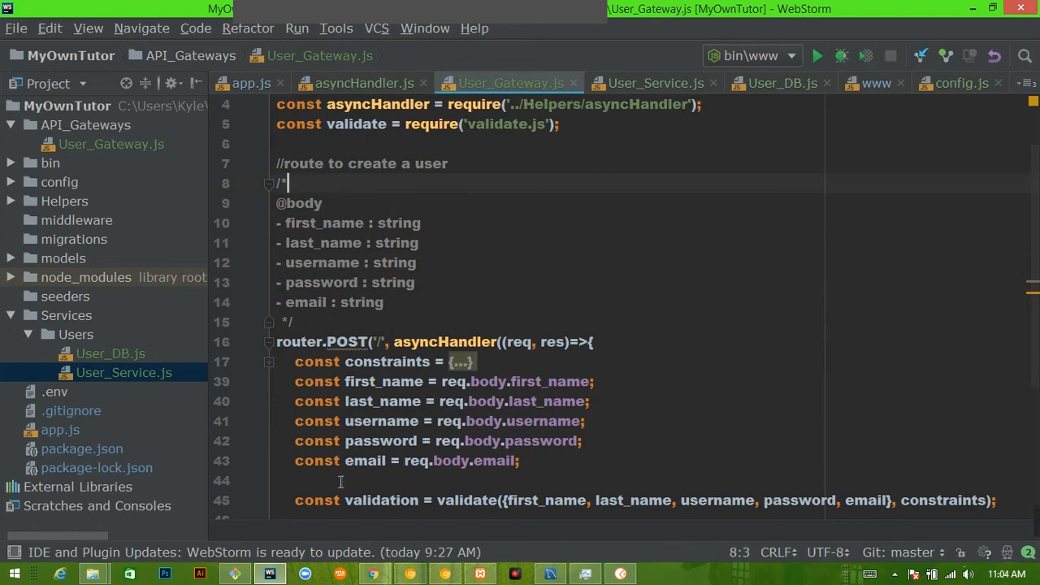
key(enter)
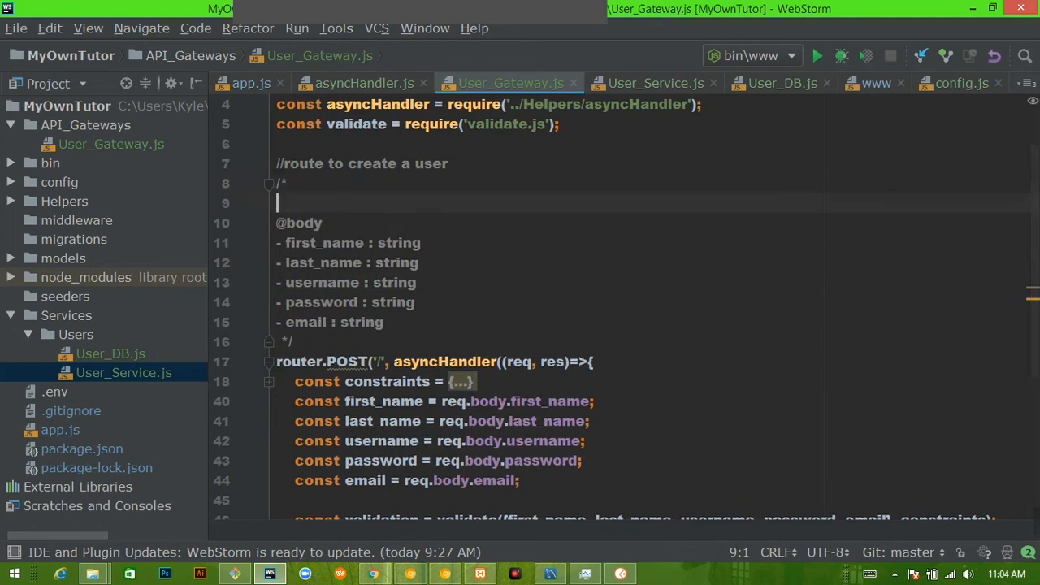
text(@query)
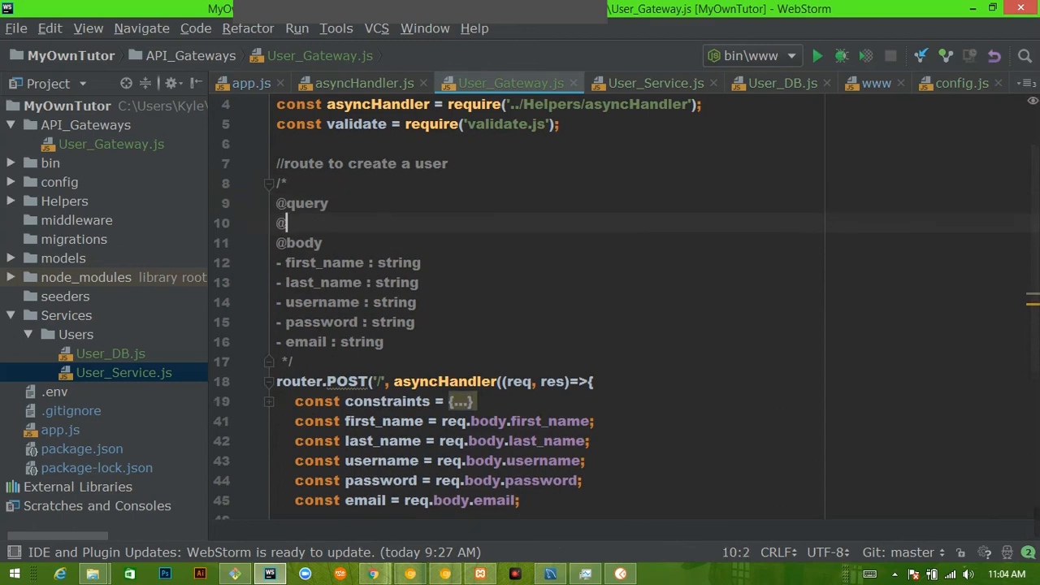
text(params)
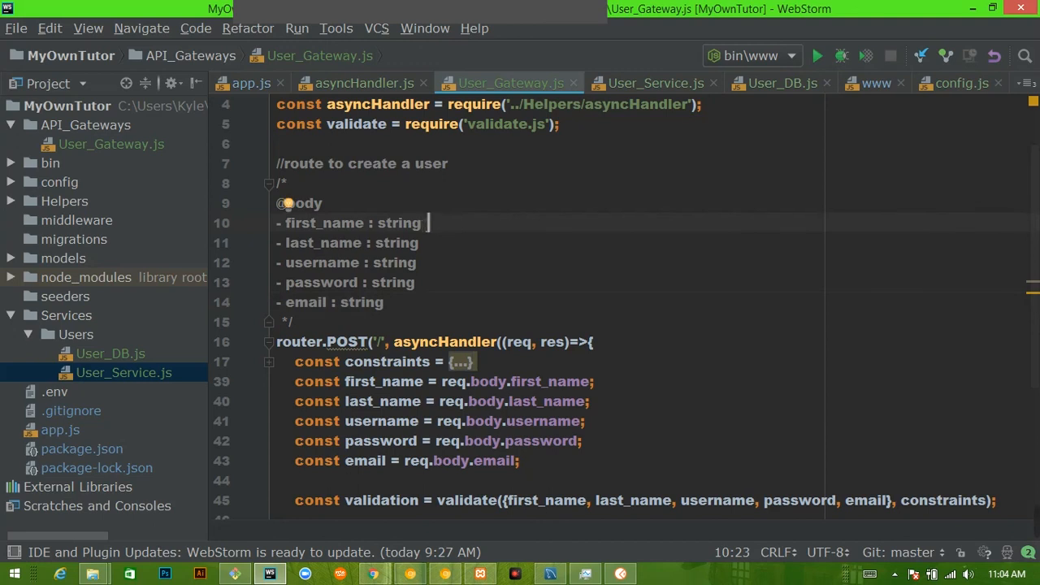
text(*)
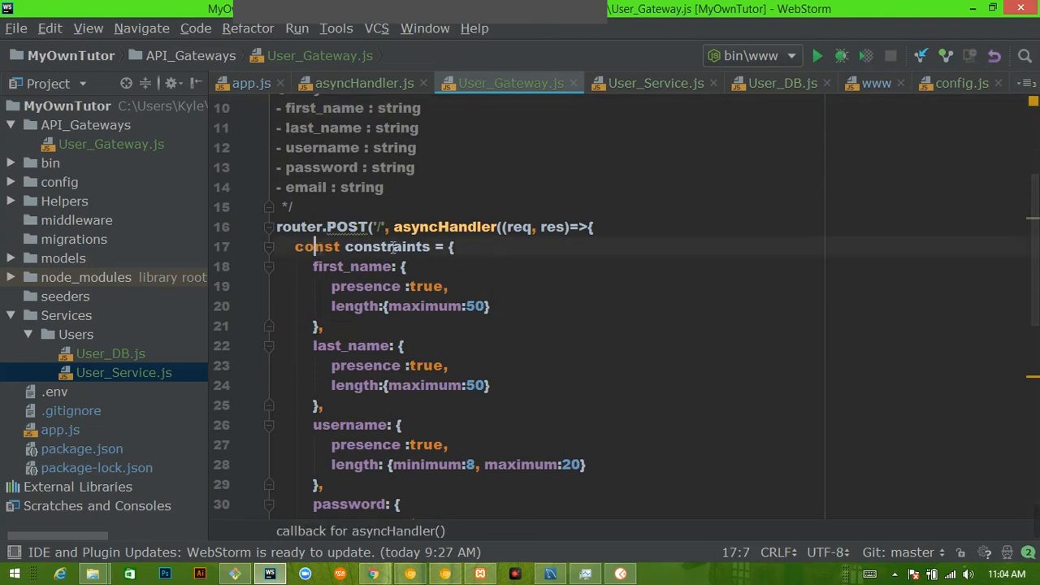
mouse_move(402, 247)
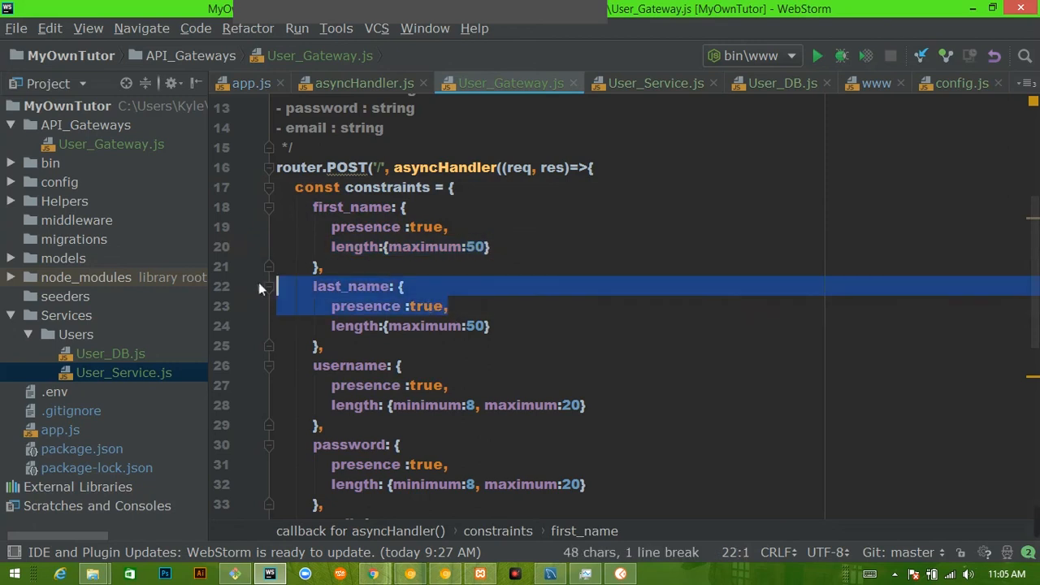
Compare the last_name length limit in Users.js with the route constraints, then return to User_Gateway.js.
double_click(475, 326)
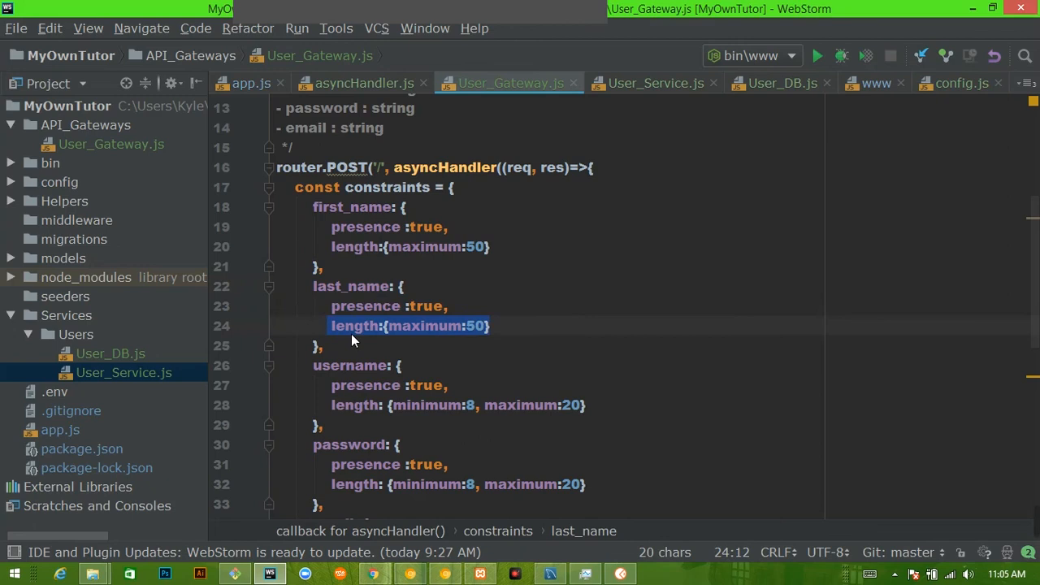
scroll(down, 3)
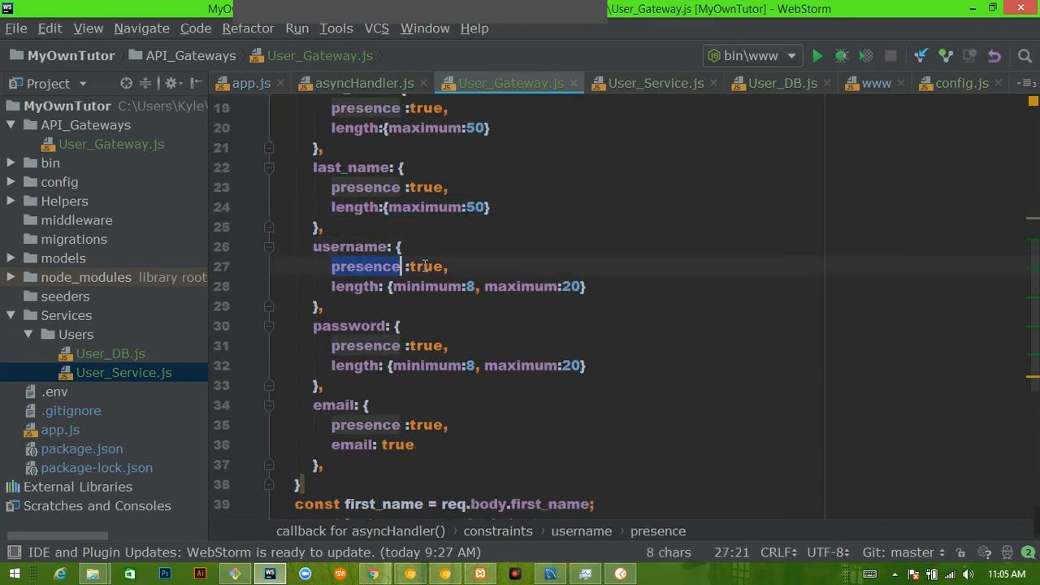
mouse_move(613, 223)
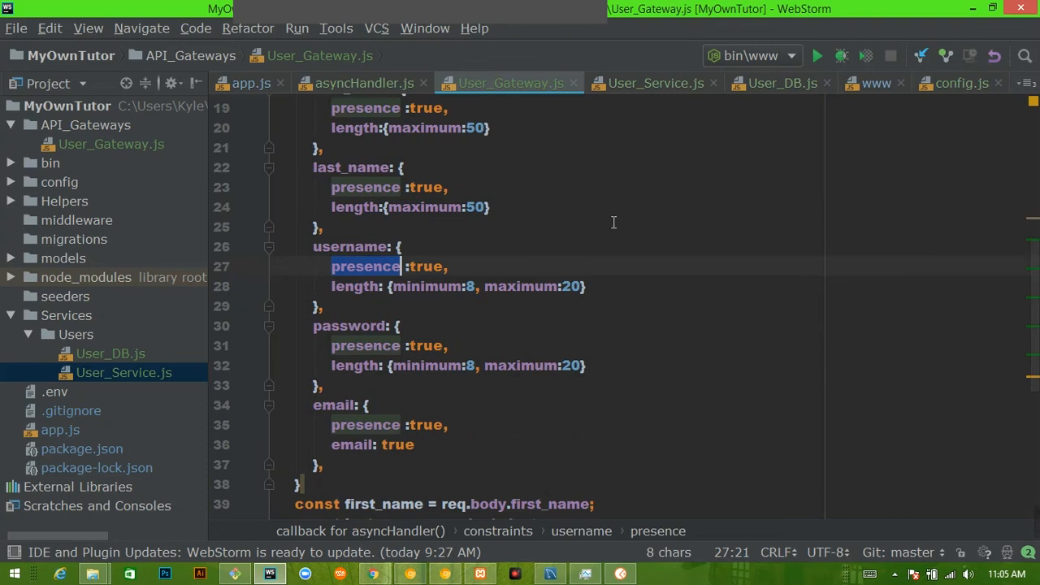
mouse_move(183, 265)
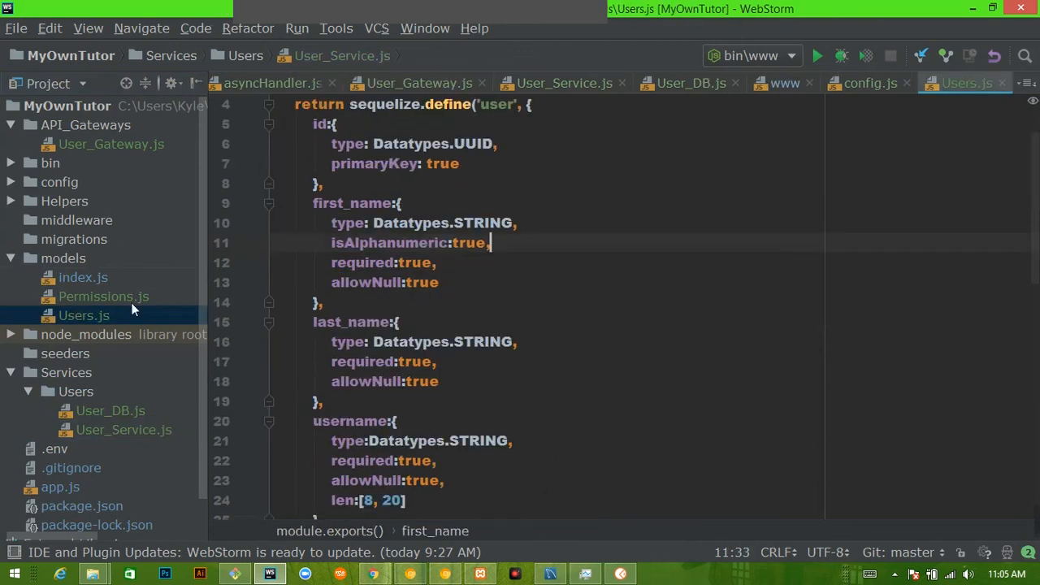
scroll(down, 3)
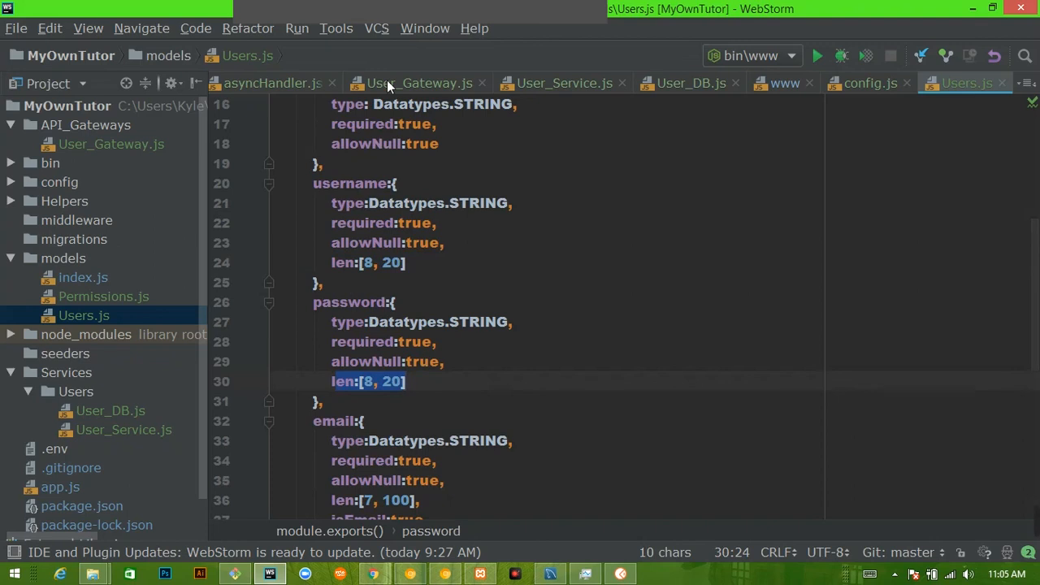
click(419, 83)
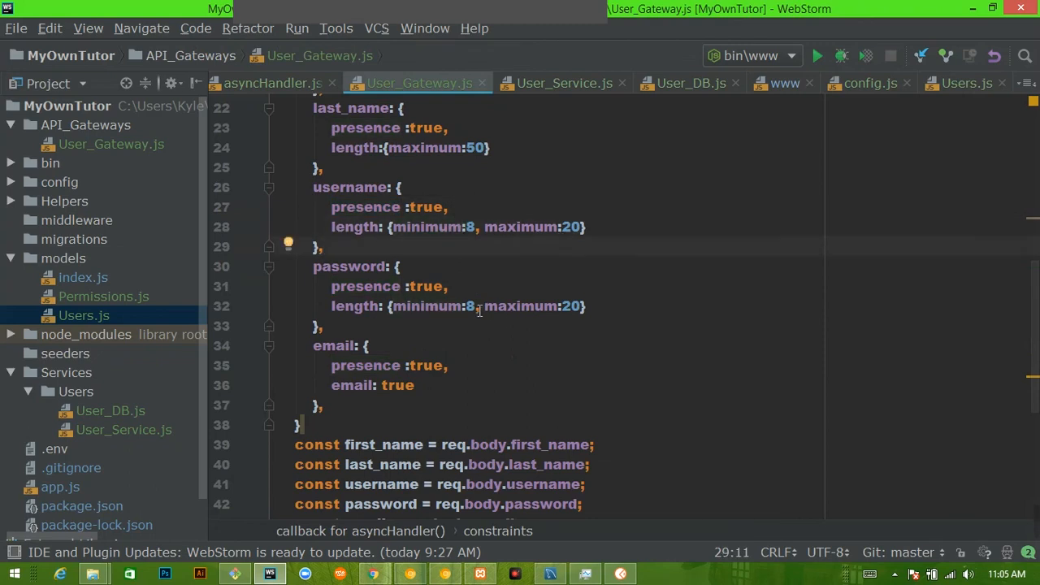
Point out the email presence and format rules, then fold the constraints object and select the body variables below.
click(476, 306)
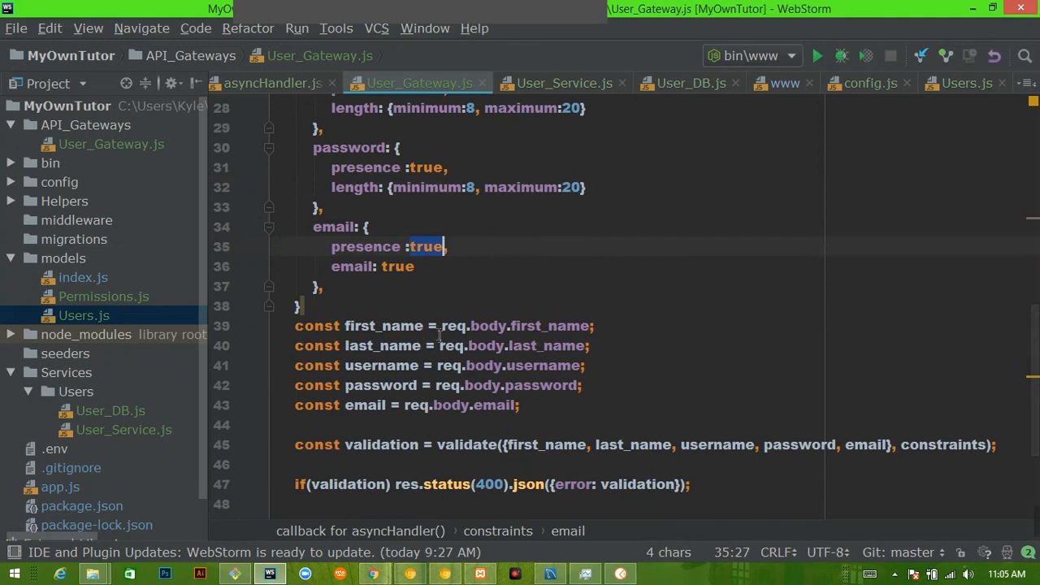
click(404, 266)
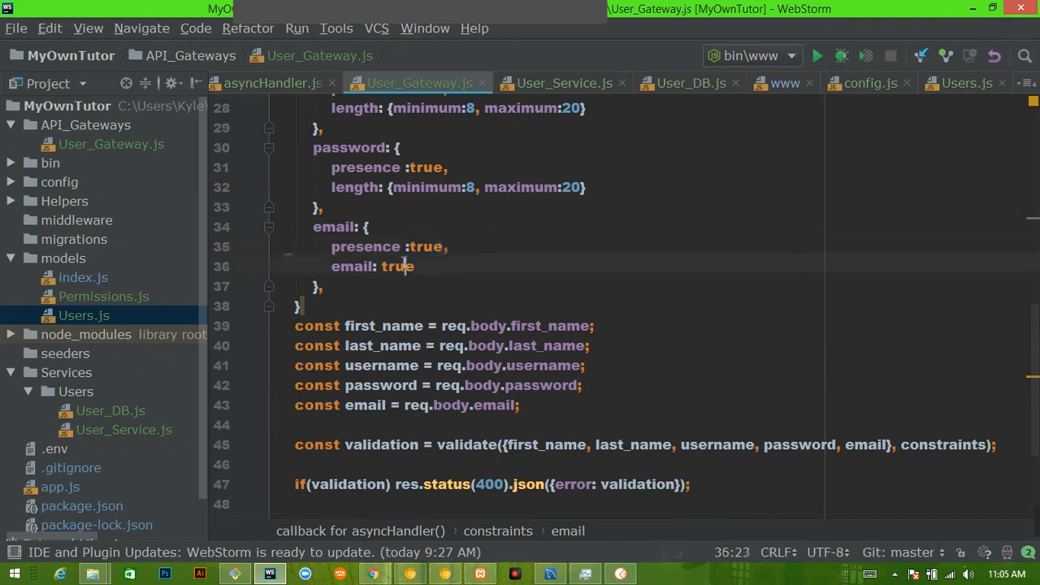
double_click(398, 265)
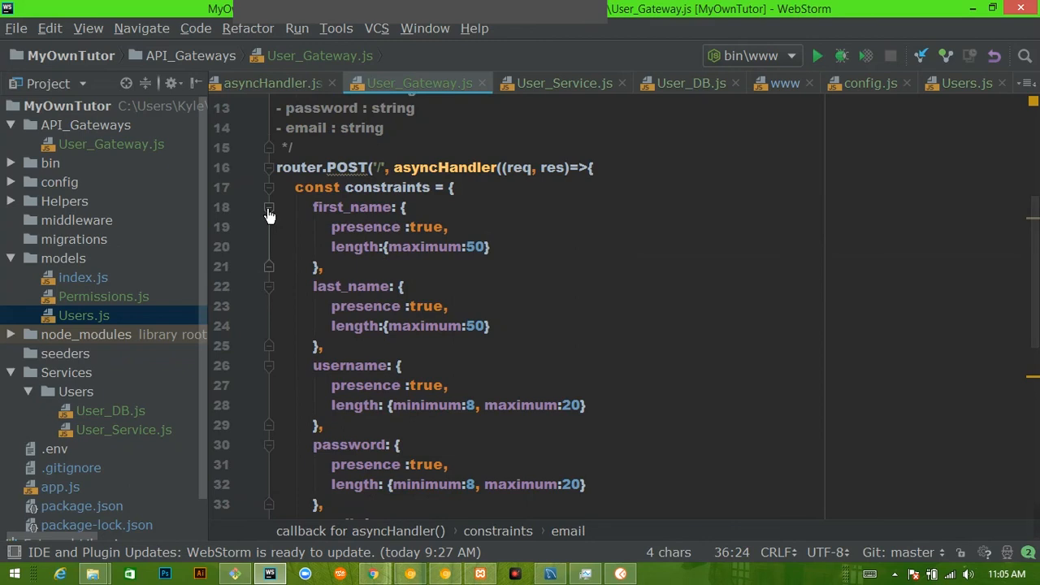
click(269, 190)
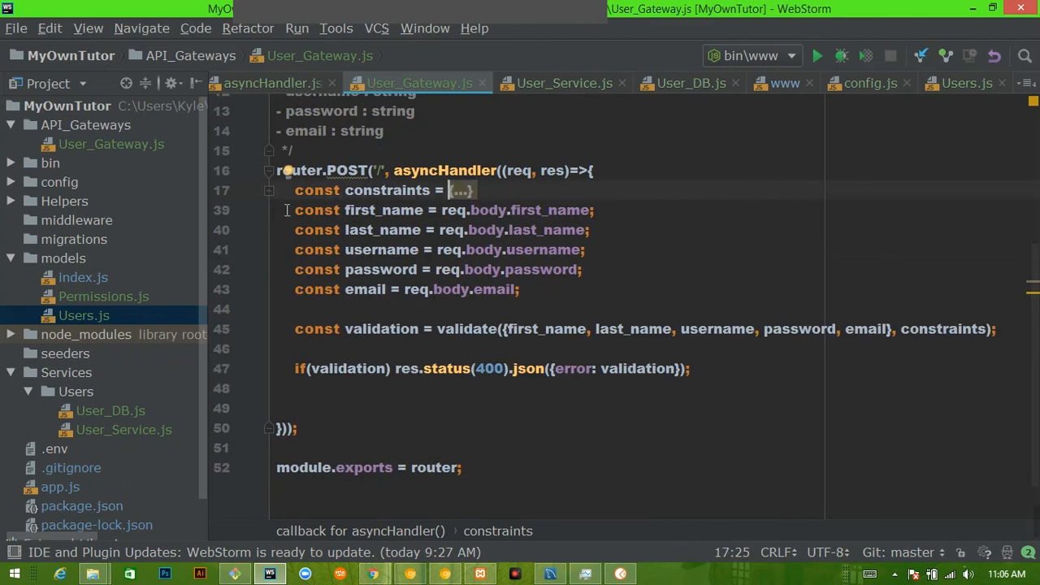
drag(295, 209, 325, 249)
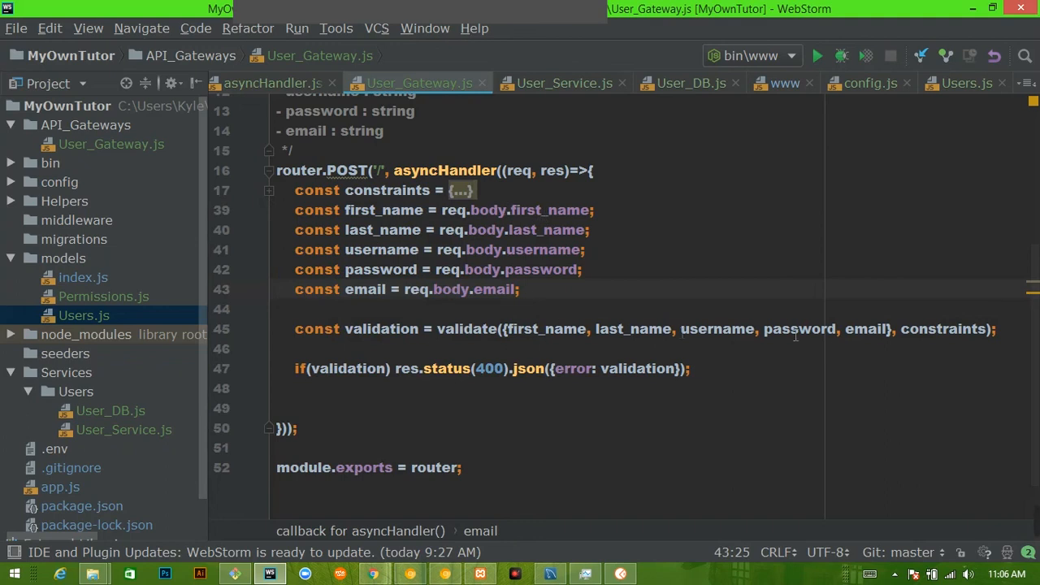
mouse_move(347, 320)
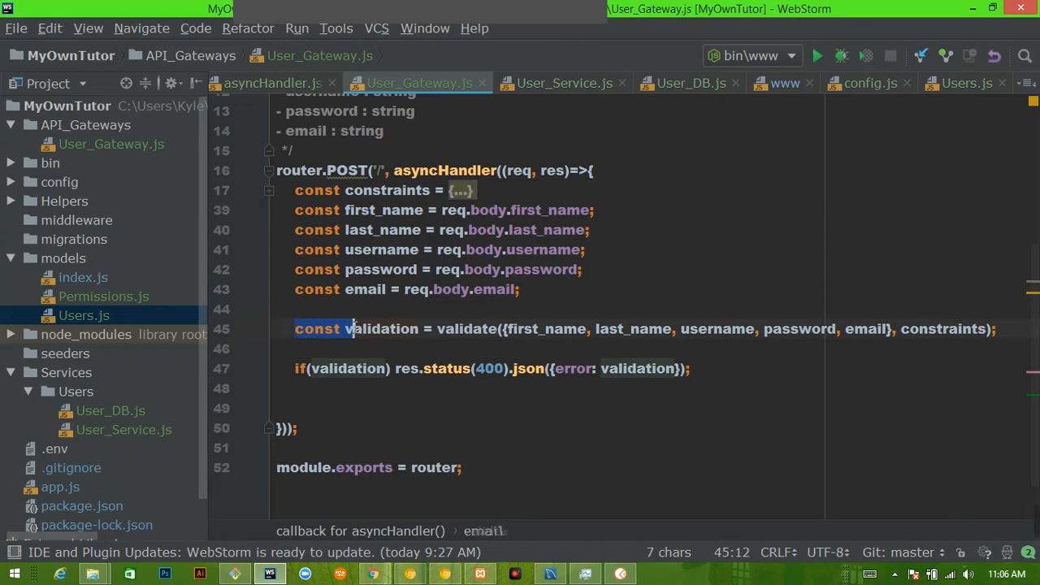
double_click(377, 328)
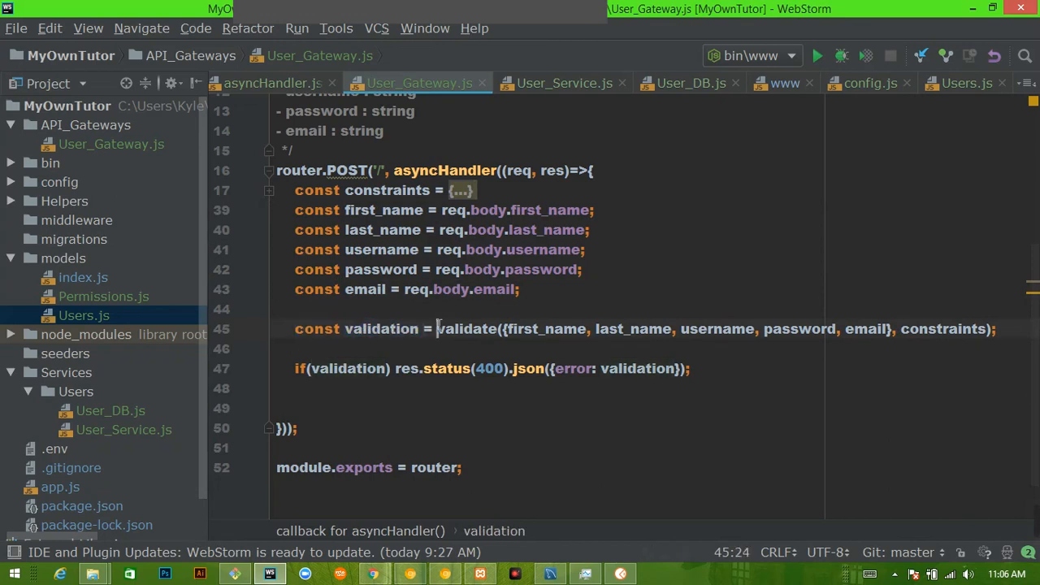
double_click(467, 329)
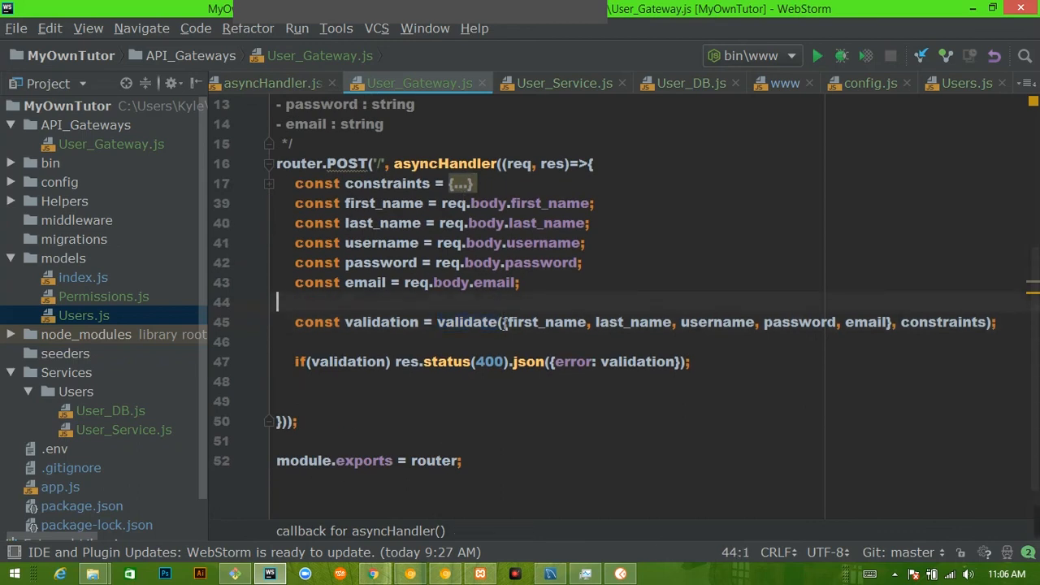
drag(505, 322, 889, 322)
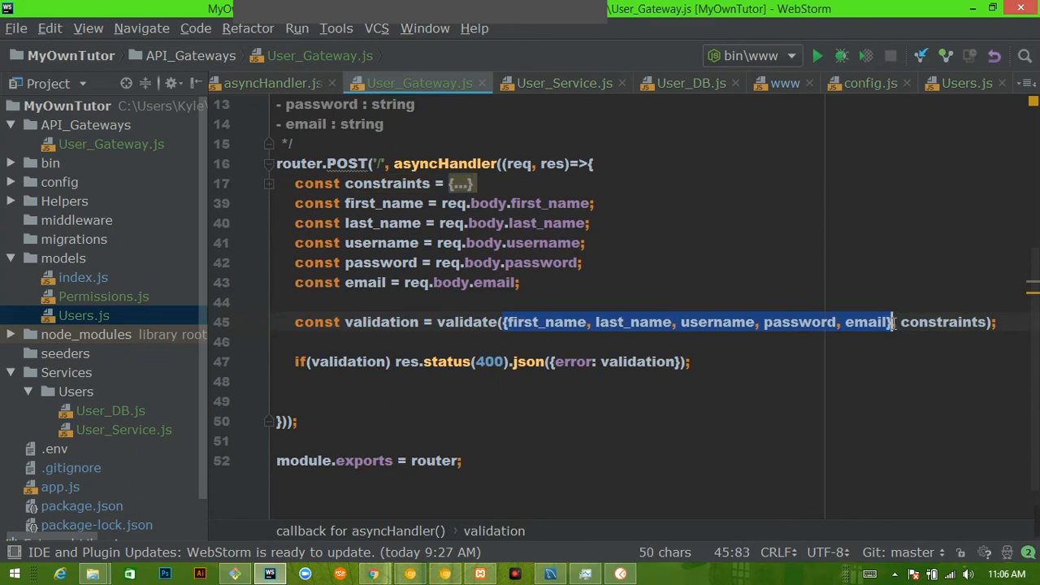
mouse_move(687, 332)
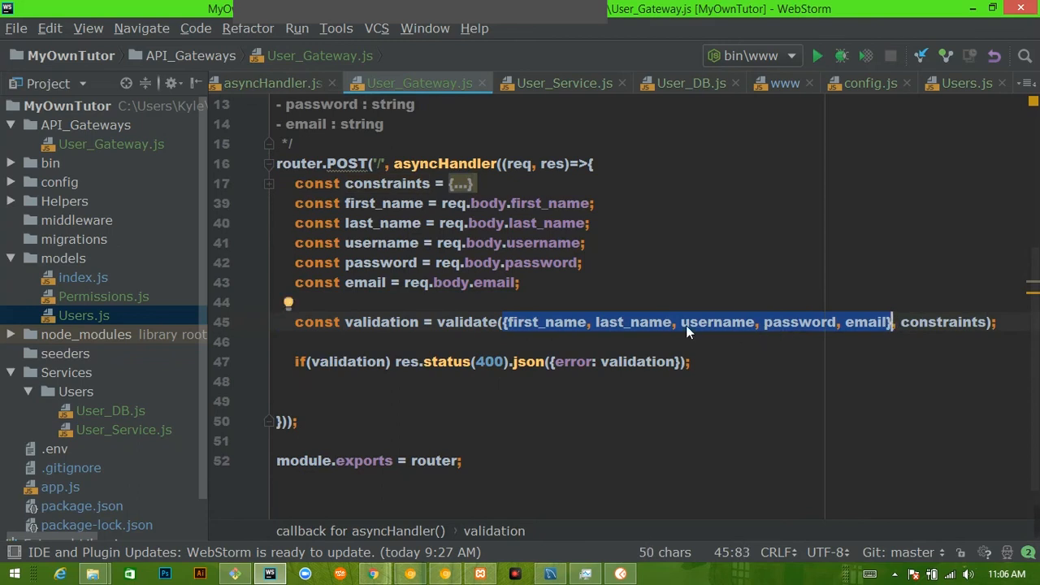
scroll(down, 3)
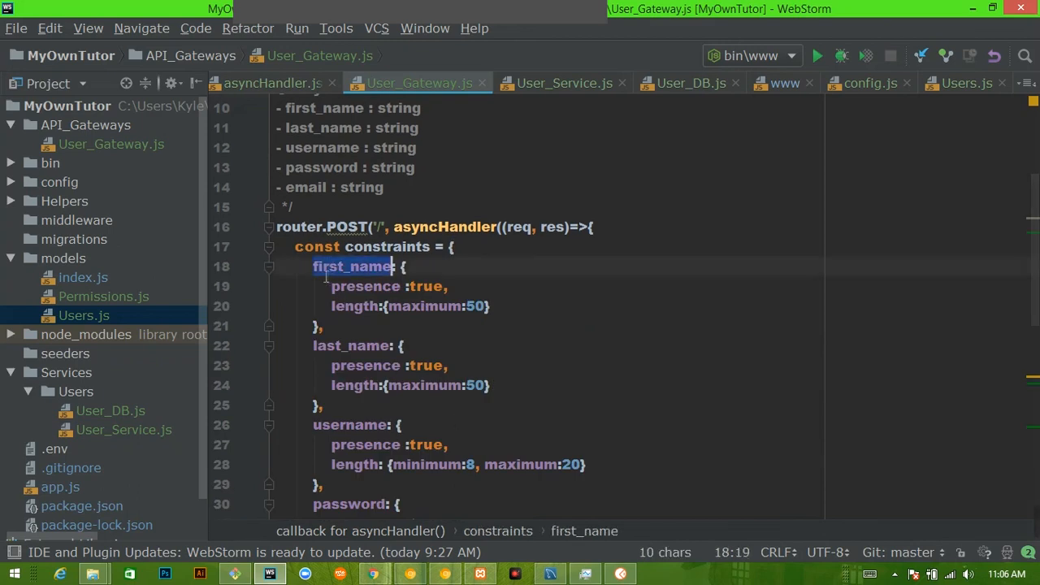
click(269, 266)
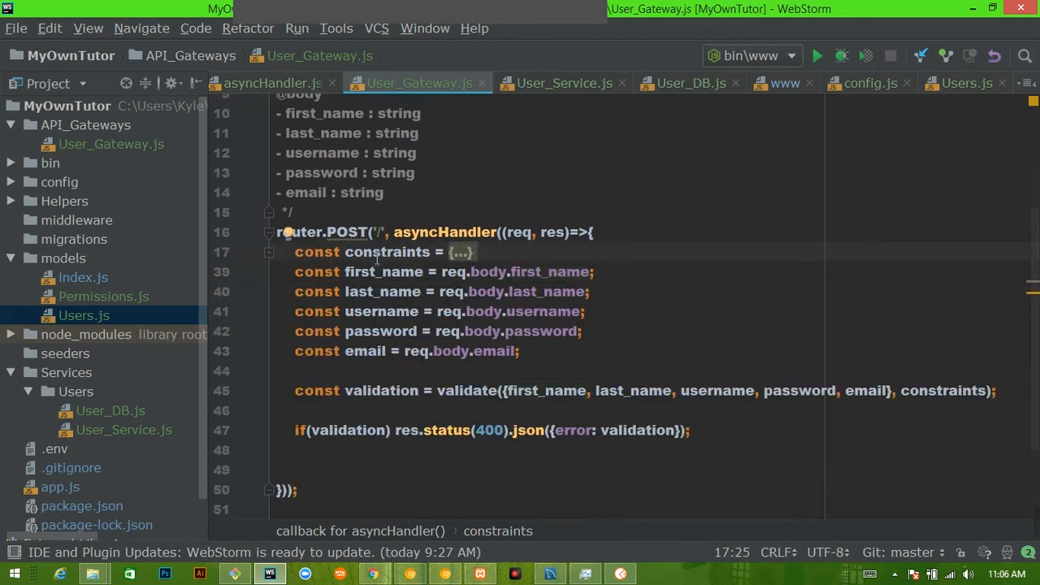
scroll(down, 3)
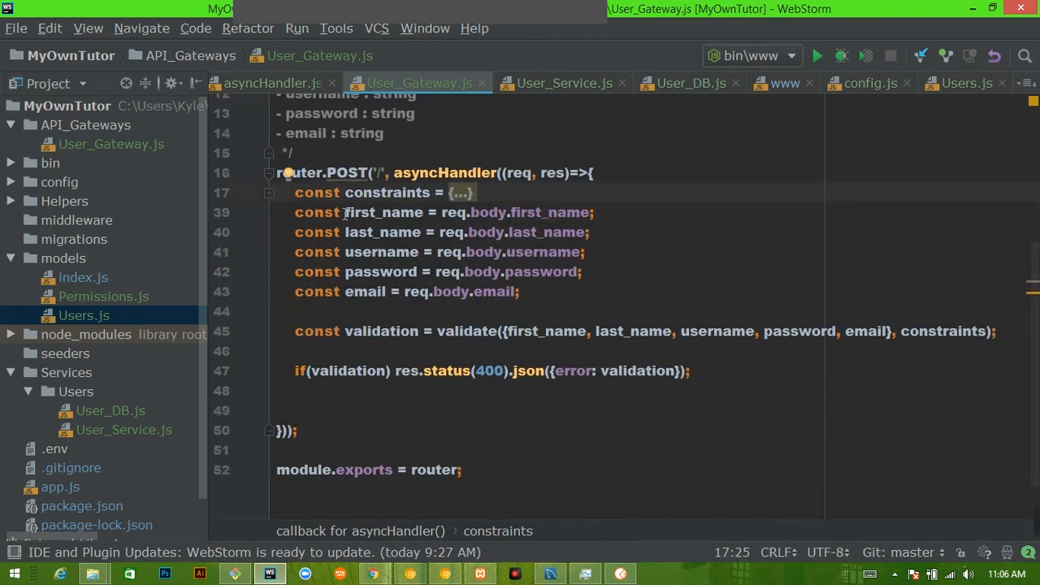
double_click(384, 212)
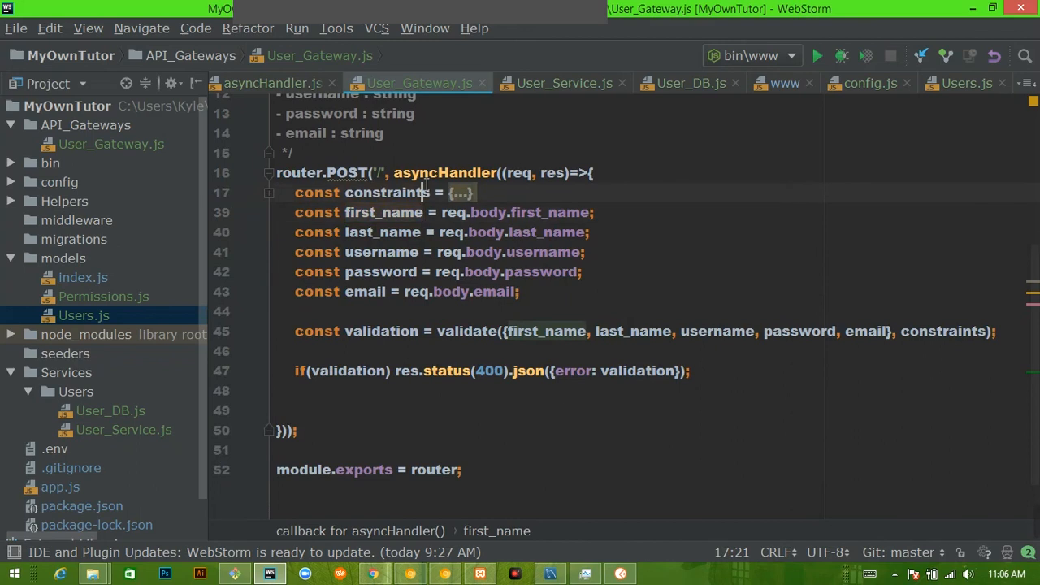
click(501, 331)
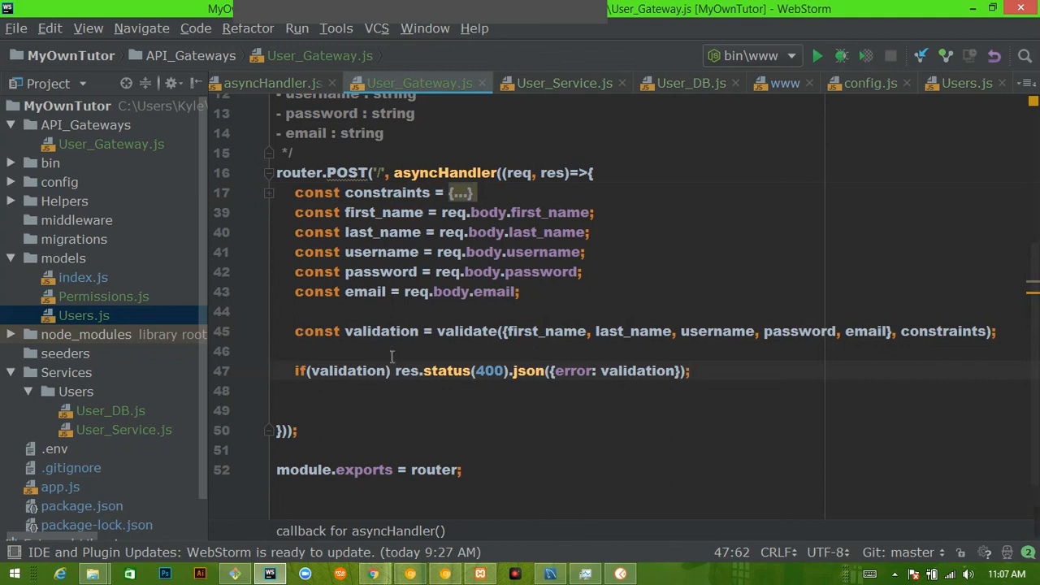
Prefix the res.status(400) JSON error with 'return' and close the if block so the route exits early.
double_click(380, 331)
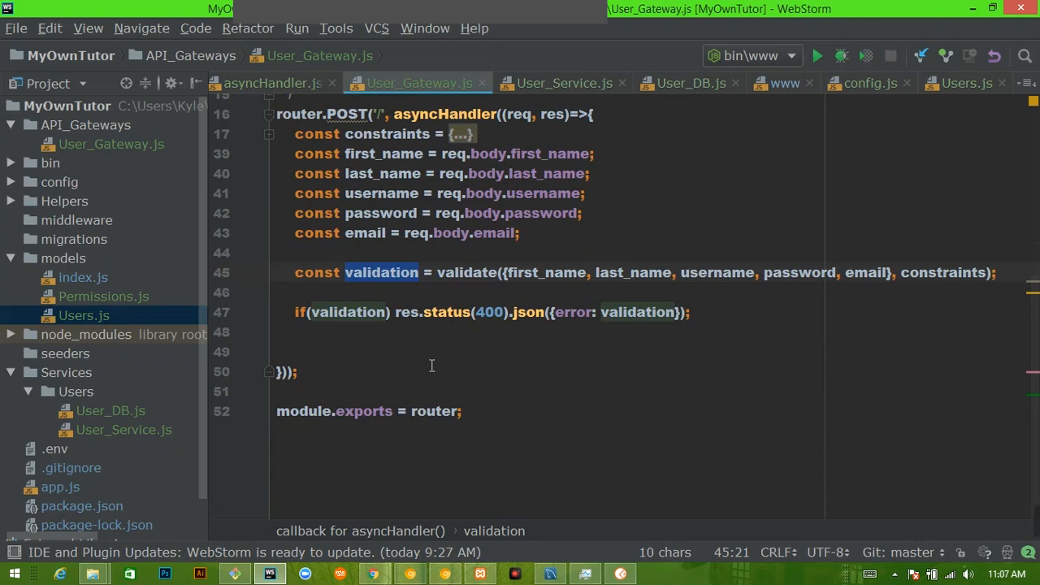
mouse_move(363, 301)
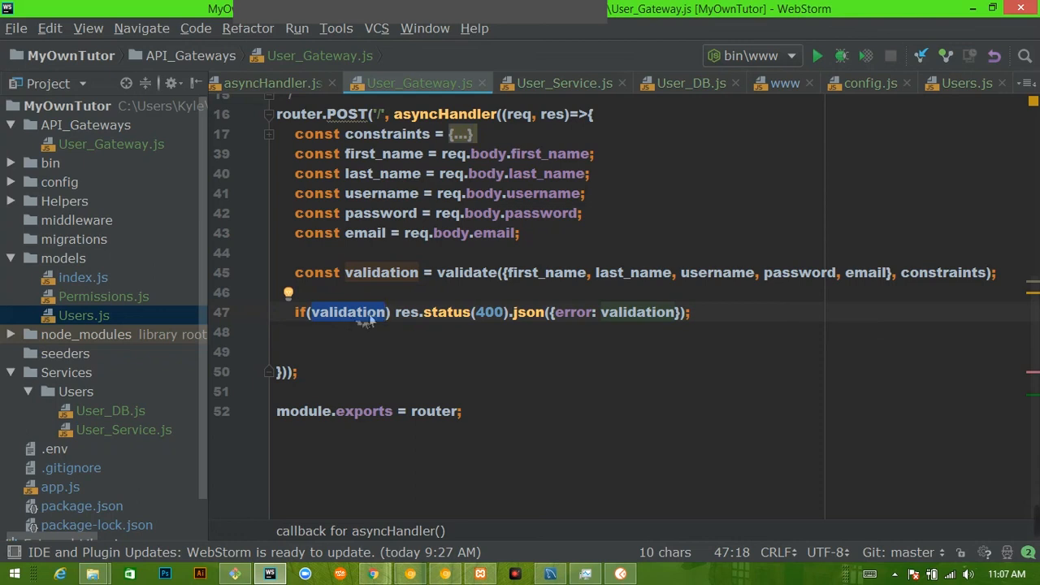
mouse_move(404, 312)
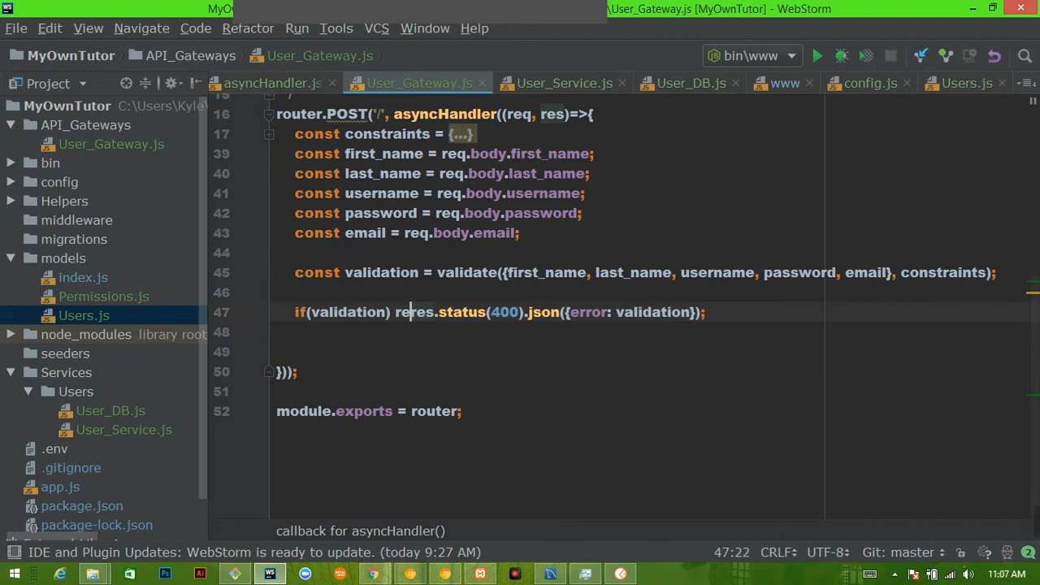
text(return)
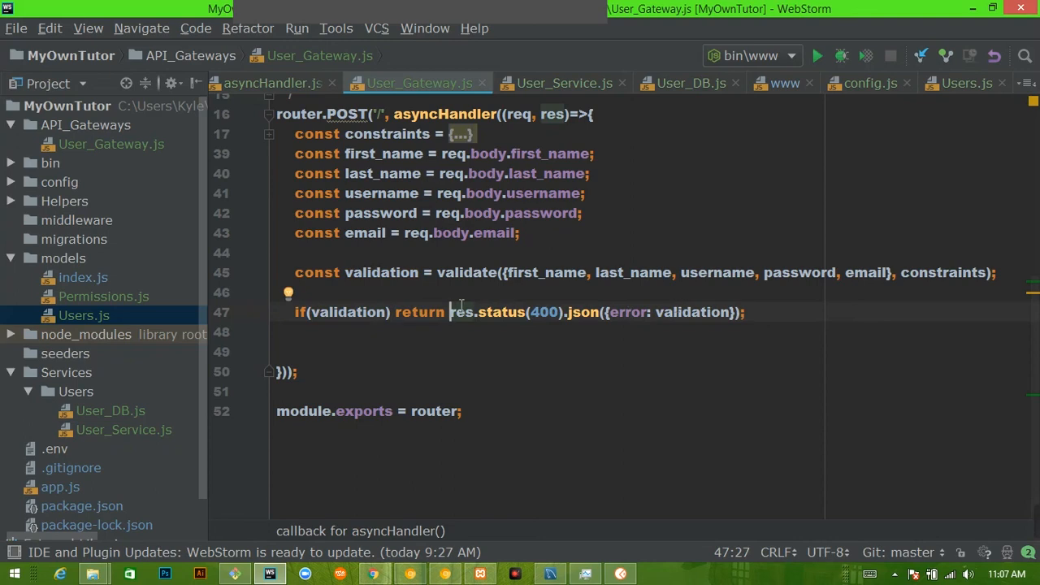
double_click(461, 312)
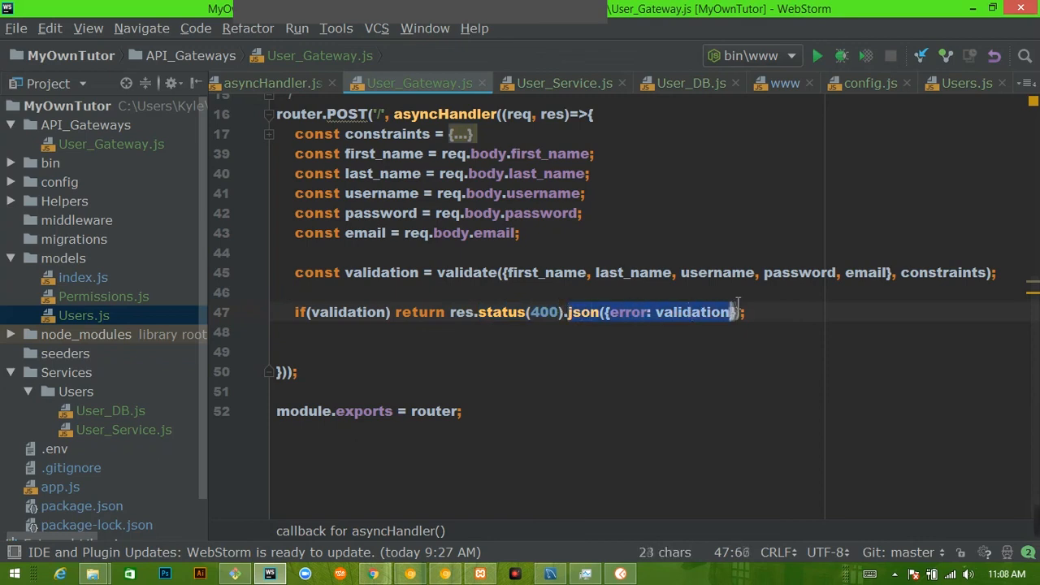
text(})
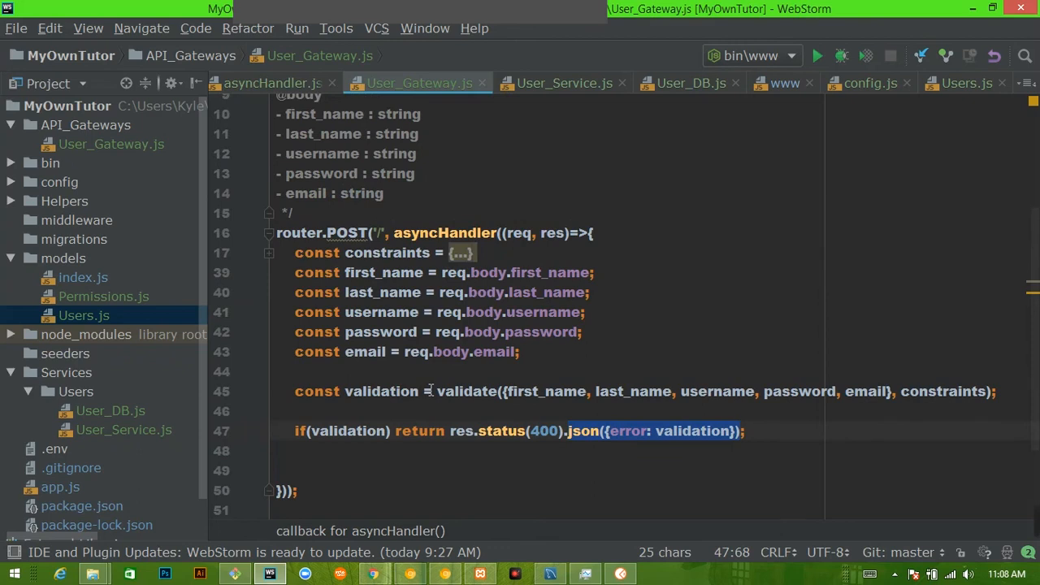
scroll(down, 3)
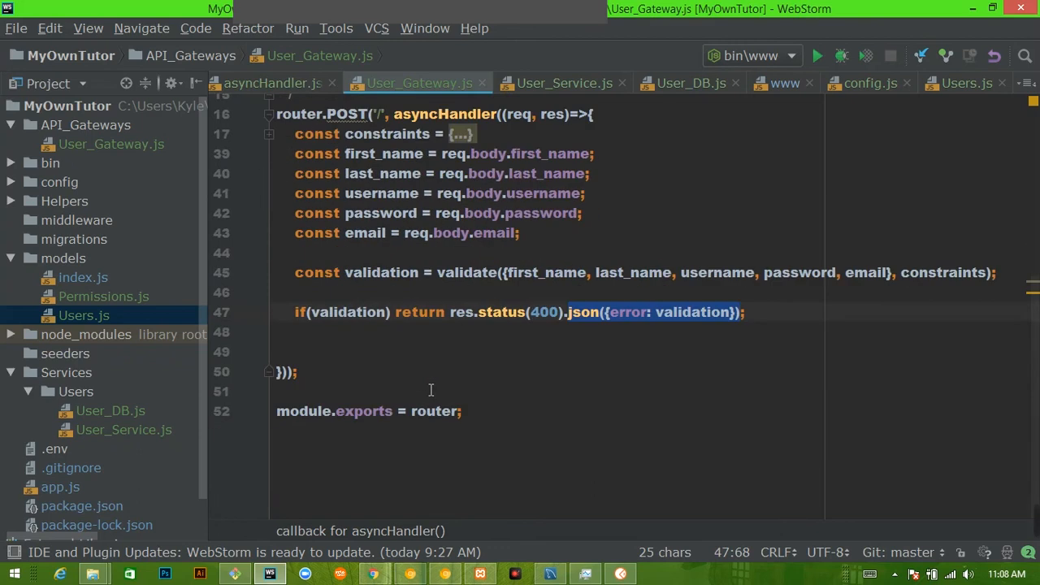